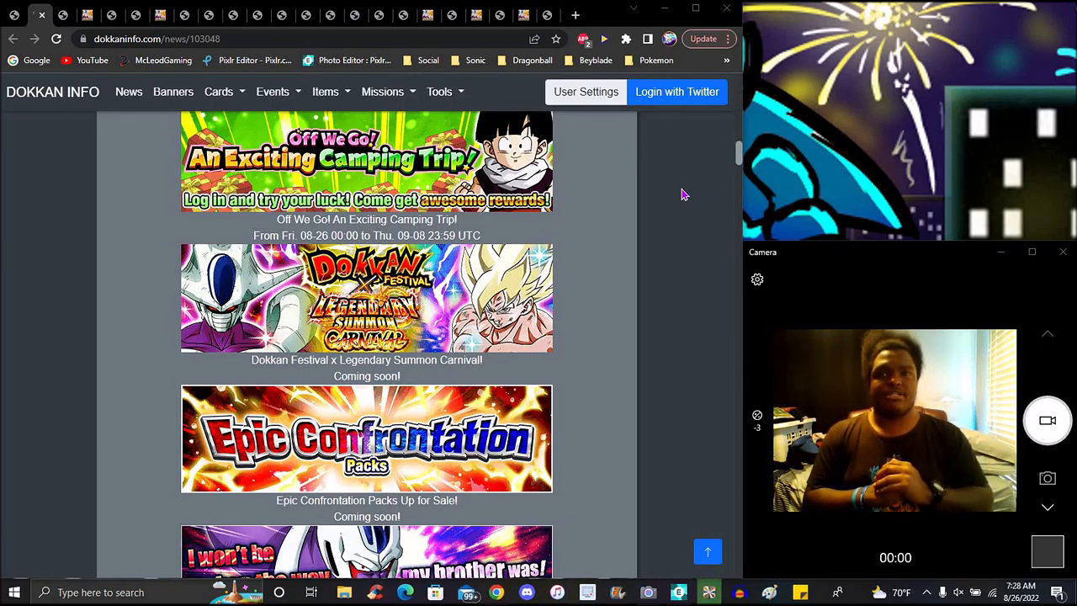
pyautogui.moveTo(676, 286)
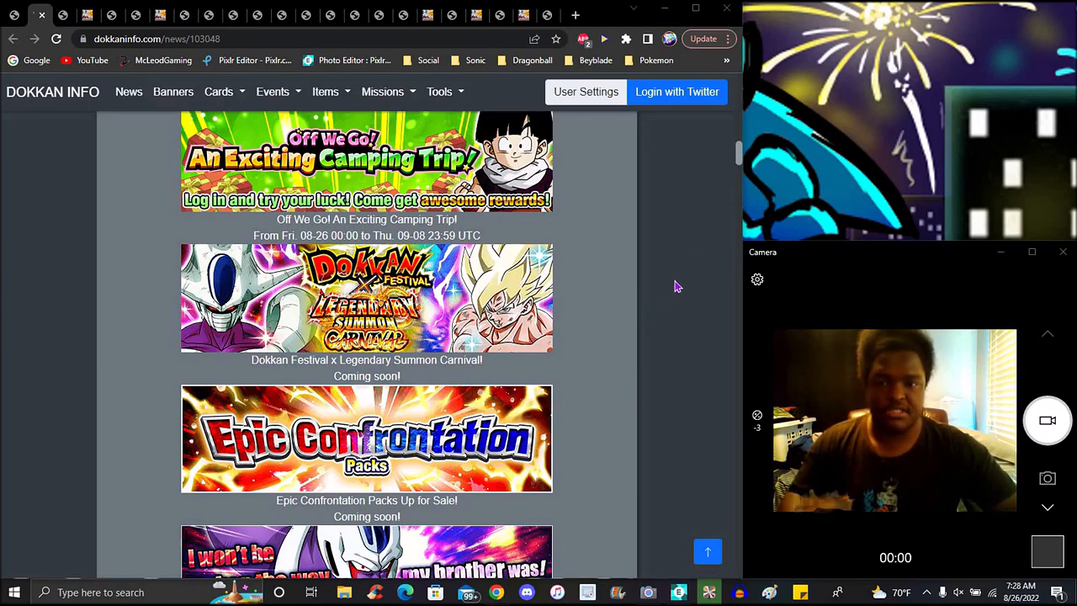
pyautogui.moveTo(707, 218)
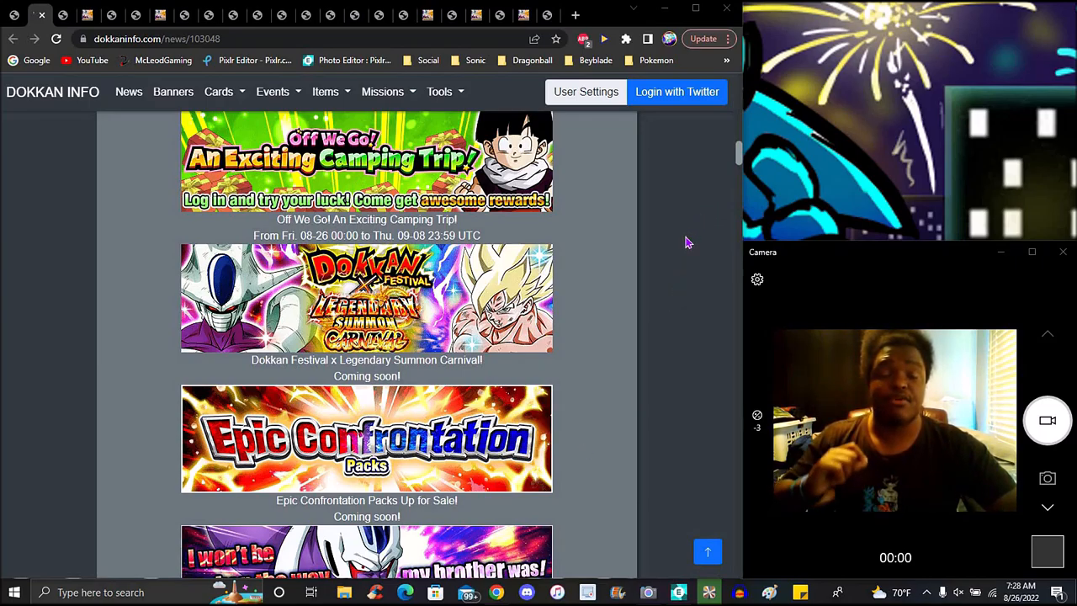
pyautogui.moveTo(693, 273)
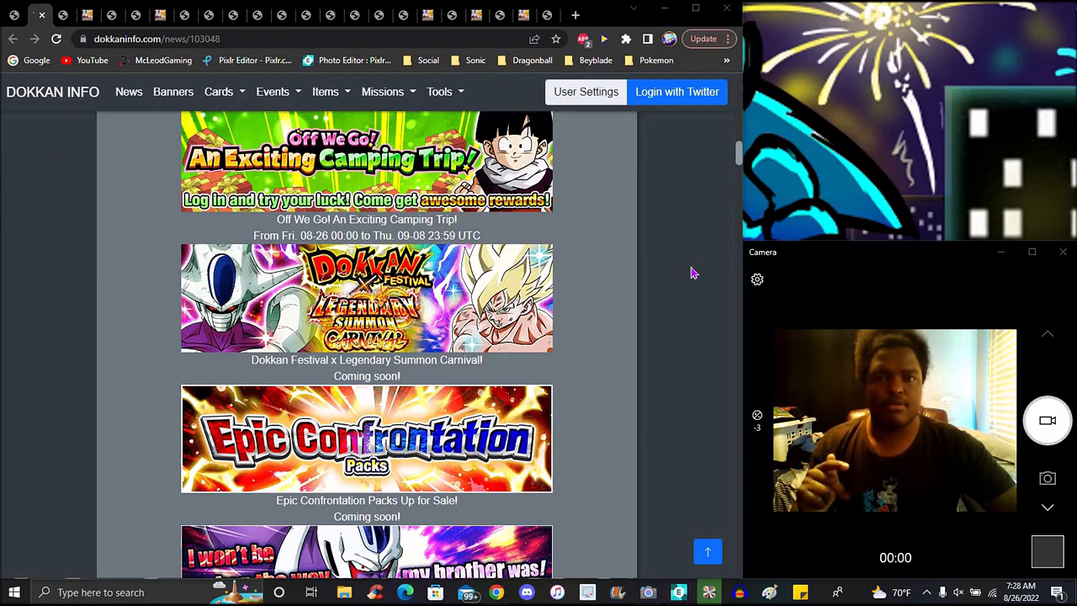
pyautogui.moveTo(606, 202)
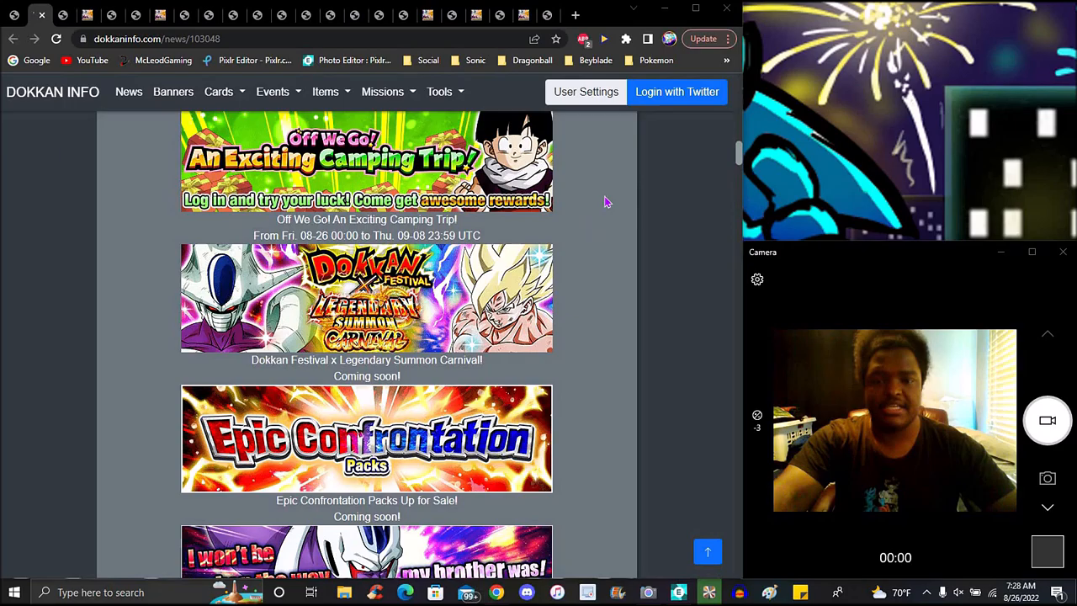
pyautogui.moveTo(643, 239)
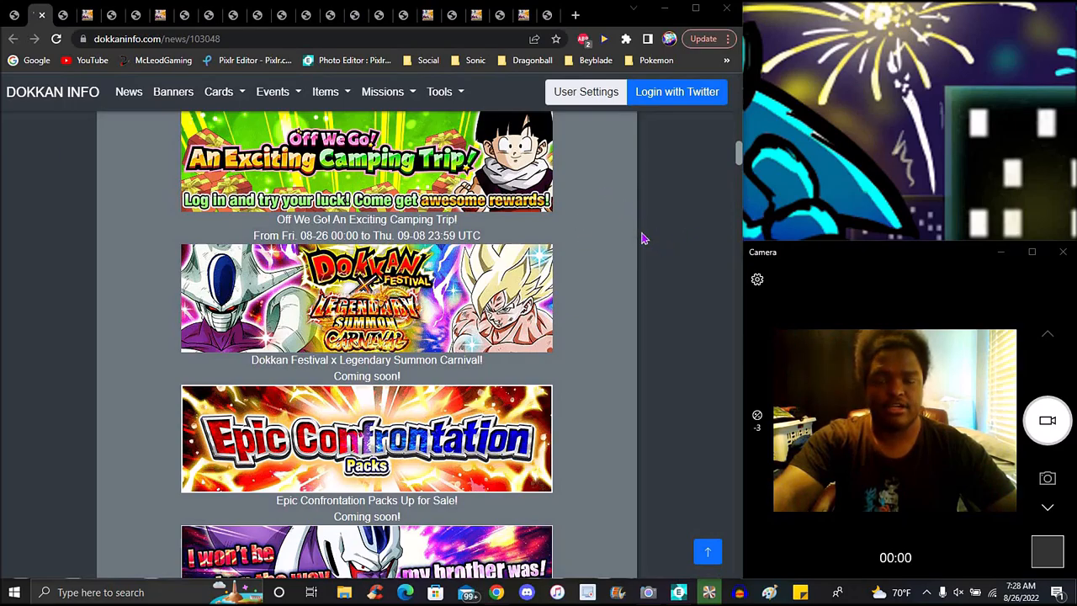
pyautogui.moveTo(680, 252)
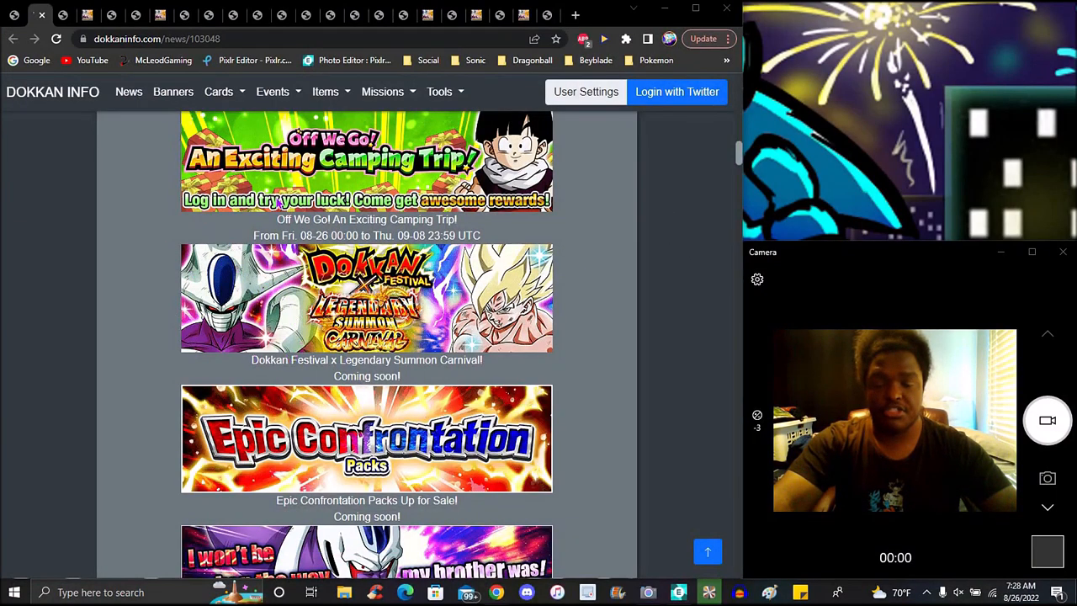
pyautogui.moveTo(593, 306)
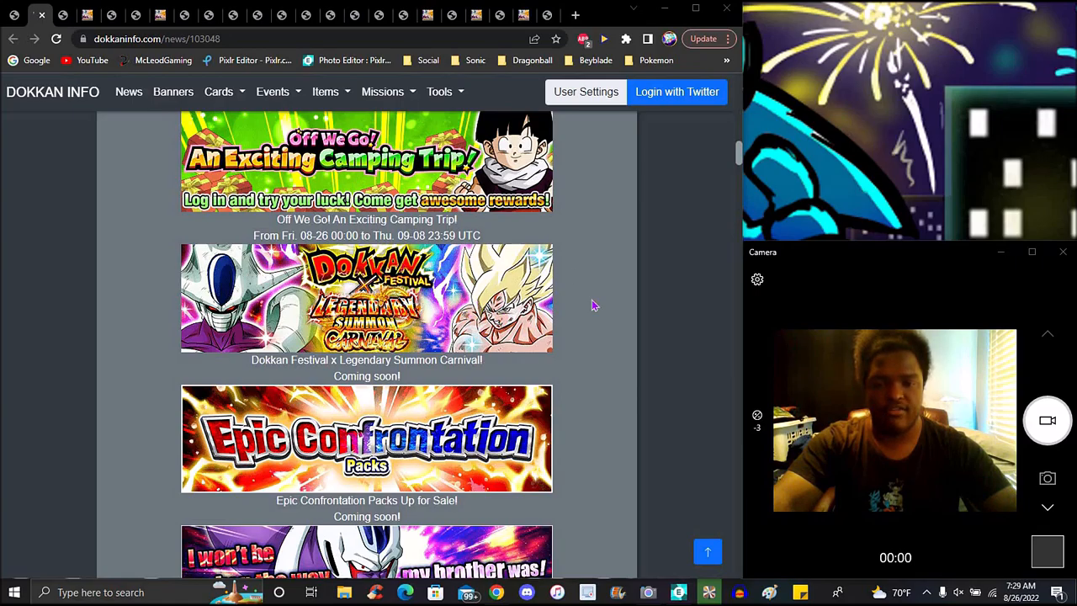
pyautogui.moveTo(99, 289)
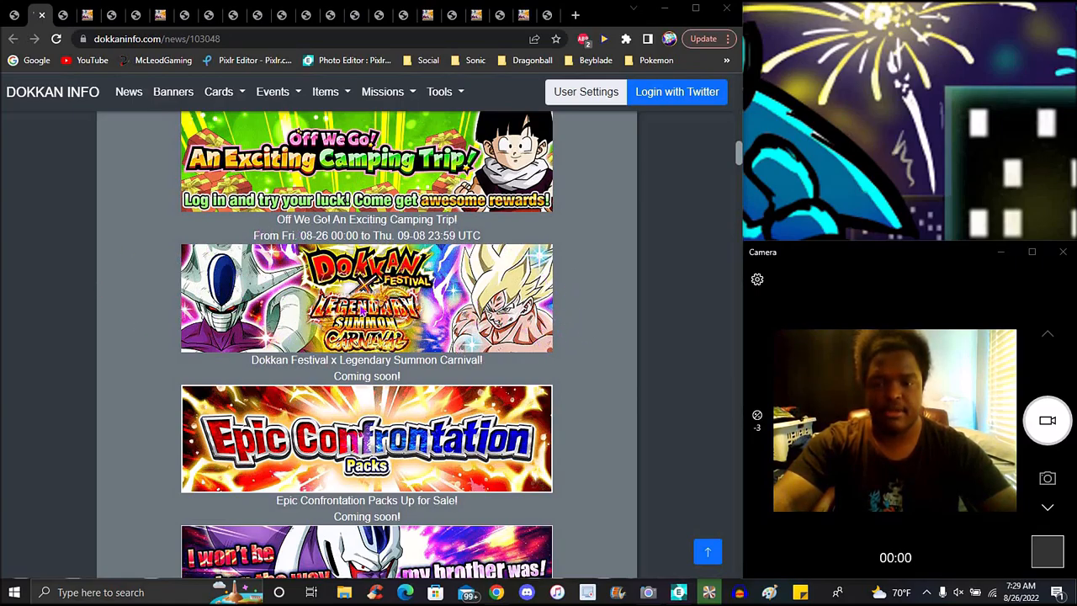
pyautogui.moveTo(563, 239)
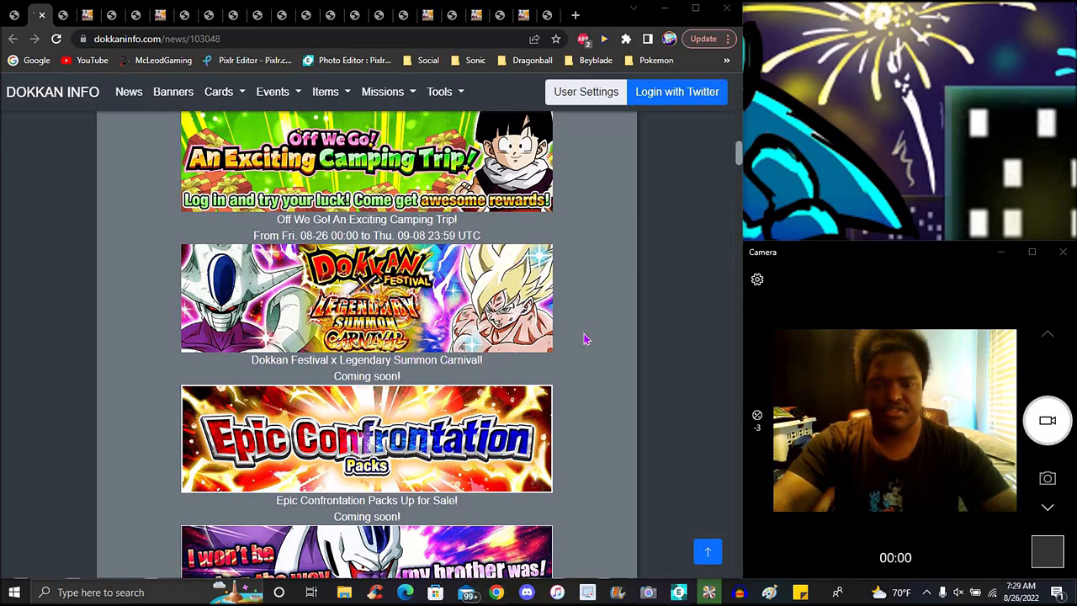
pyautogui.moveTo(602, 320)
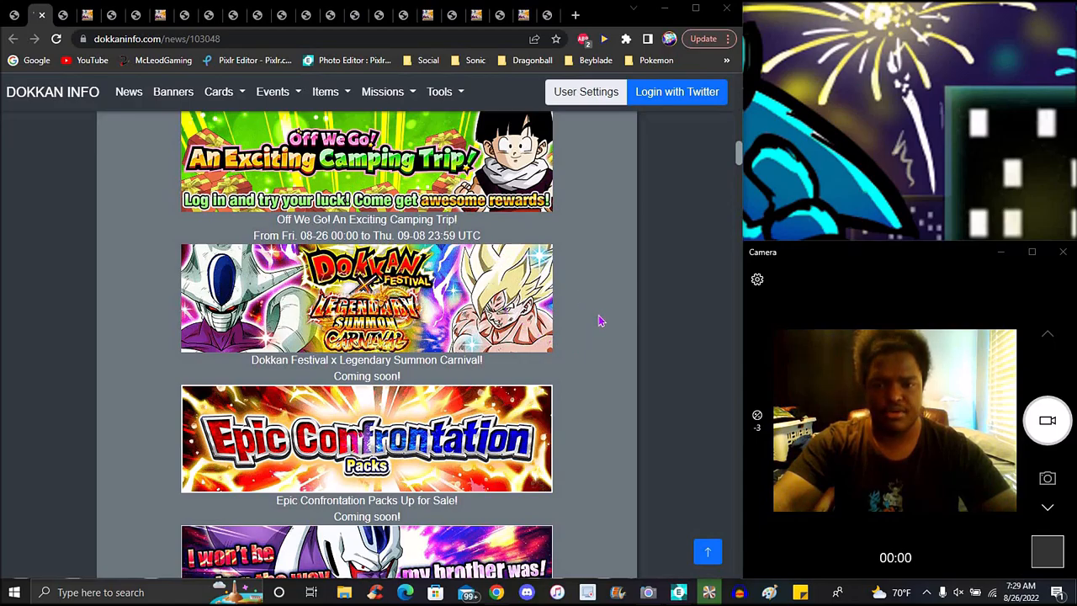
pyautogui.moveTo(566, 327)
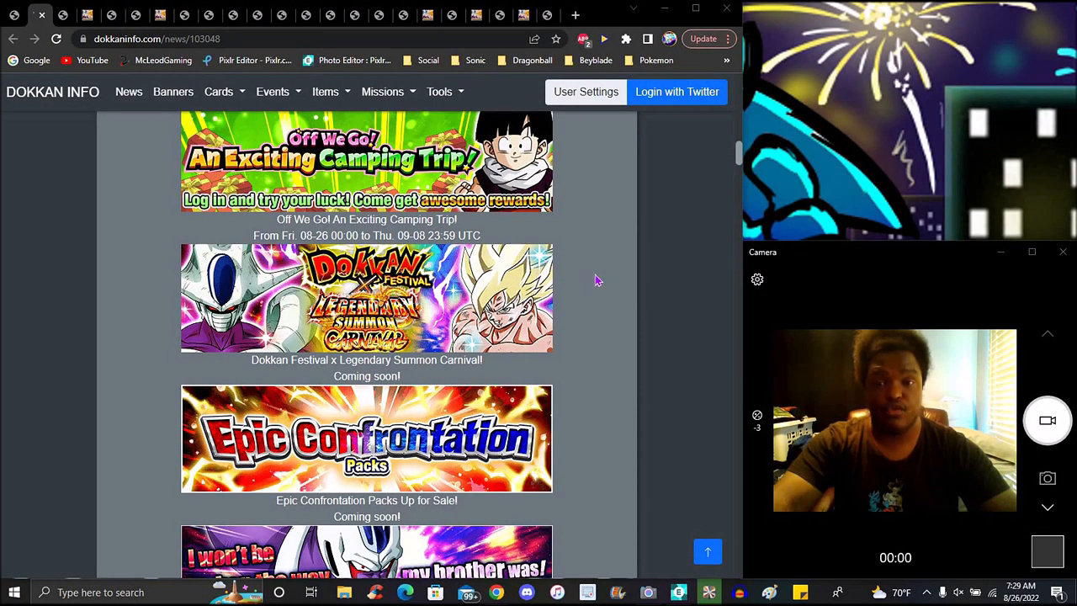
pyautogui.moveTo(649, 259)
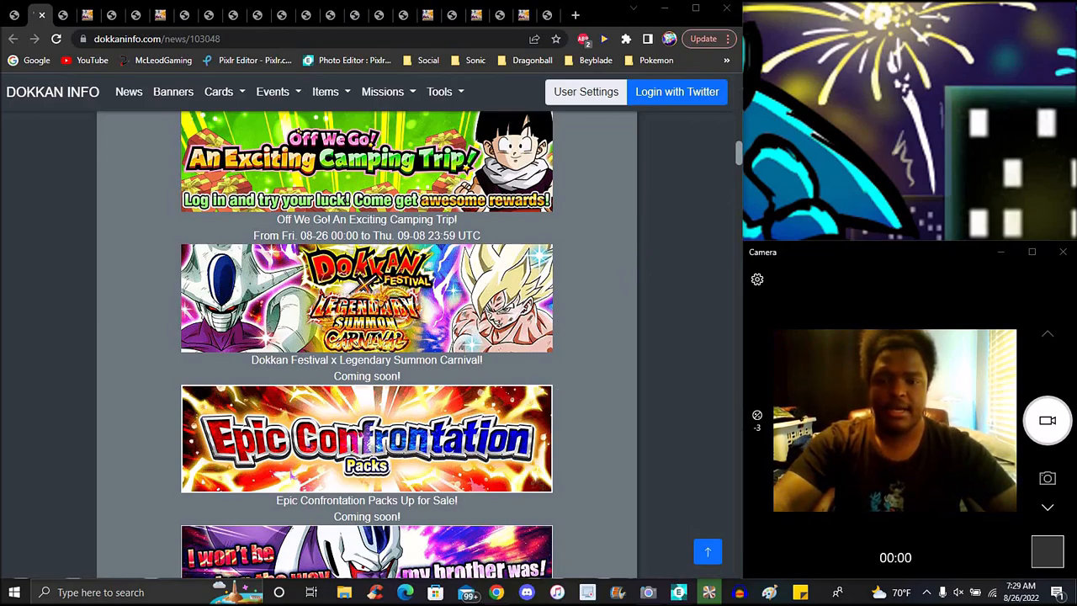
pyautogui.moveTo(671, 273)
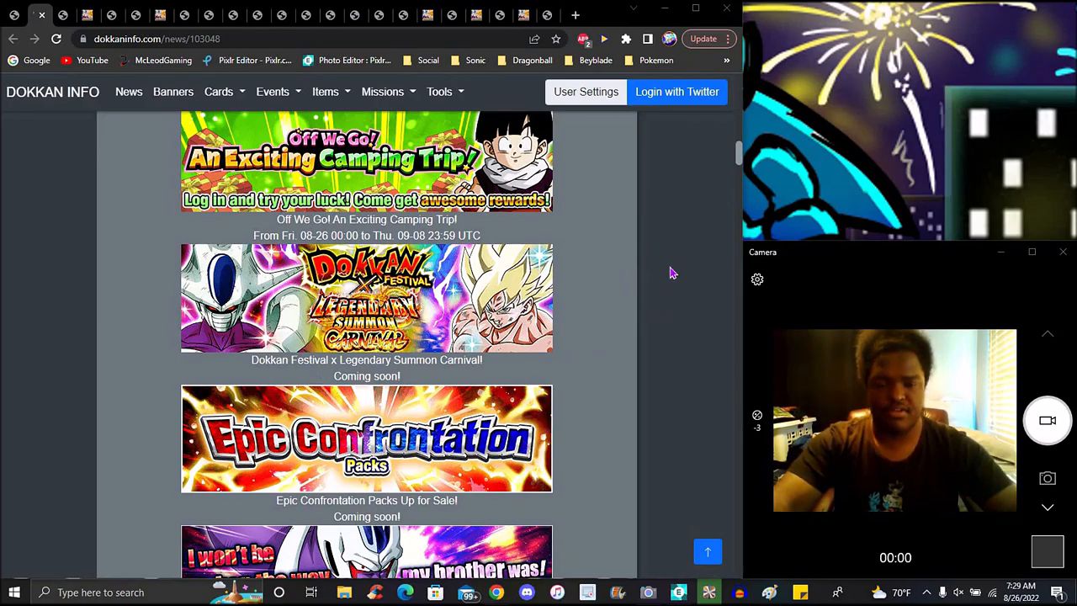
# - Scroll the news post past the Epic Confrontation and New Stage banners to the Clash of the Strongest Rivals summon ticket missions (08-26 to 10-03)
pyautogui.scroll(-3)
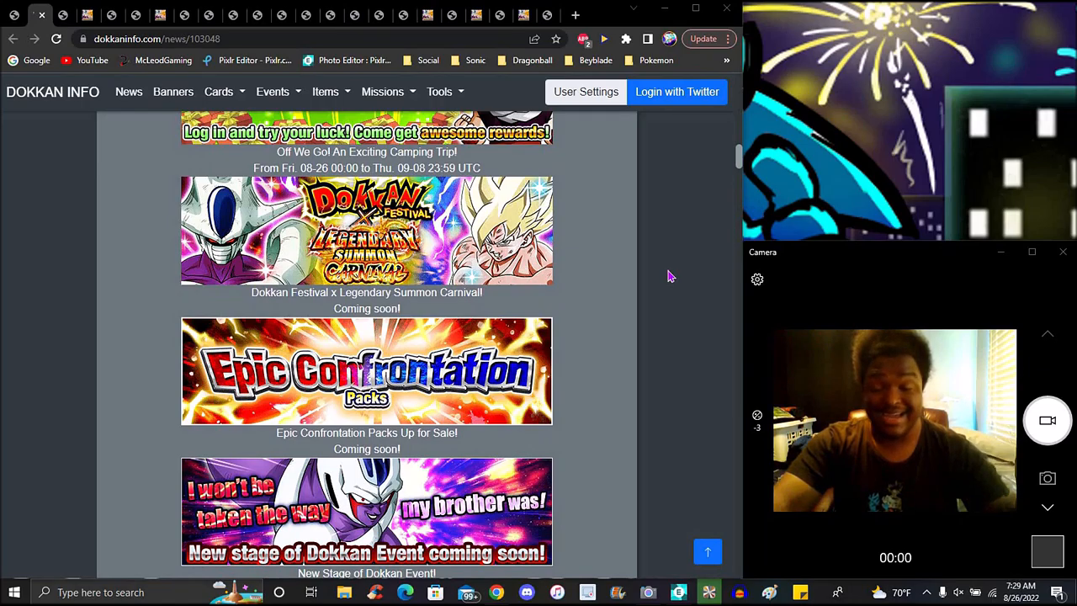
pyautogui.moveTo(568, 401)
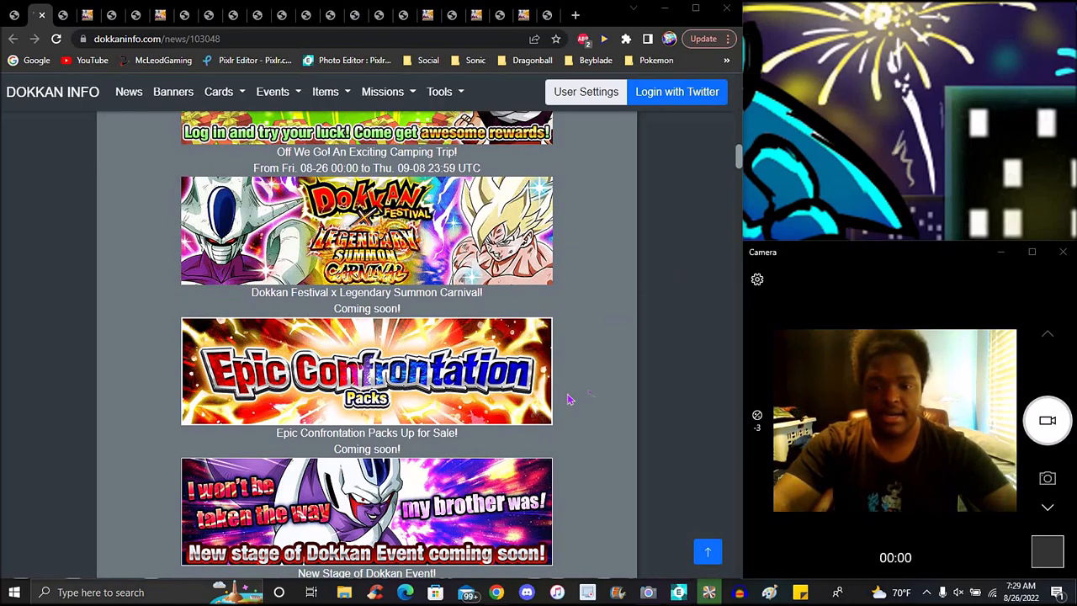
pyautogui.scroll(-3)
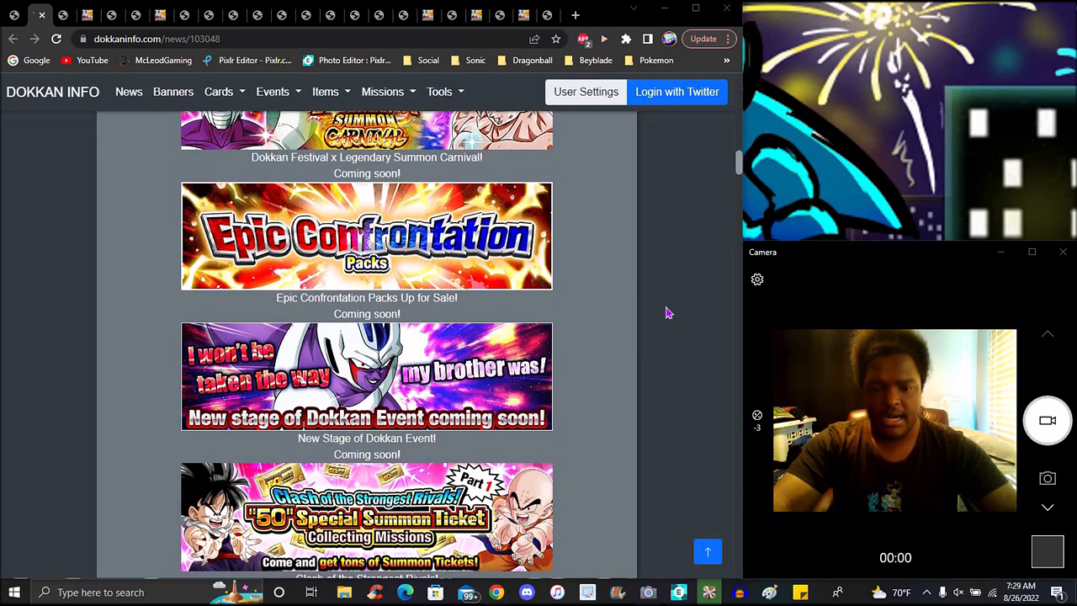
pyautogui.scroll(-3)
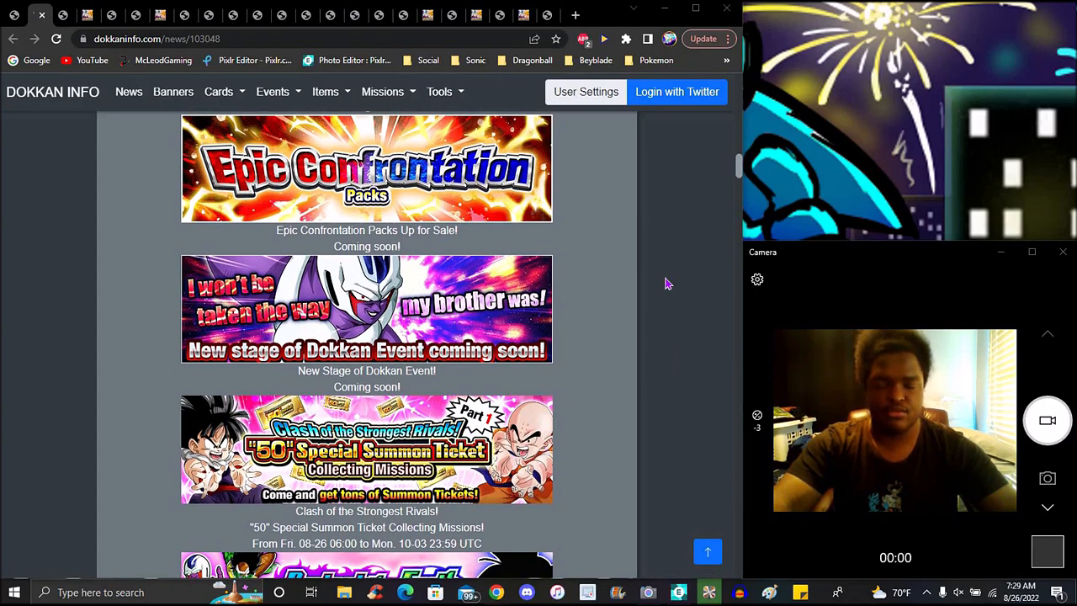
pyautogui.moveTo(656, 252)
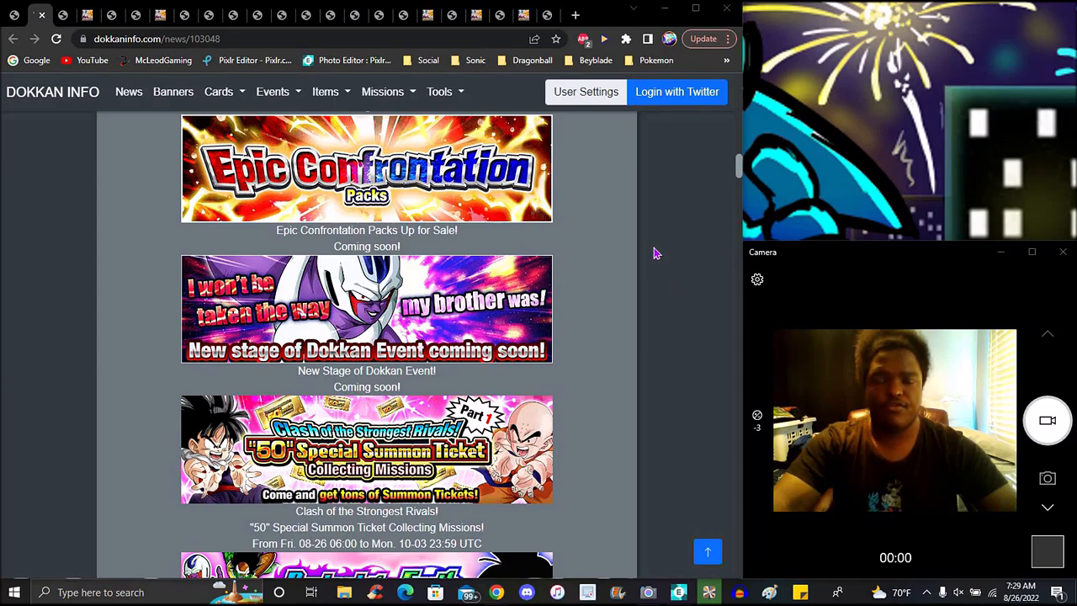
pyautogui.moveTo(659, 280)
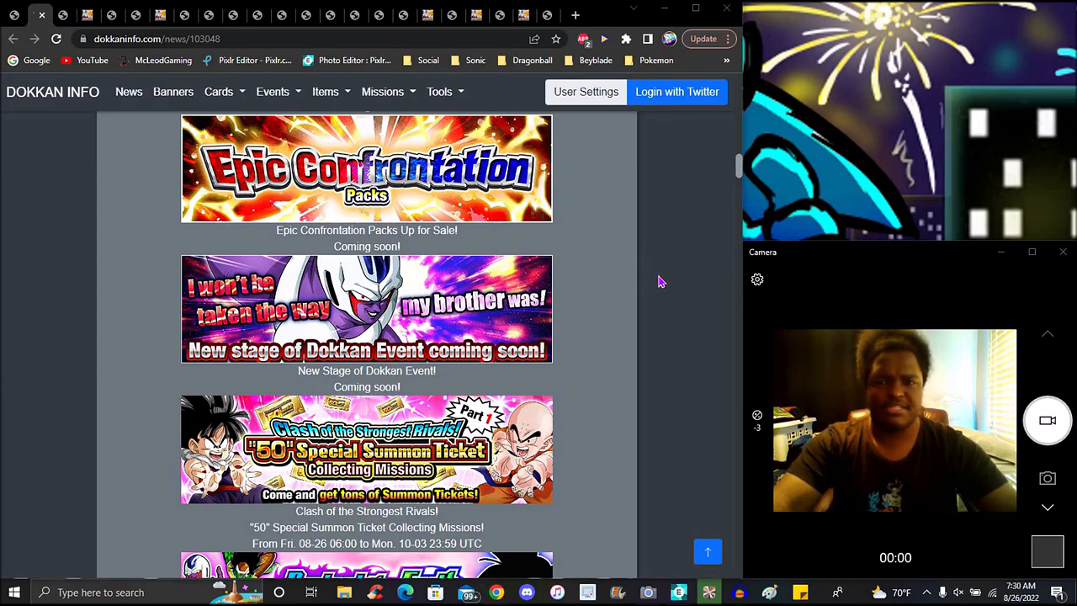
pyautogui.moveTo(612, 242)
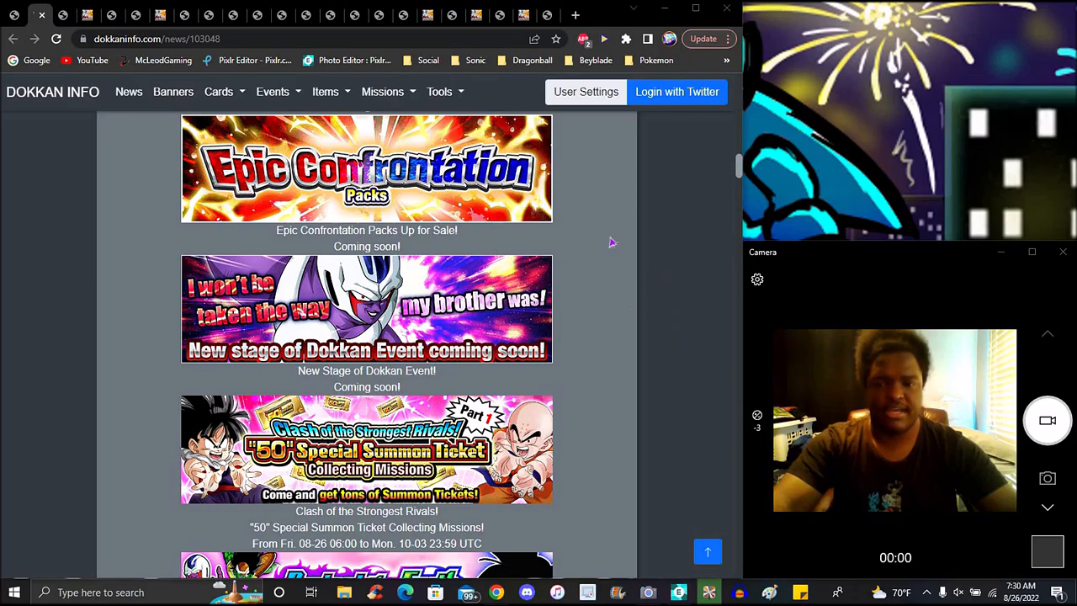
pyautogui.moveTo(703, 257)
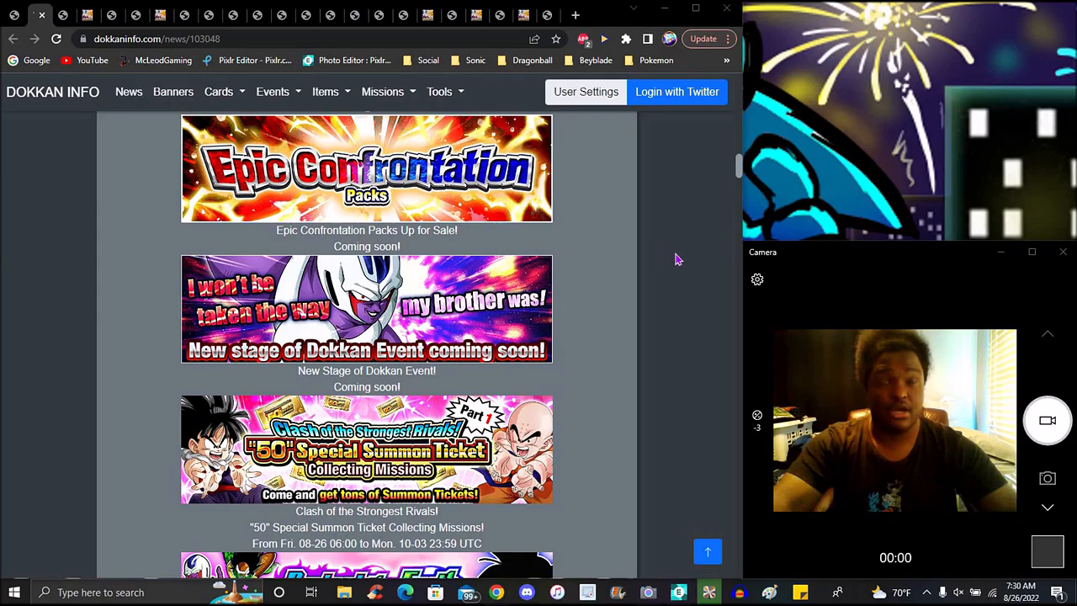
pyautogui.moveTo(646, 311)
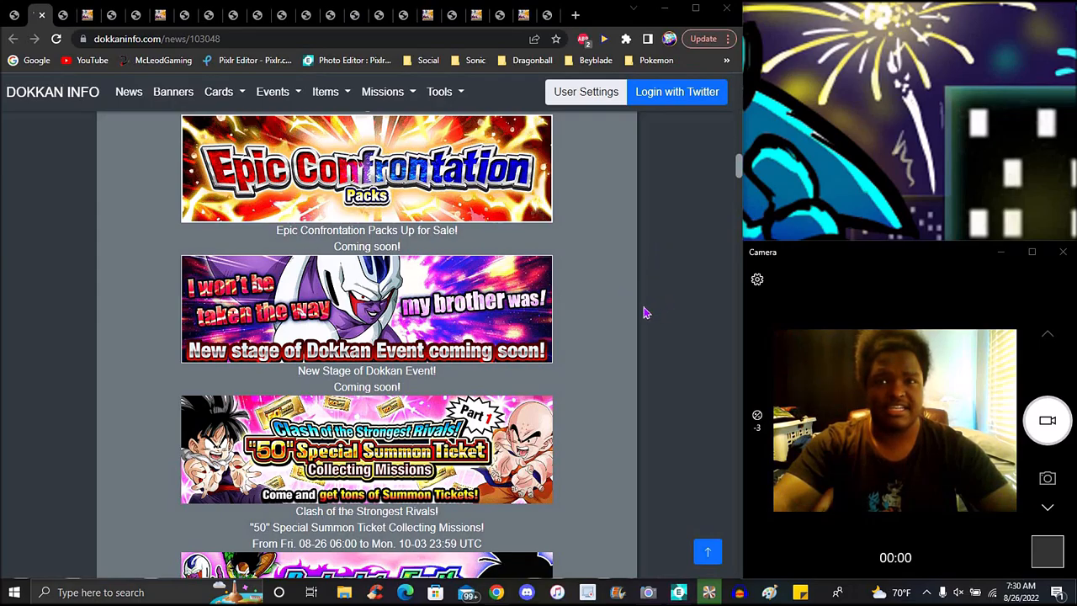
pyautogui.moveTo(666, 317)
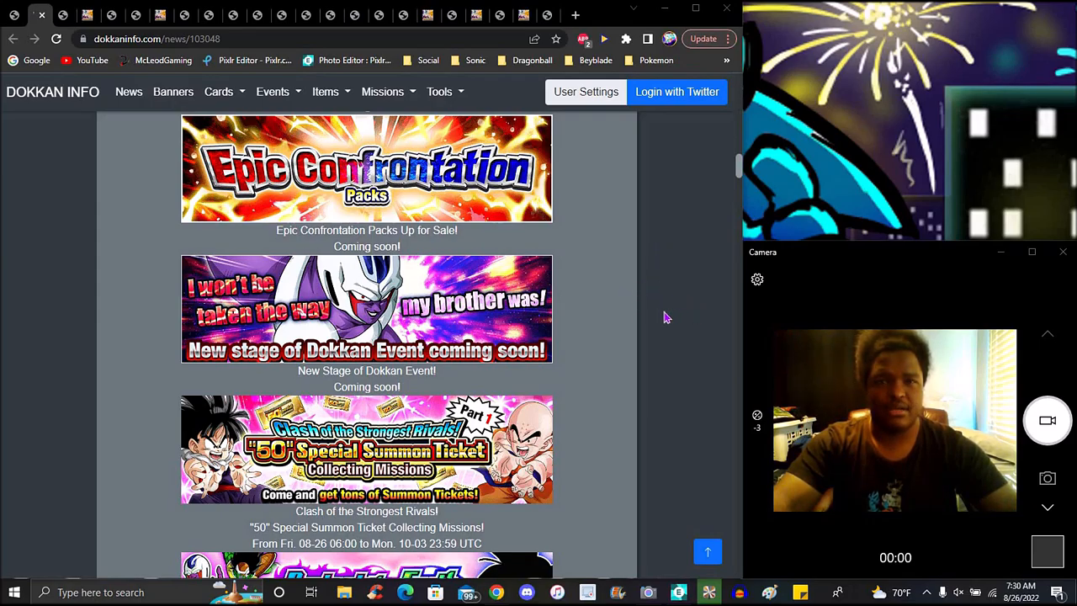
pyautogui.moveTo(656, 299)
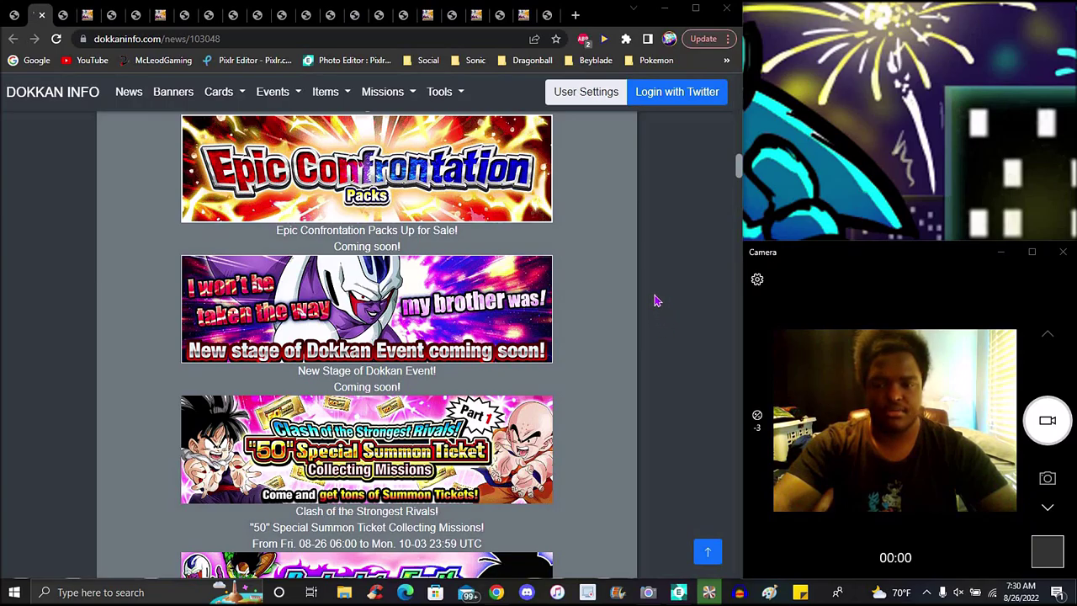
# - Scroll the news post past the Social Media Special Campaign periods to the Dual Dokkan Festival and "50" Special Summon details
pyautogui.scroll(-3)
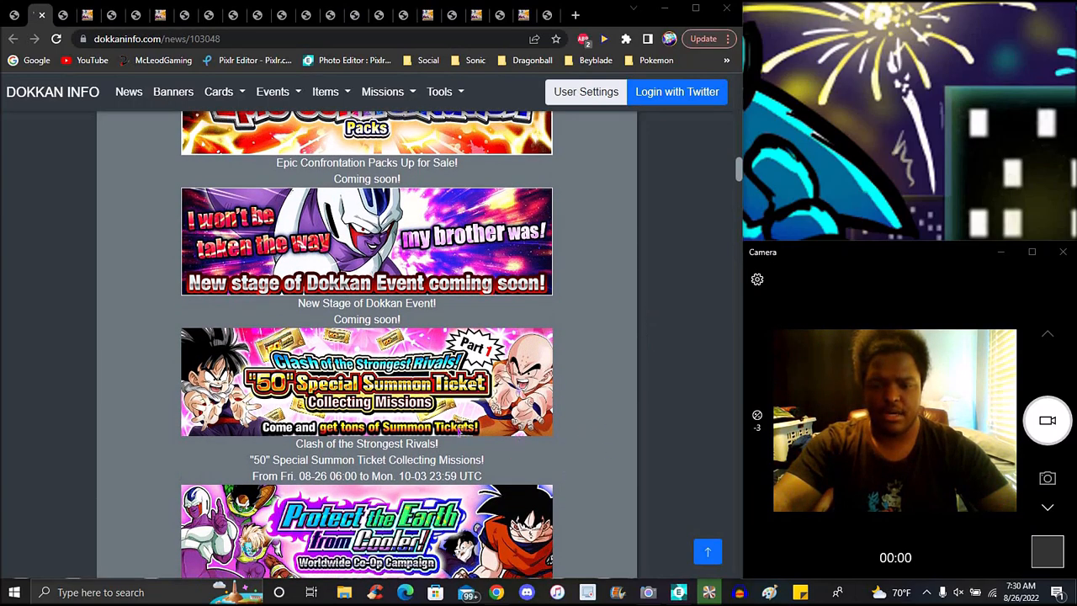
pyautogui.moveTo(609, 397)
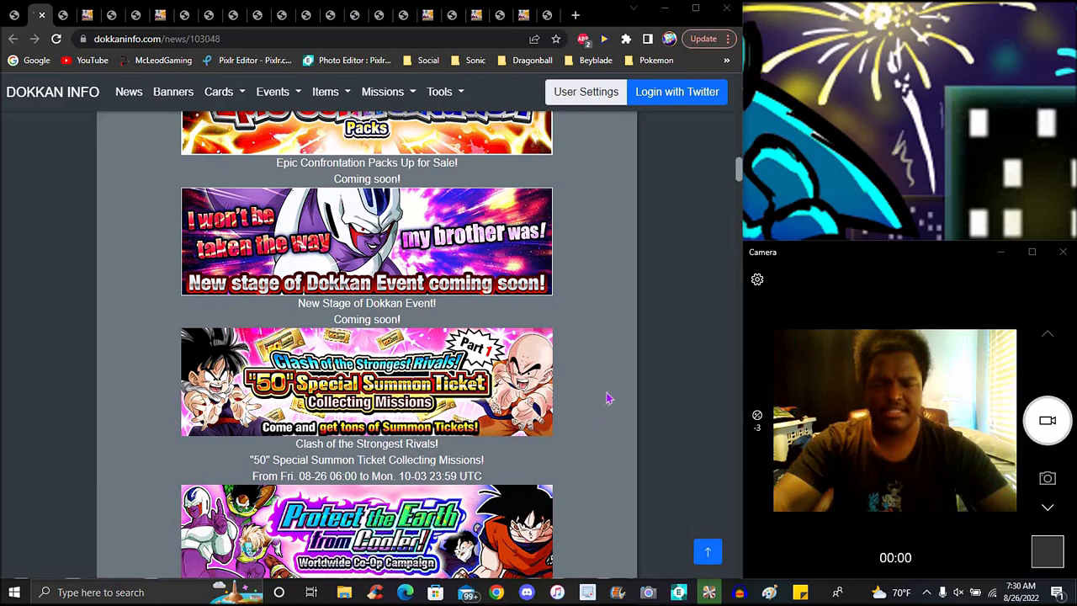
pyautogui.scroll(-3)
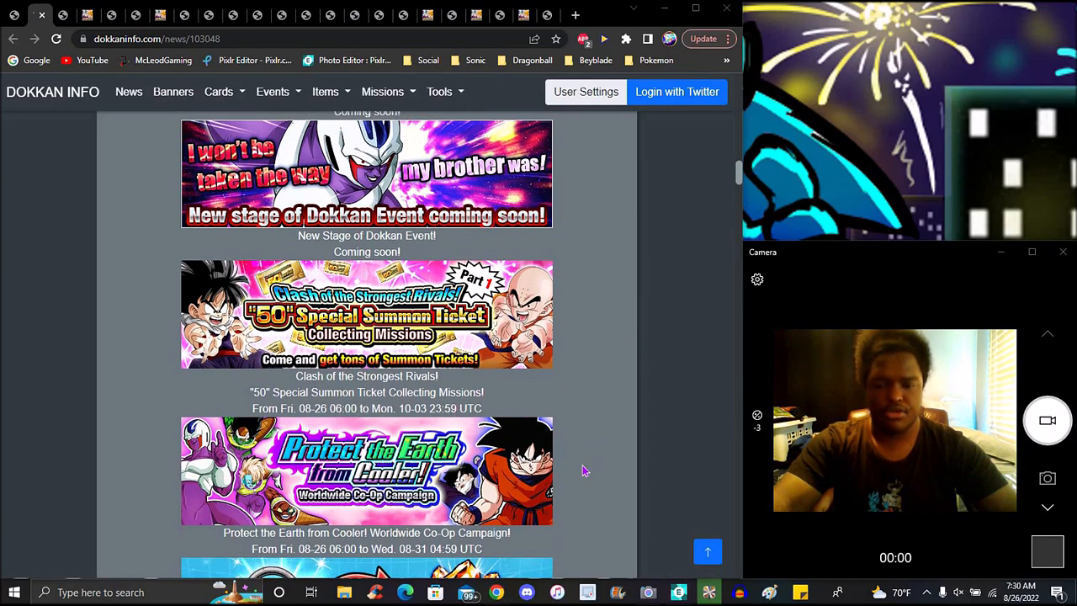
pyautogui.scroll(-3)
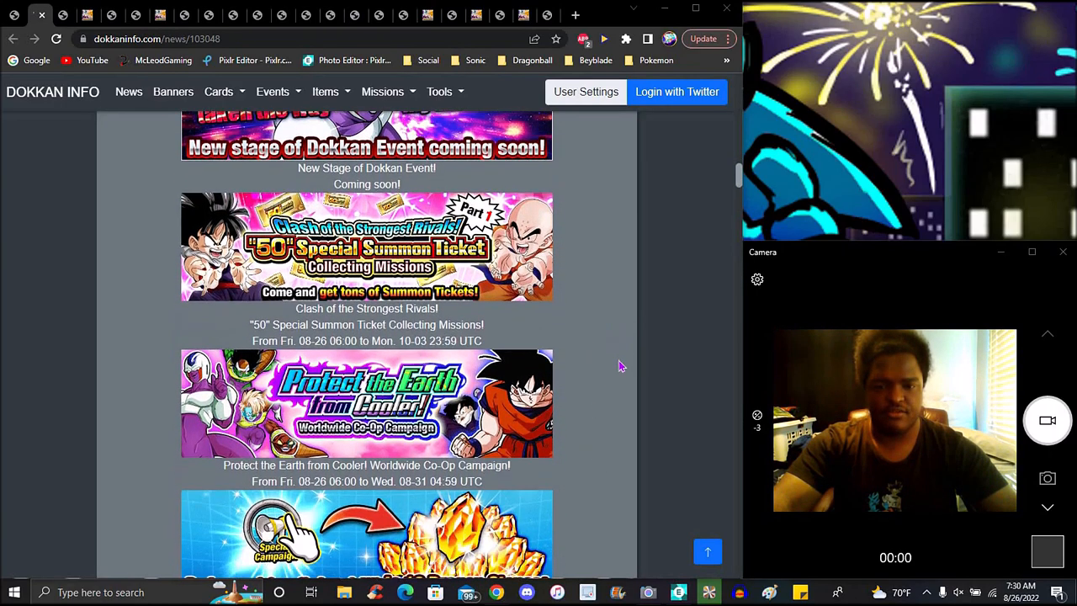
pyautogui.moveTo(555, 377)
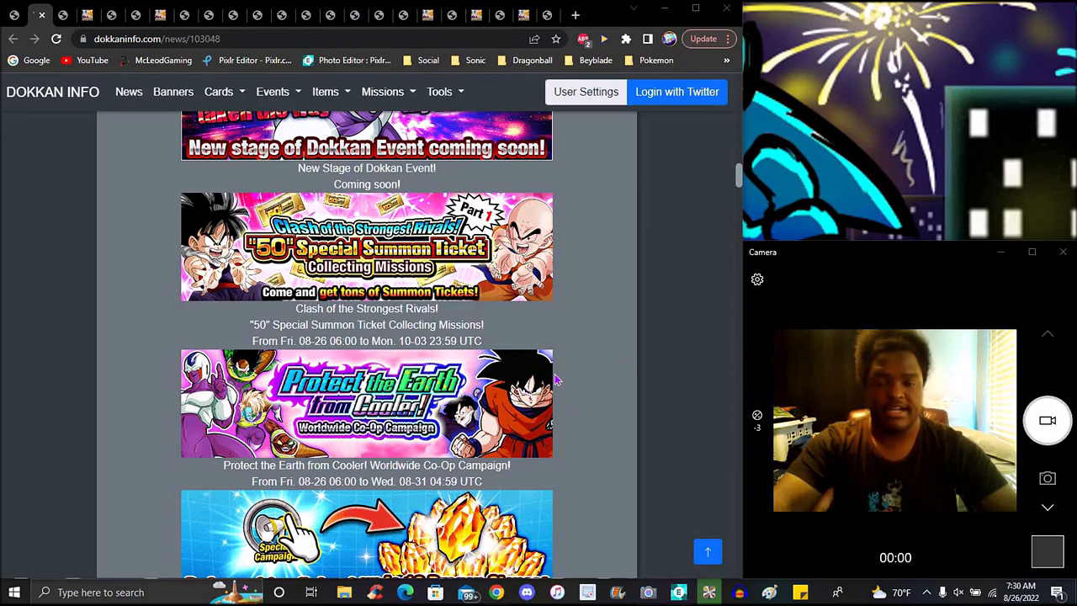
pyautogui.moveTo(565, 353)
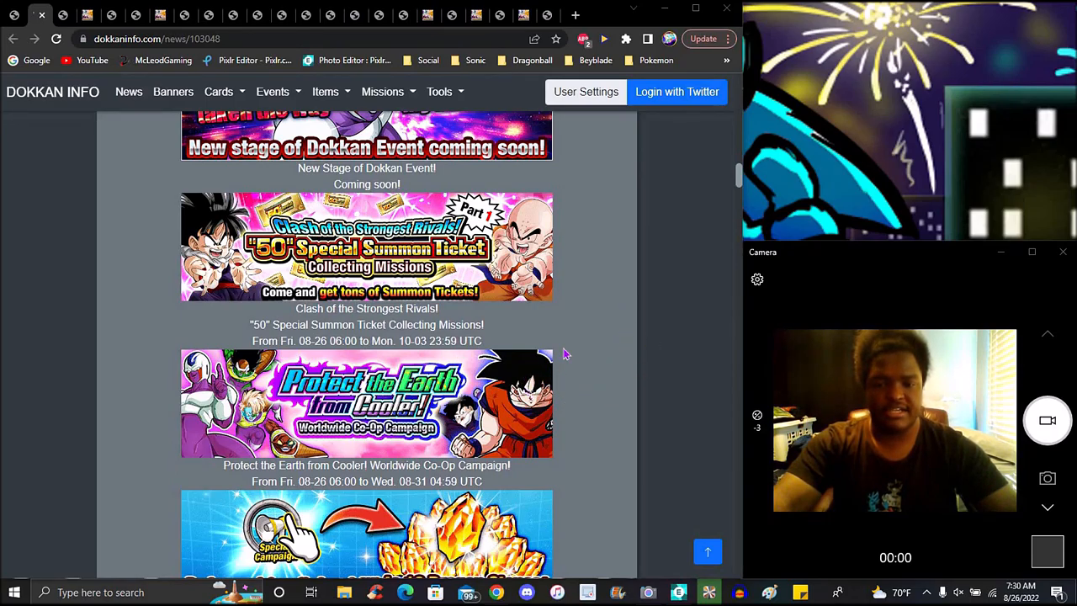
pyautogui.scroll(-3)
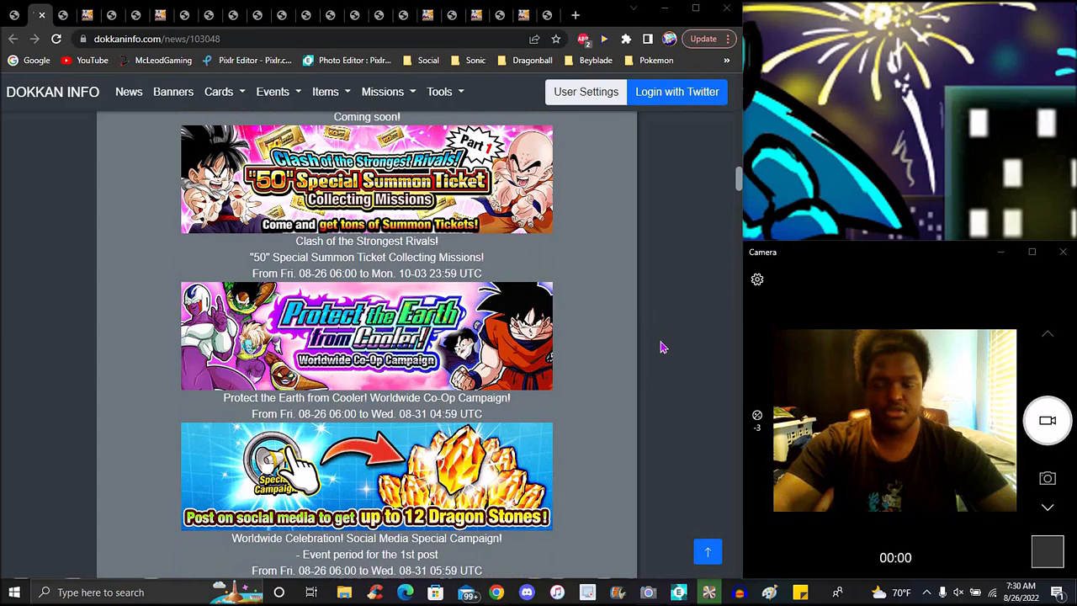
pyautogui.moveTo(648, 449)
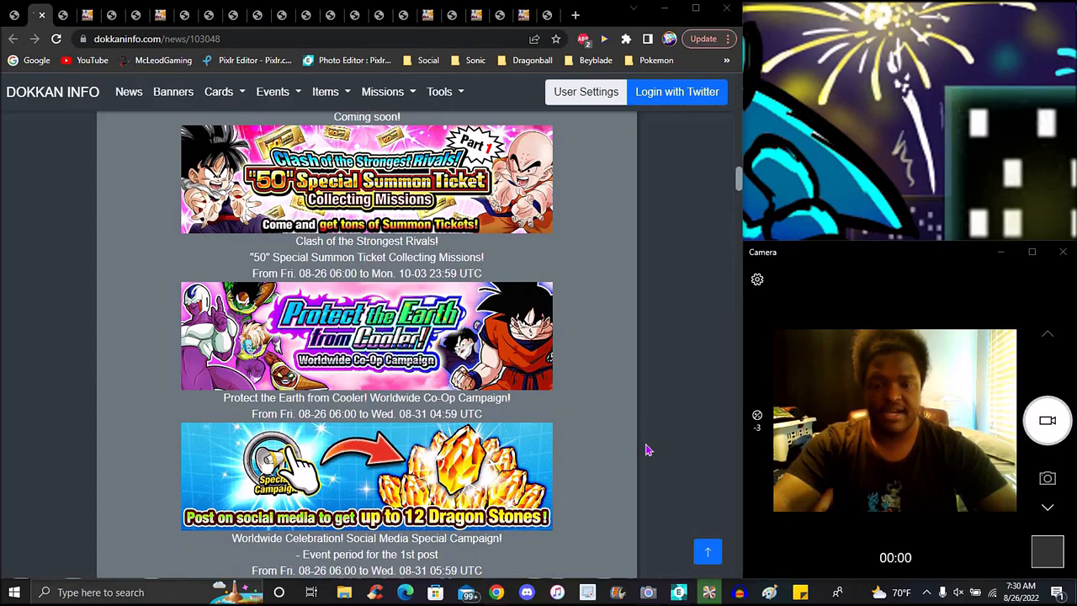
pyautogui.moveTo(645, 306)
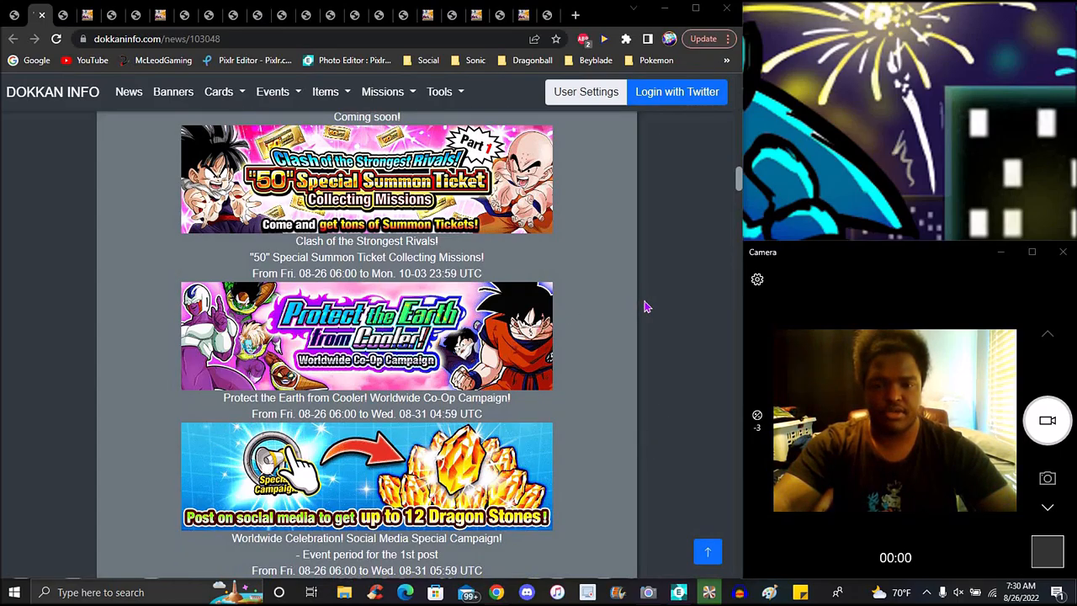
pyautogui.scroll(-3)
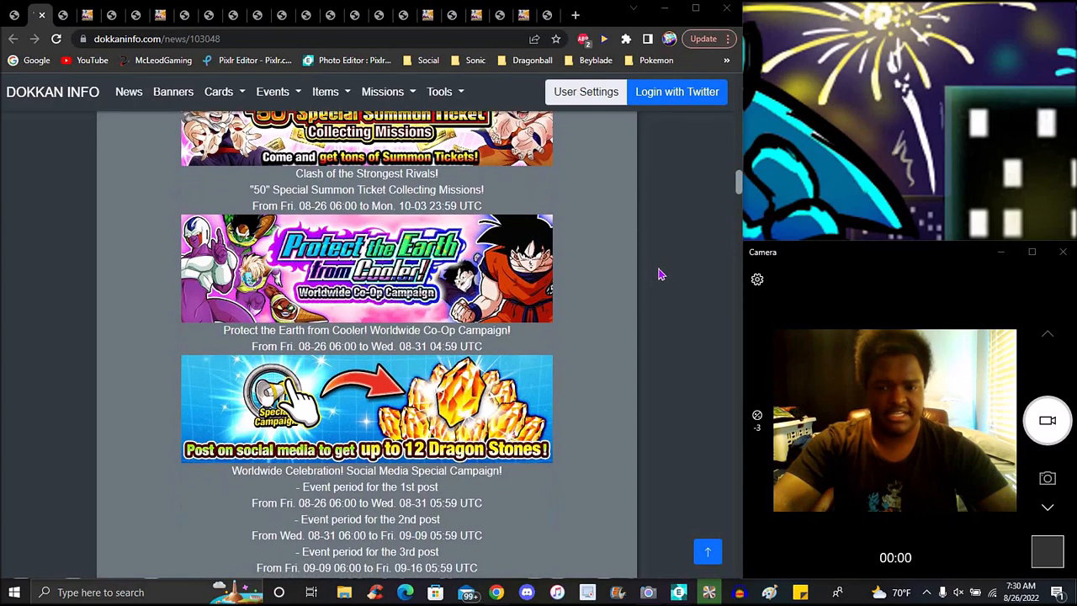
pyautogui.scroll(-3)
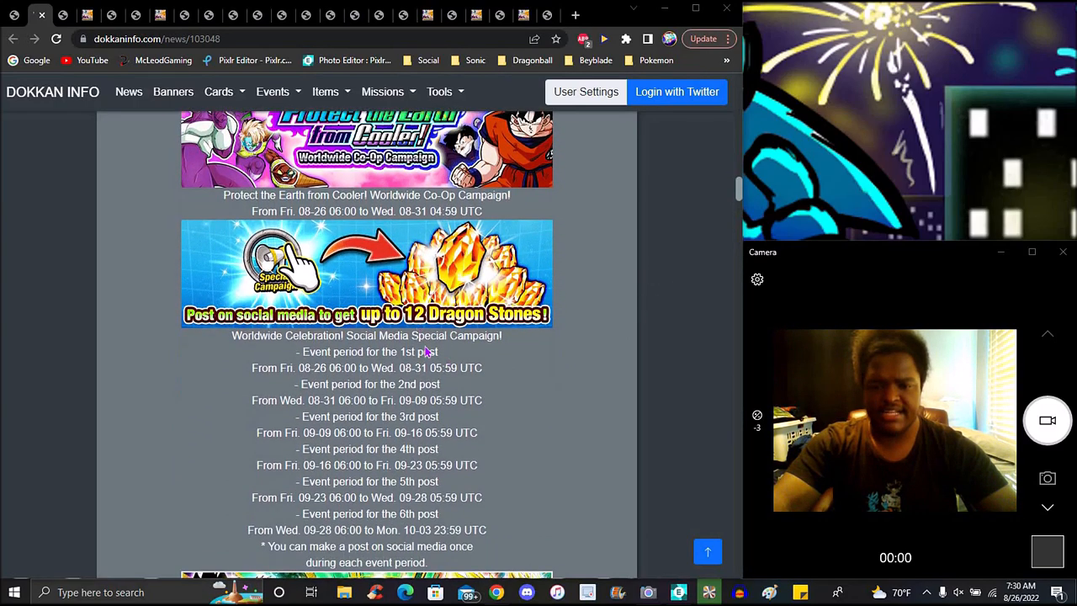
pyautogui.moveTo(615, 347)
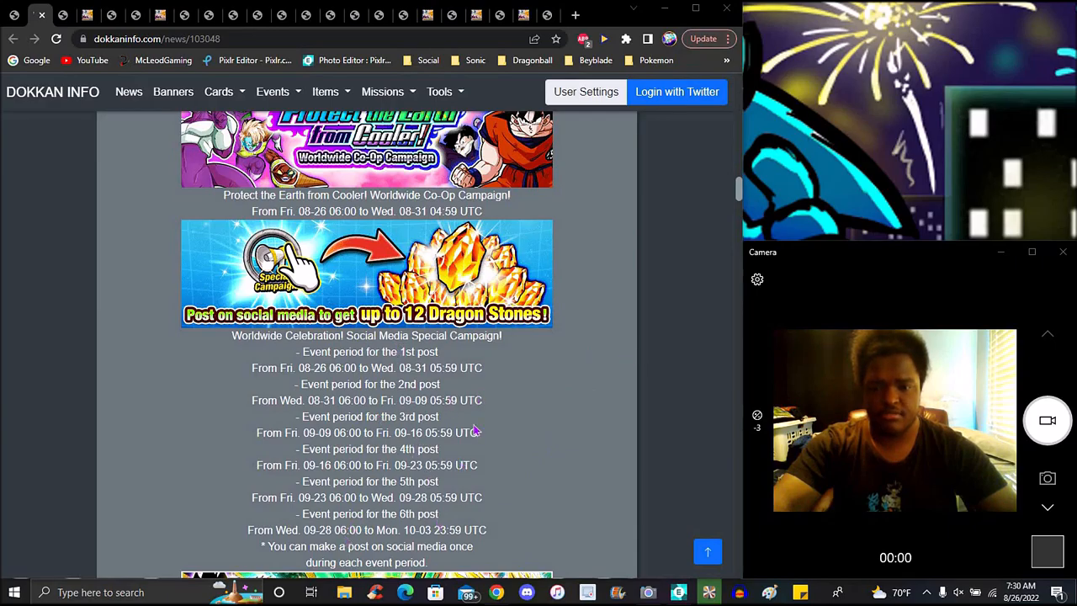
pyautogui.scroll(-3)
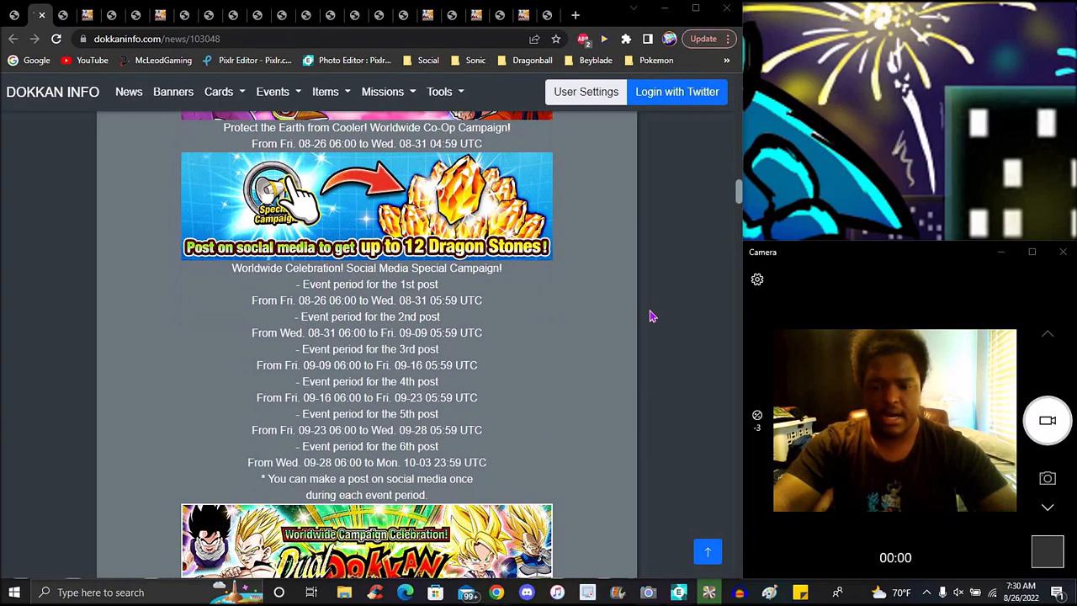
pyautogui.scroll(-3)
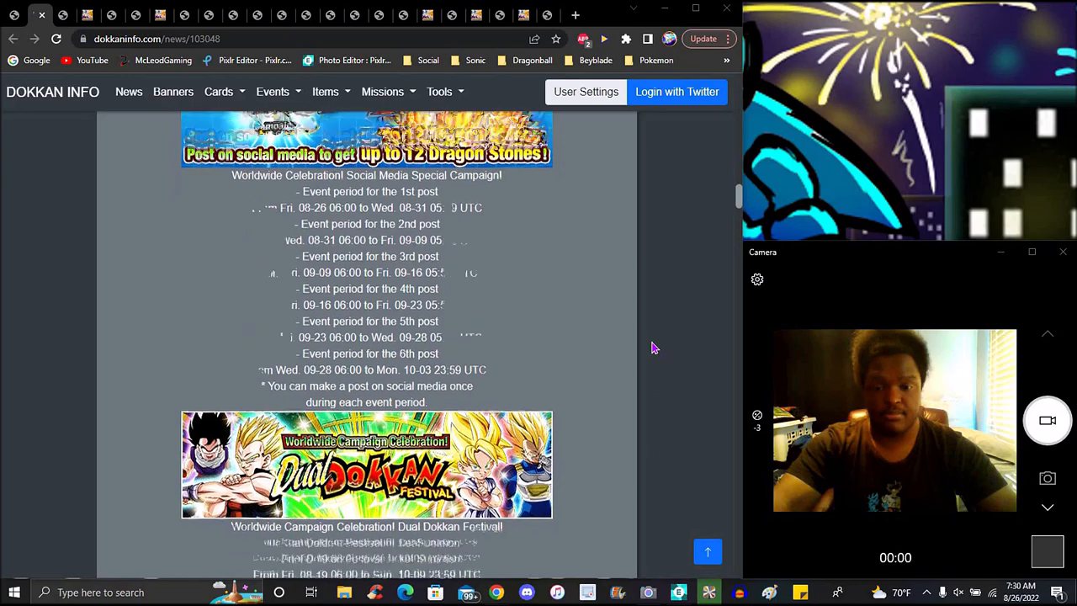
pyautogui.scroll(-3)
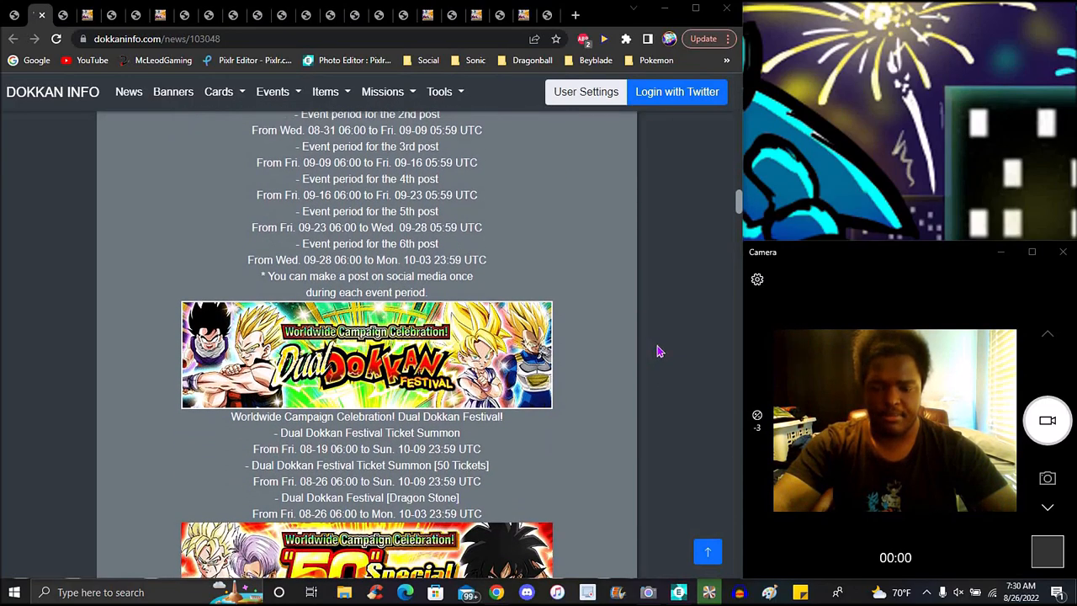
pyautogui.scroll(-3)
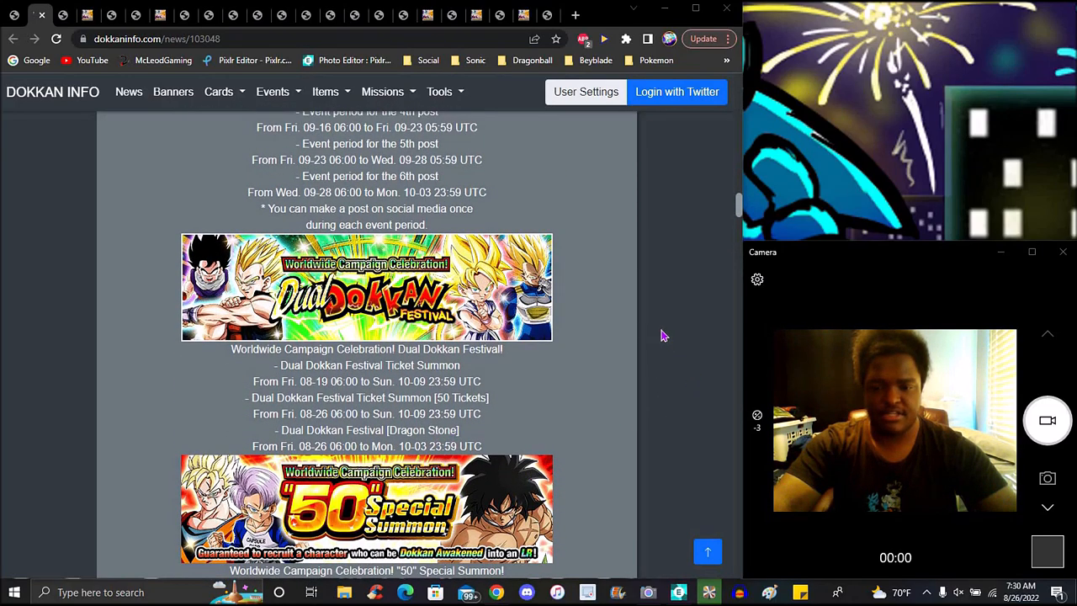
pyautogui.moveTo(461, 431)
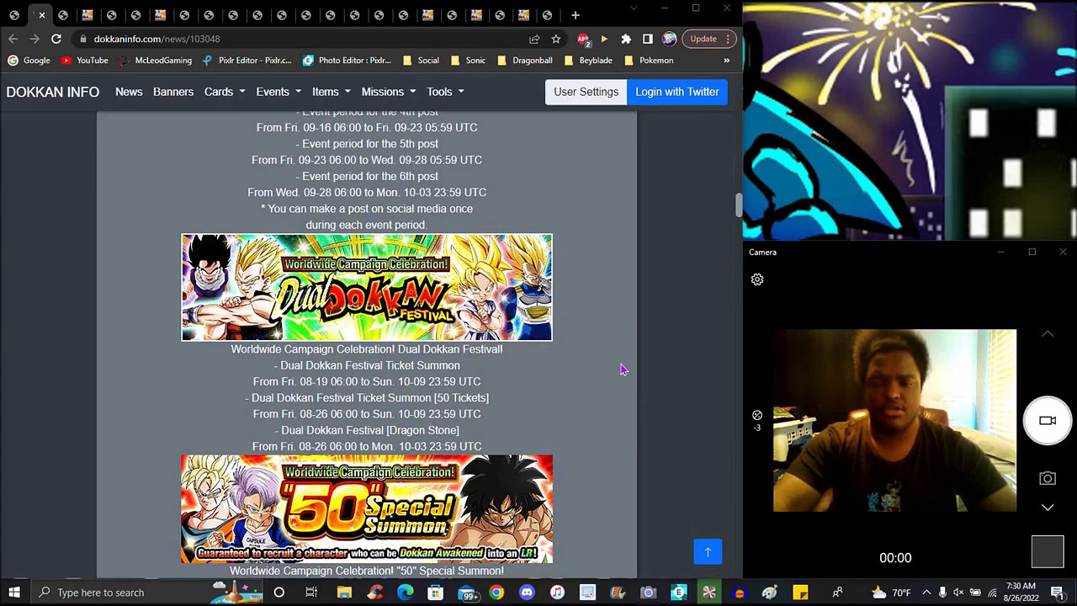
pyautogui.moveTo(633, 338)
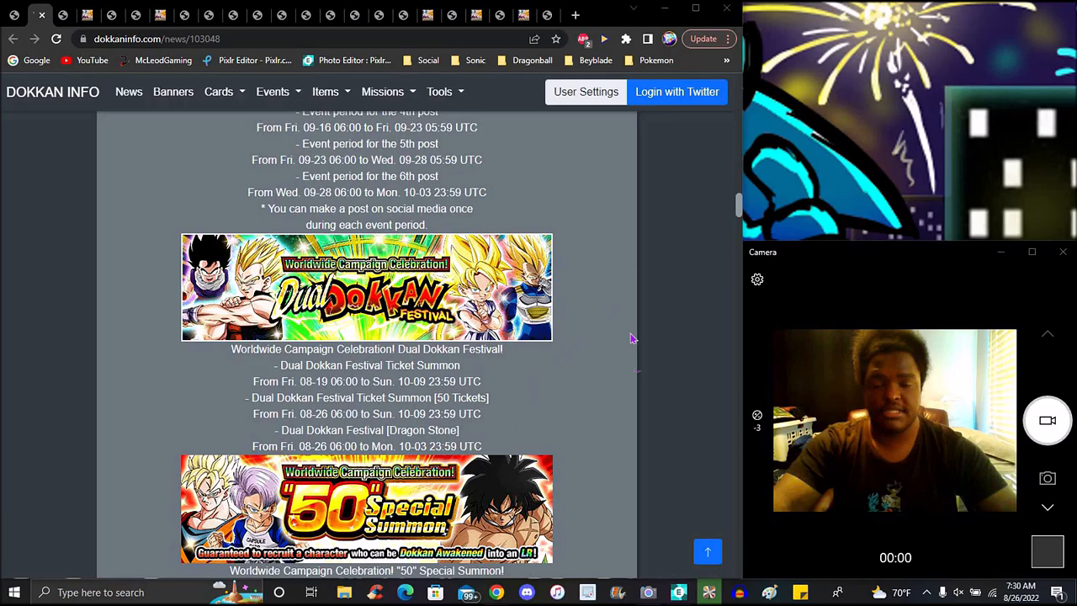
pyautogui.moveTo(636, 380)
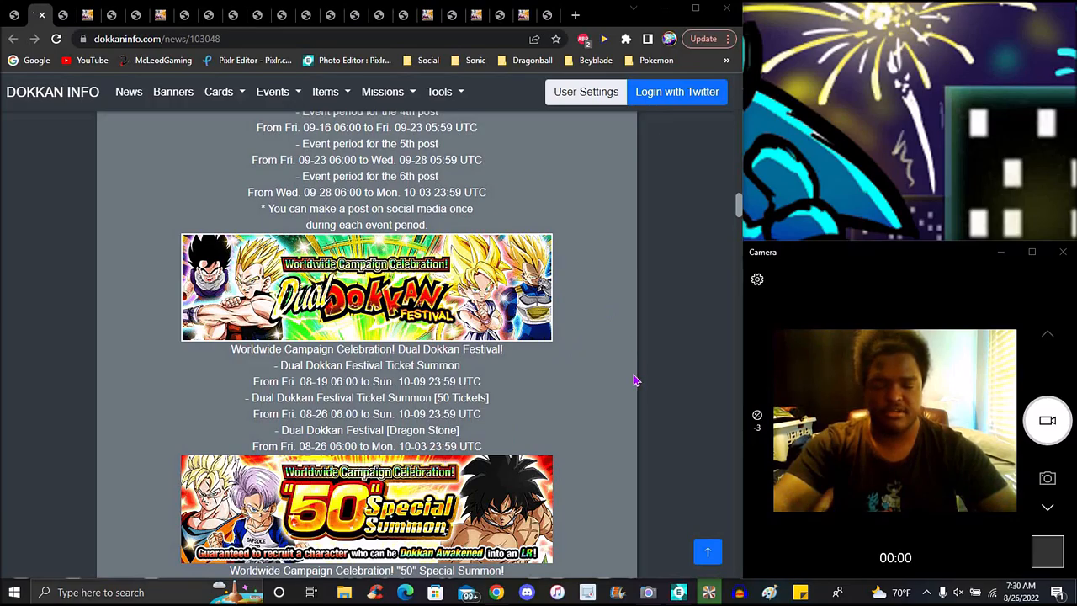
pyautogui.moveTo(548, 428)
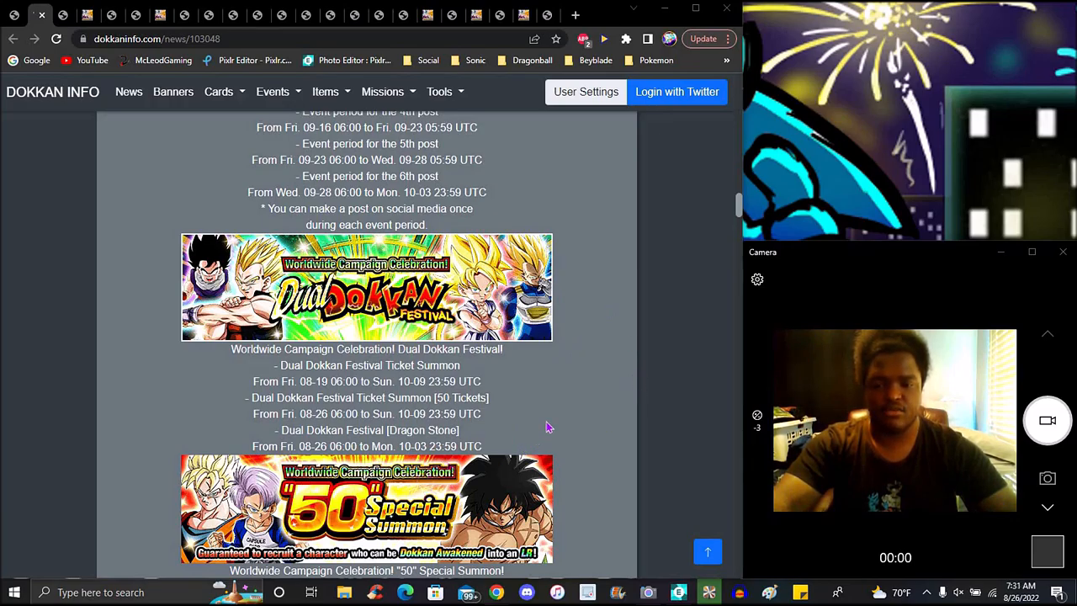
pyautogui.moveTo(567, 406)
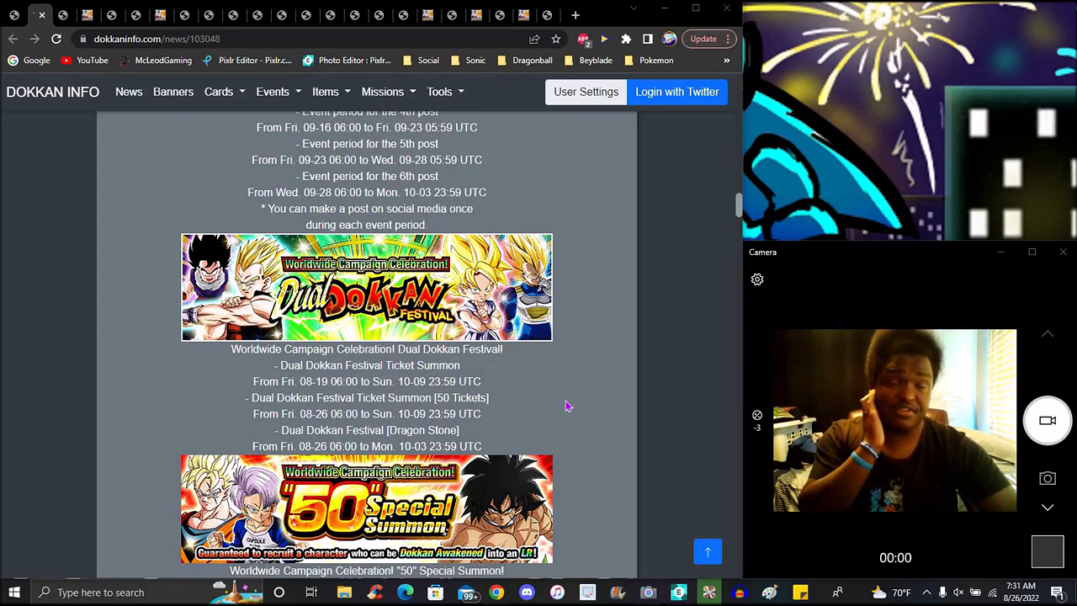
pyautogui.moveTo(568, 401)
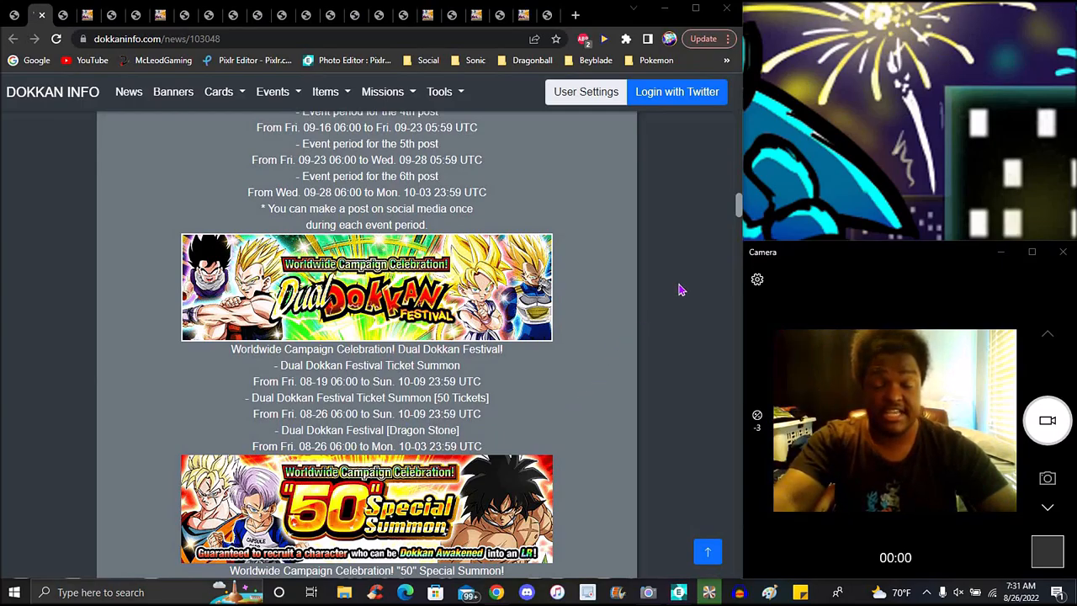
pyautogui.scroll(-3)
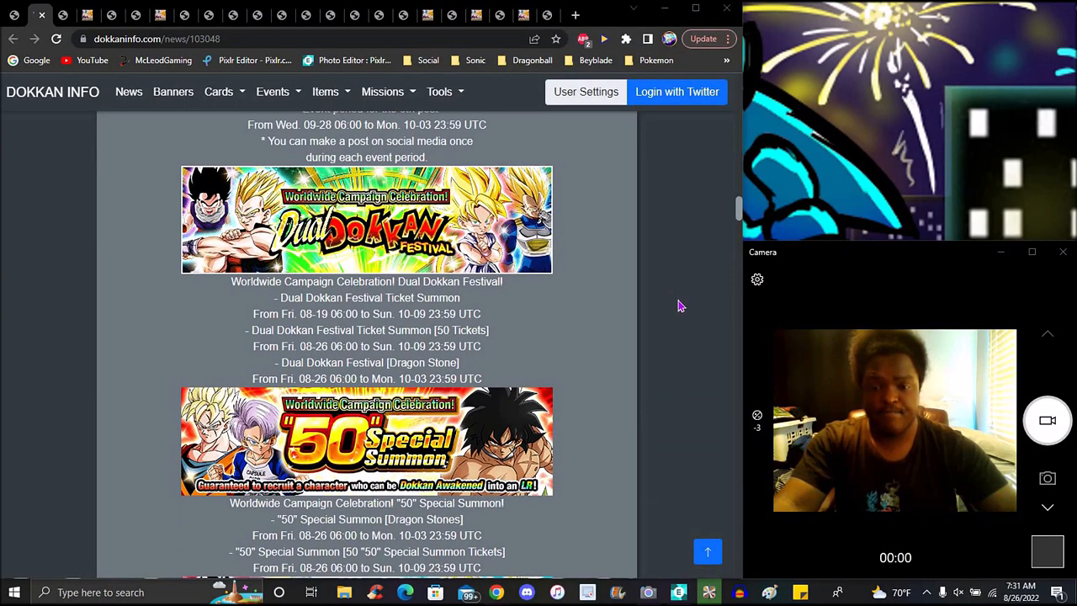
# - Scroll the news post to the "50" Special Summon and Tons of Thanks! Select Characters Dokkan Festival (08-26 to 10-03)
pyautogui.scroll(-3)
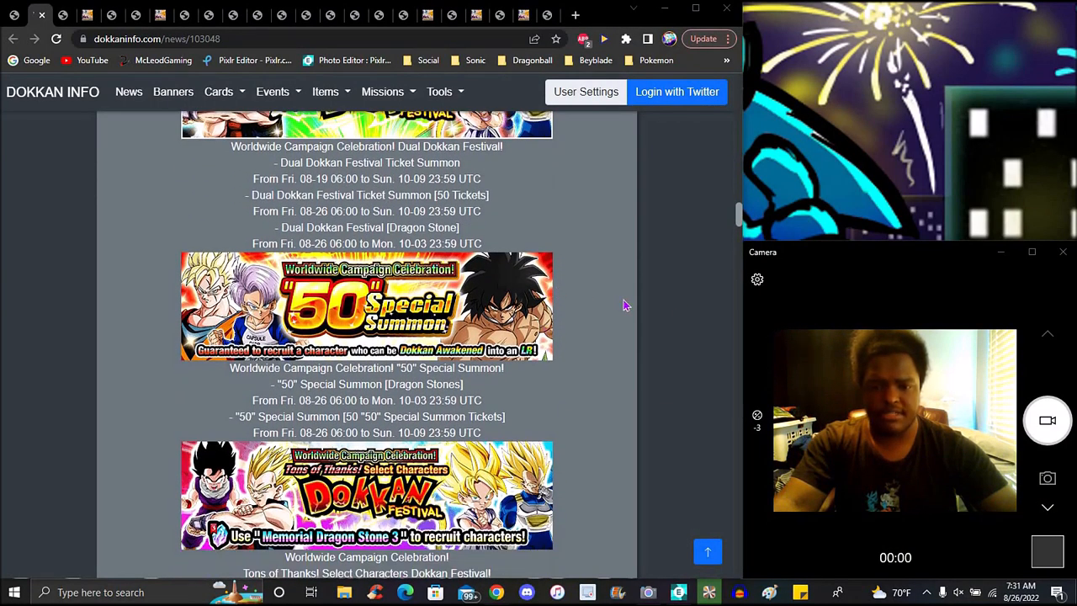
pyautogui.scroll(-3)
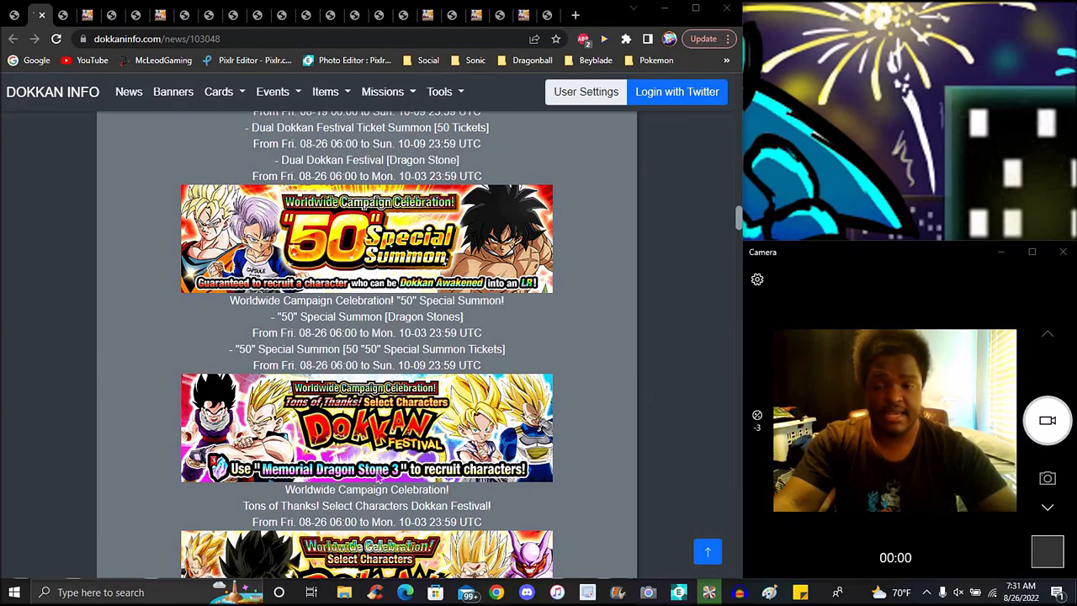
pyautogui.moveTo(593, 404)
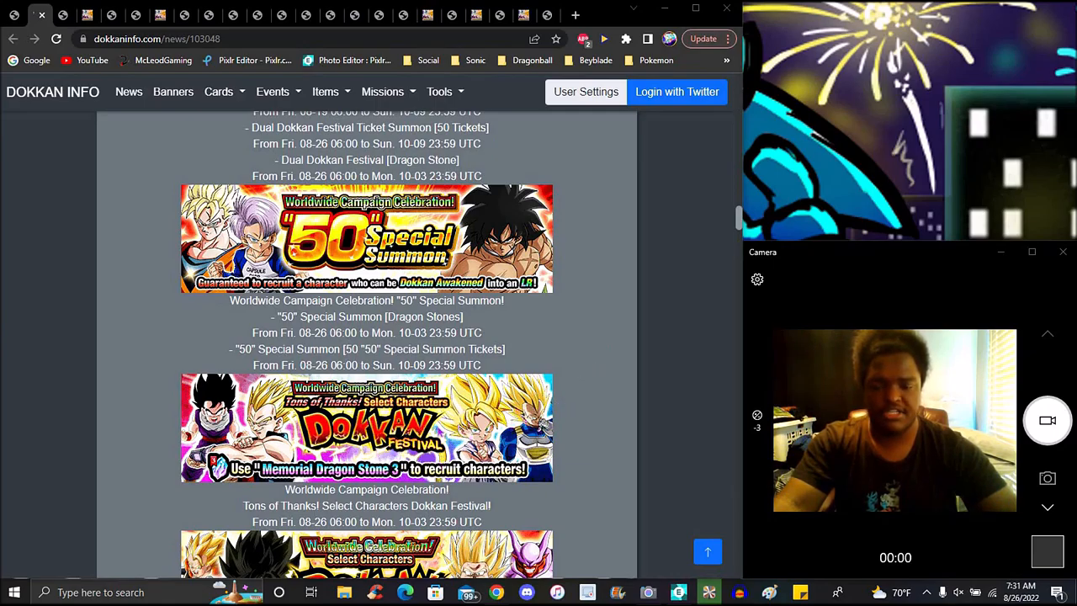
pyautogui.scroll(-3)
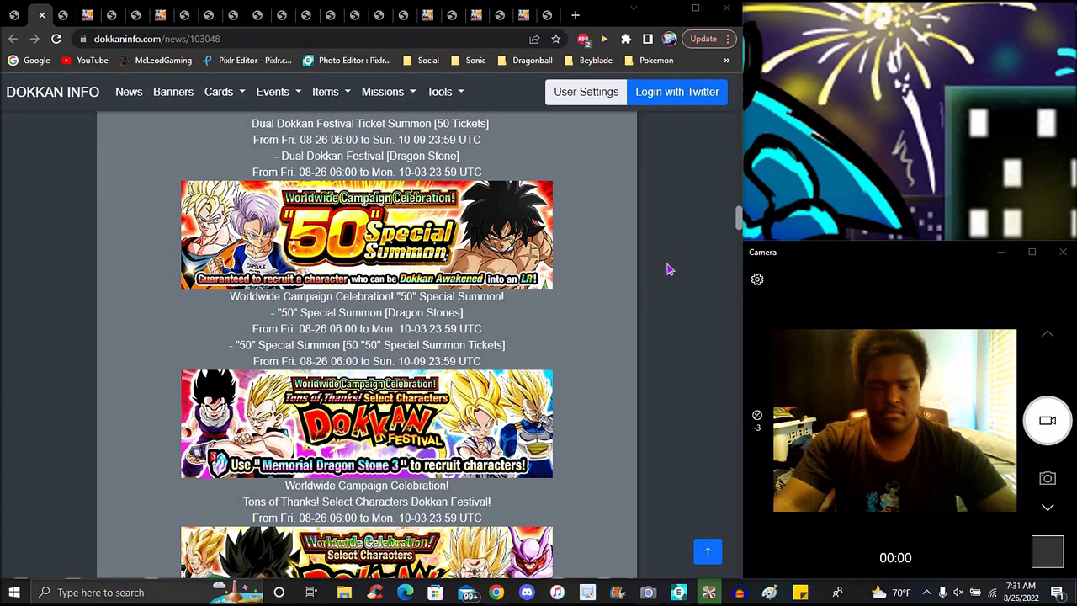
pyautogui.scroll(-3)
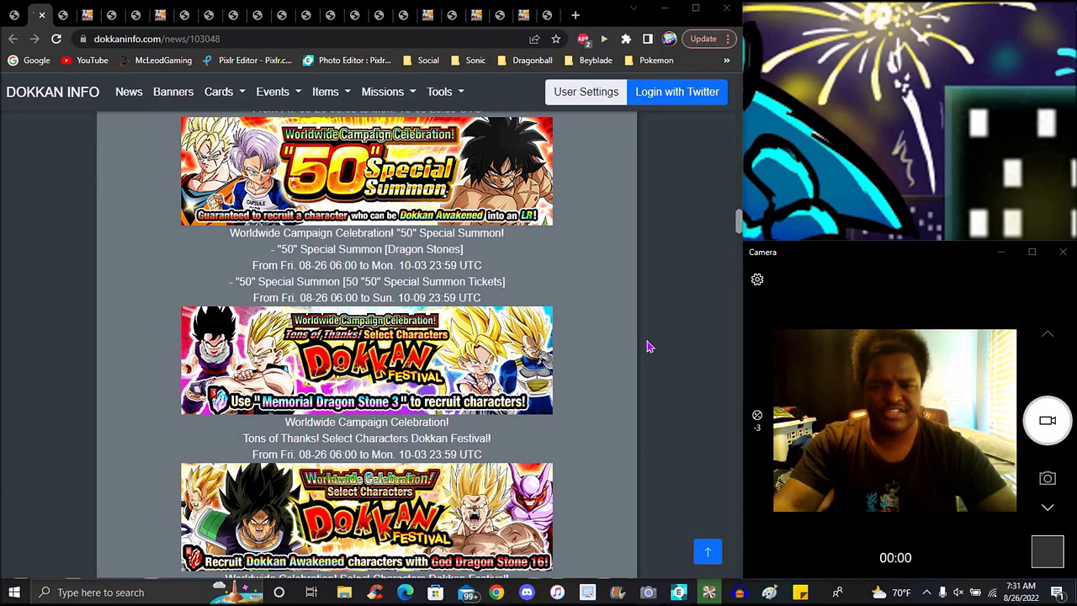
pyautogui.moveTo(653, 336)
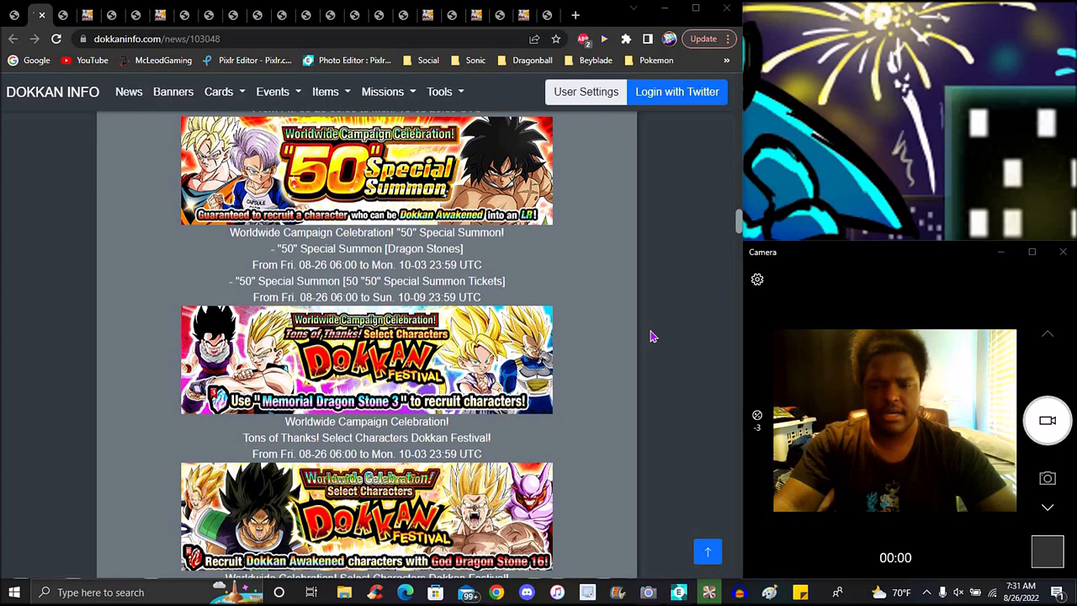
# - Scroll the news post past two more Select Characters Dokkan Festivals to the Dragon Stones sale running to 09-14
pyautogui.scroll(-3)
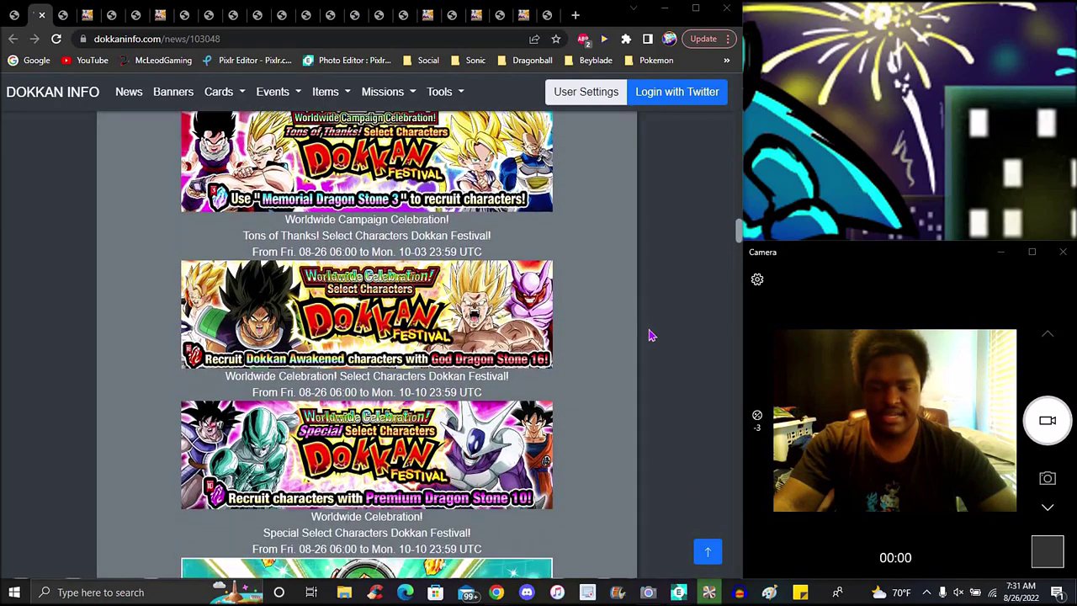
pyautogui.scroll(-3)
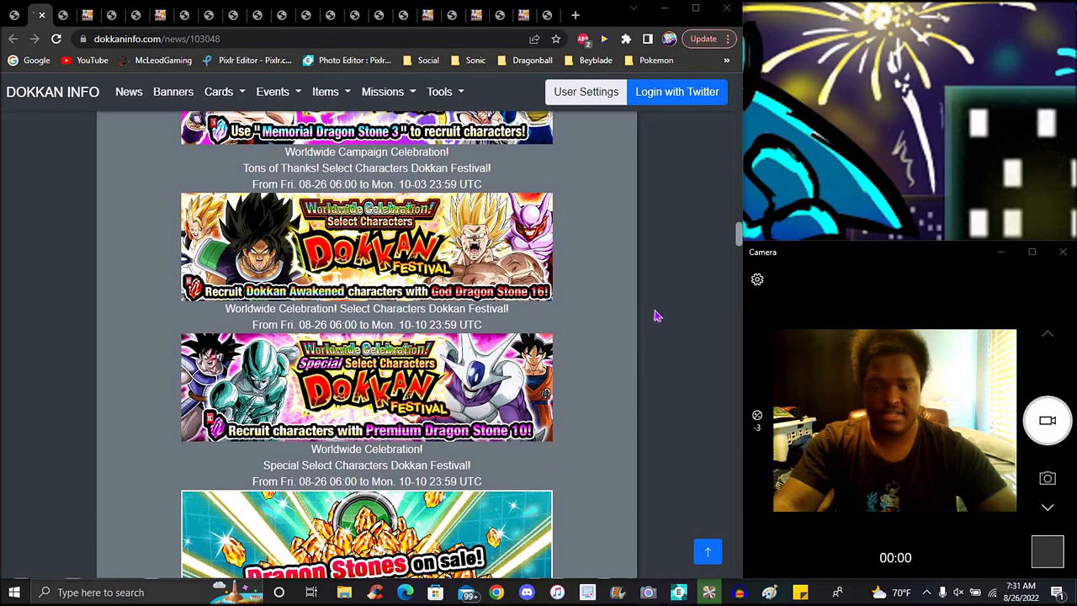
pyautogui.scroll(-3)
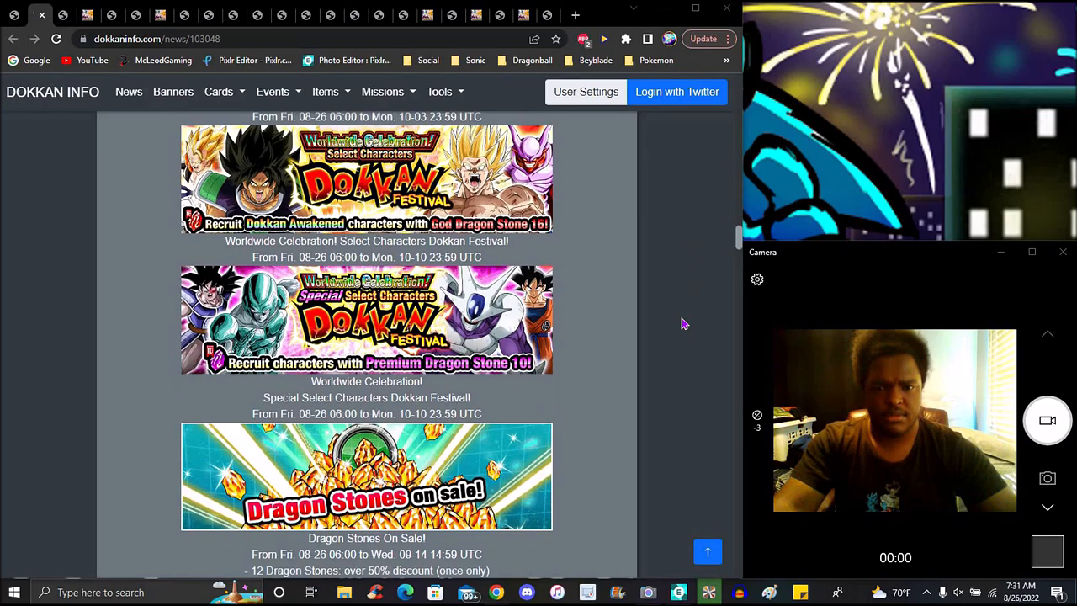
pyautogui.moveTo(696, 326)
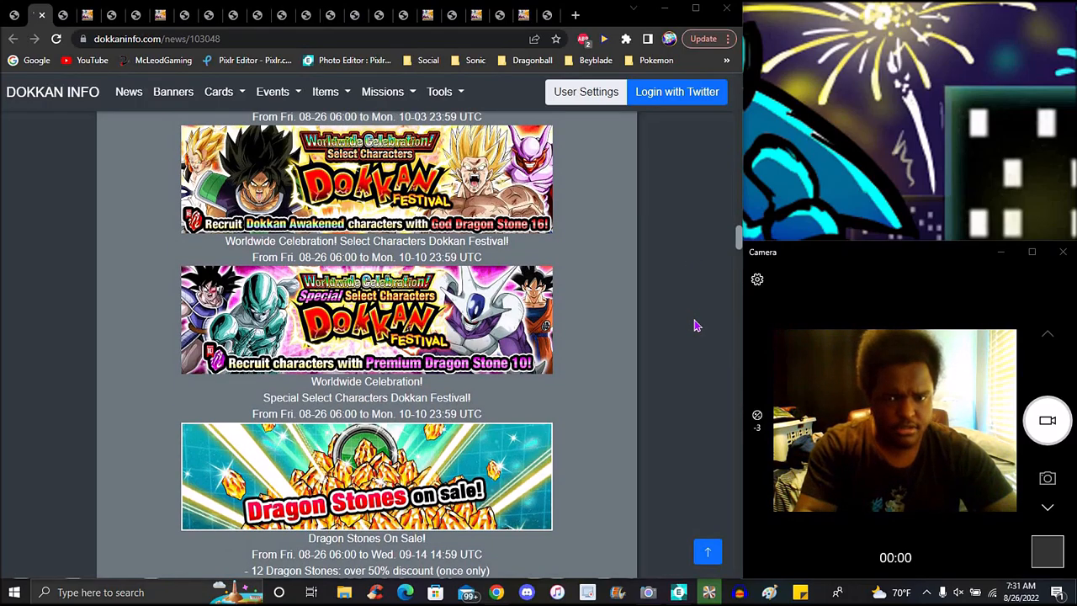
pyautogui.scroll(-3)
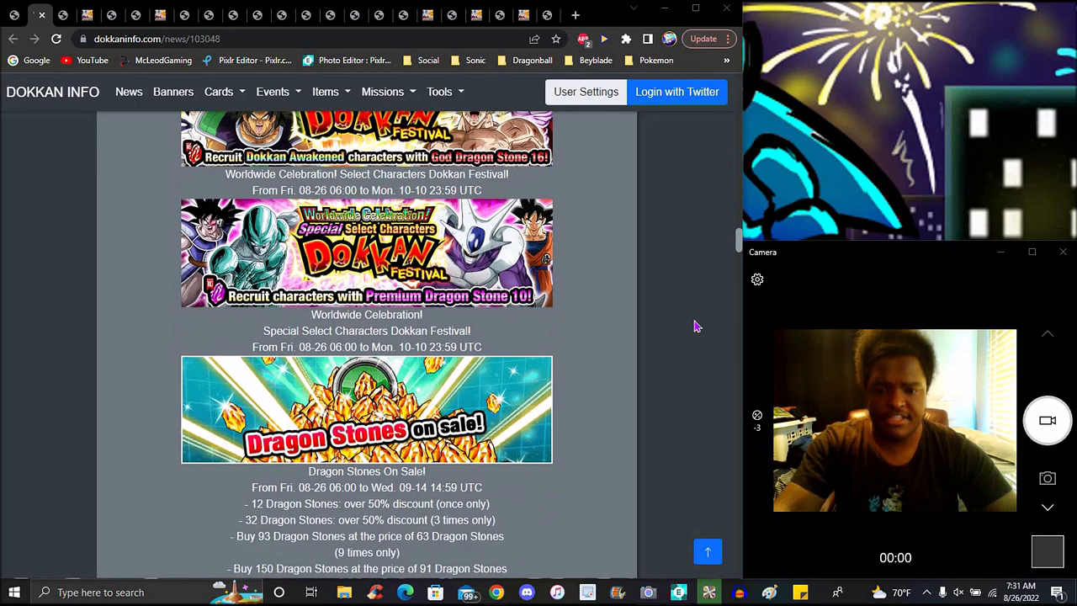
pyautogui.scroll(-3)
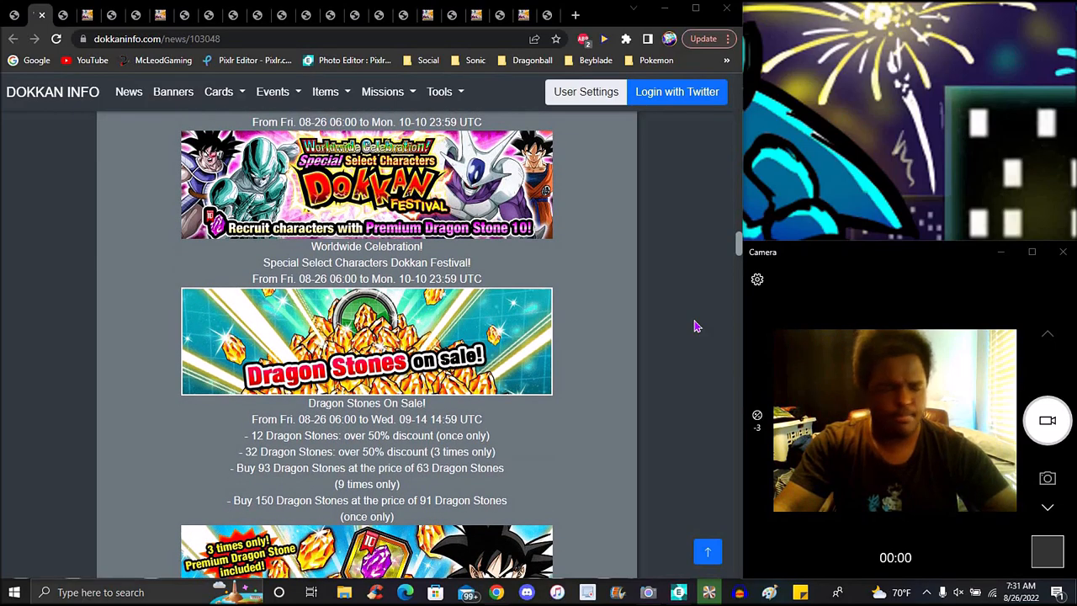
pyautogui.moveTo(693, 340)
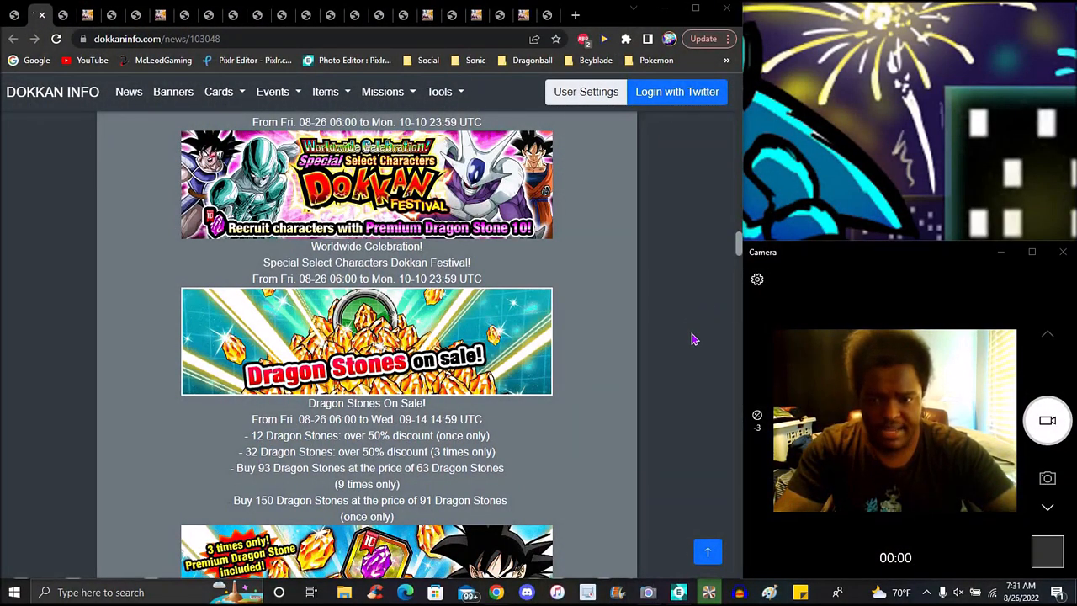
# - Scroll the news post past the Premium Dragon Stone 10 sale and new Story Event to the Limited-Attempts events and Ultimate Red Zone Wicked Bloodline banner
pyautogui.scroll(-3)
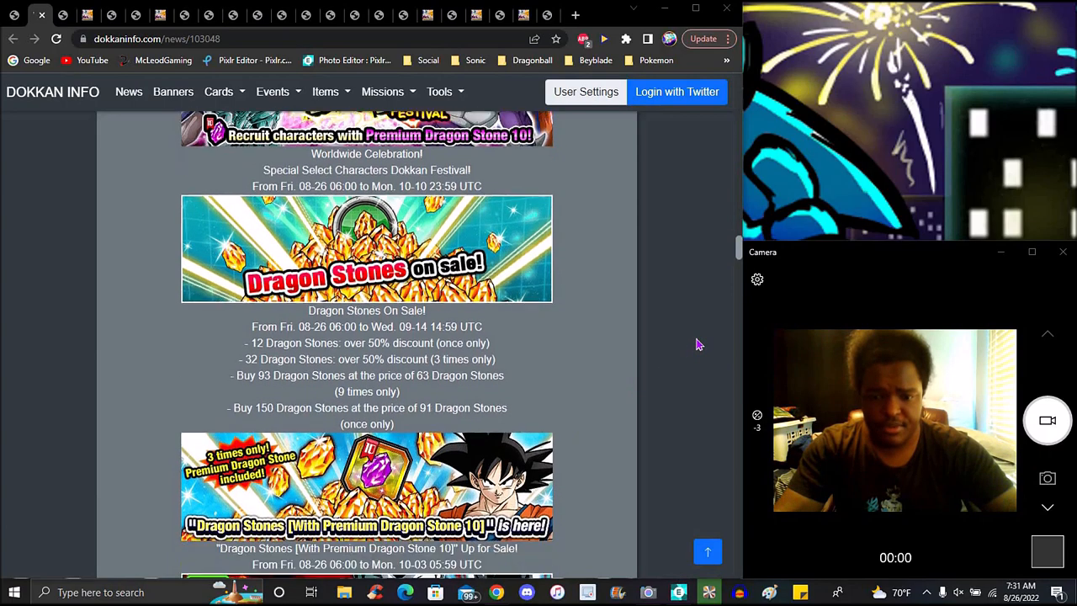
pyautogui.scroll(-3)
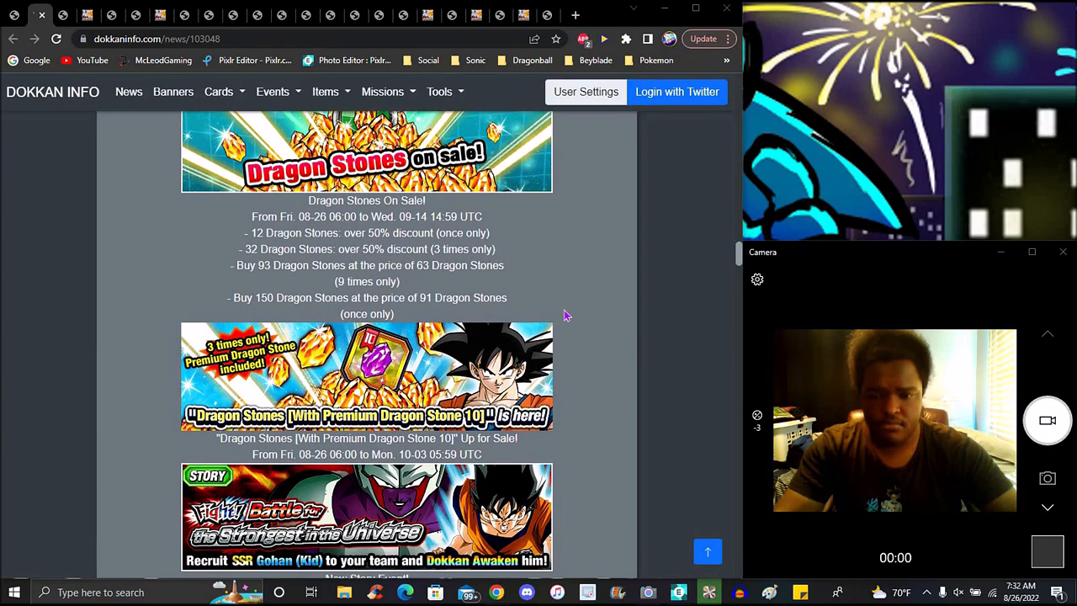
pyautogui.scroll(-3)
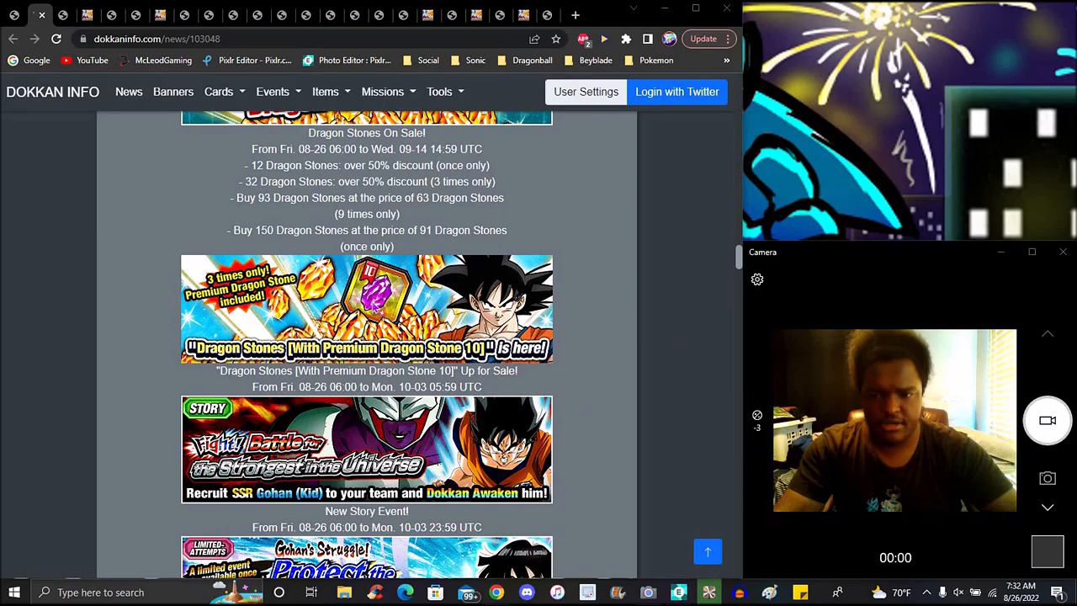
pyautogui.scroll(-3)
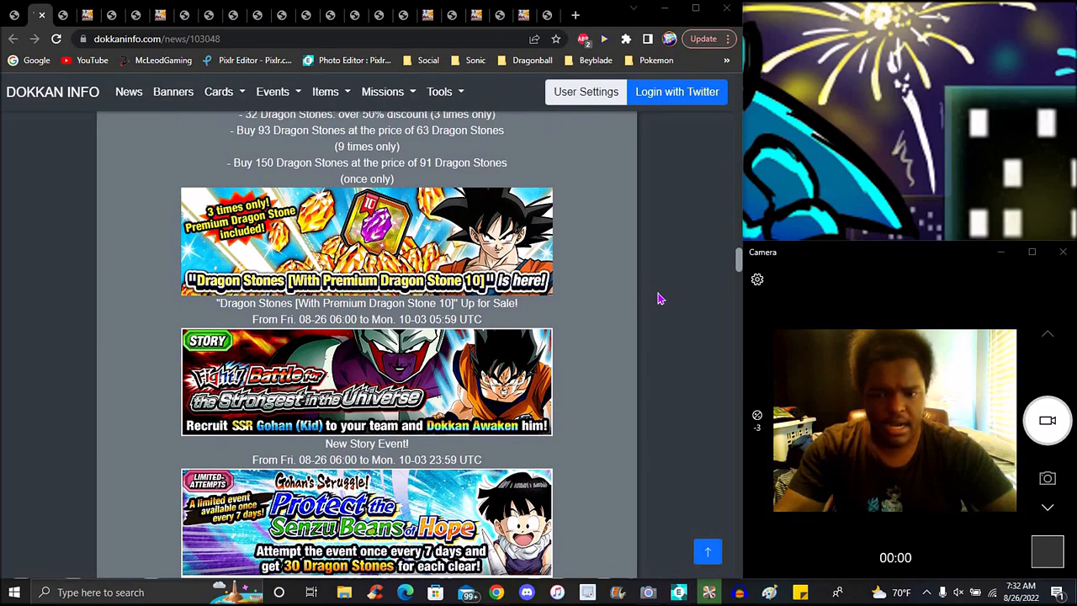
pyautogui.scroll(-3)
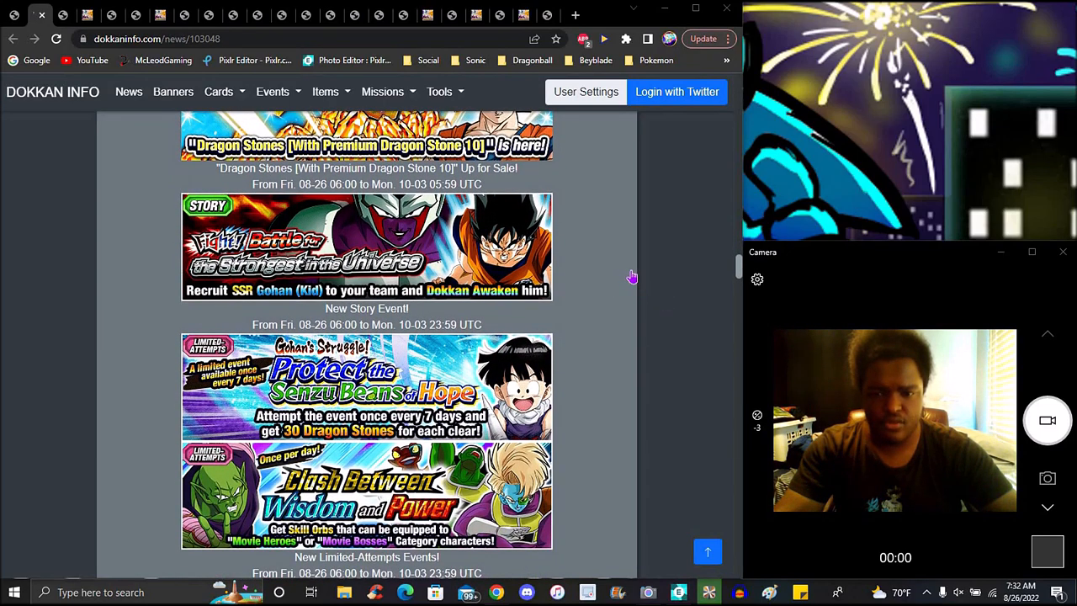
pyautogui.scroll(-3)
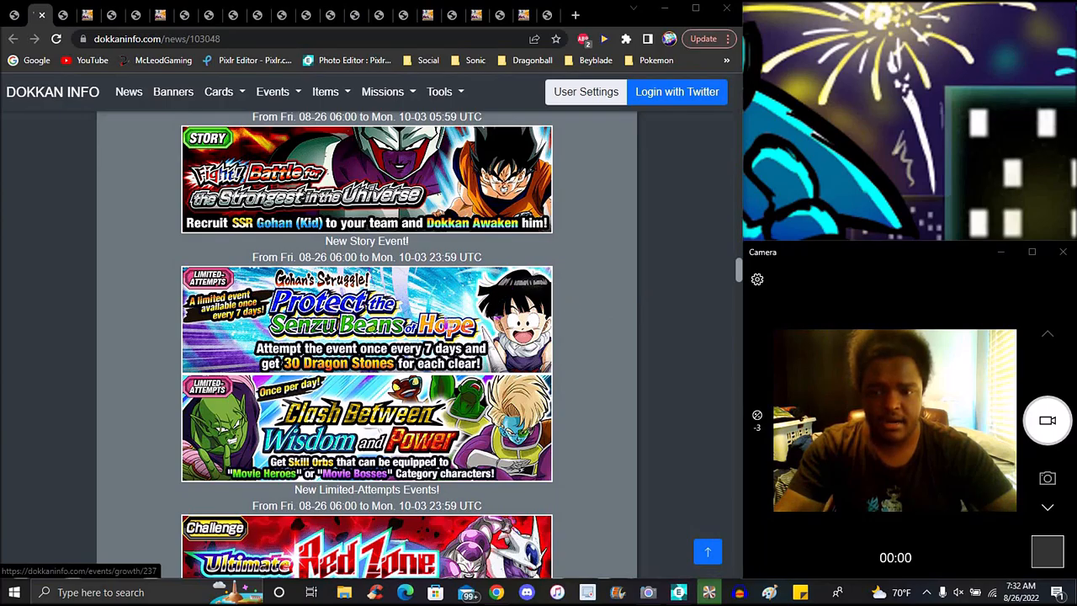
pyautogui.scroll(-3)
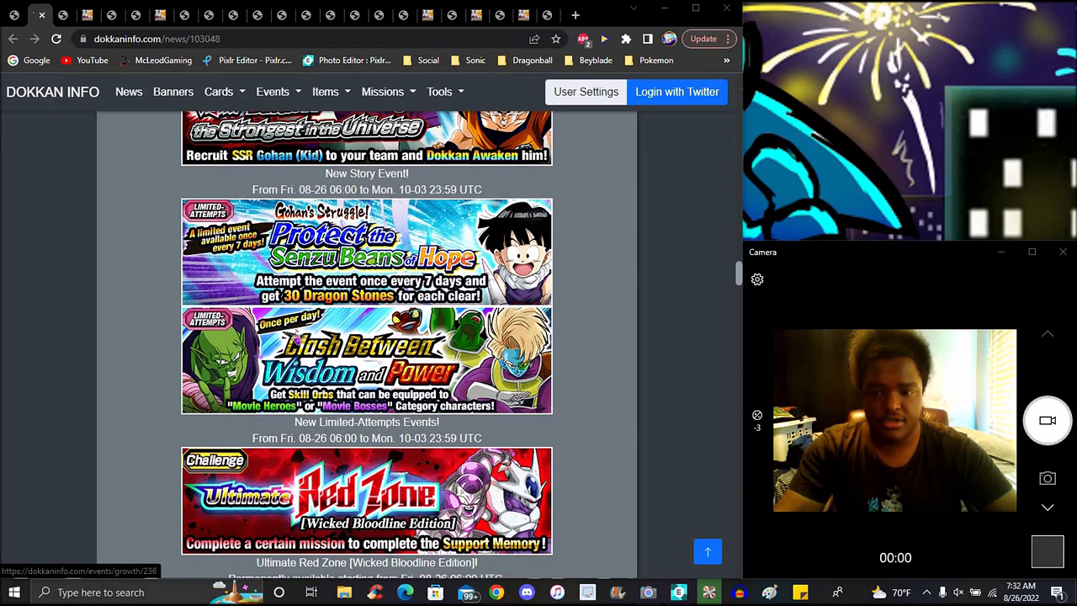
pyautogui.scroll(-3)
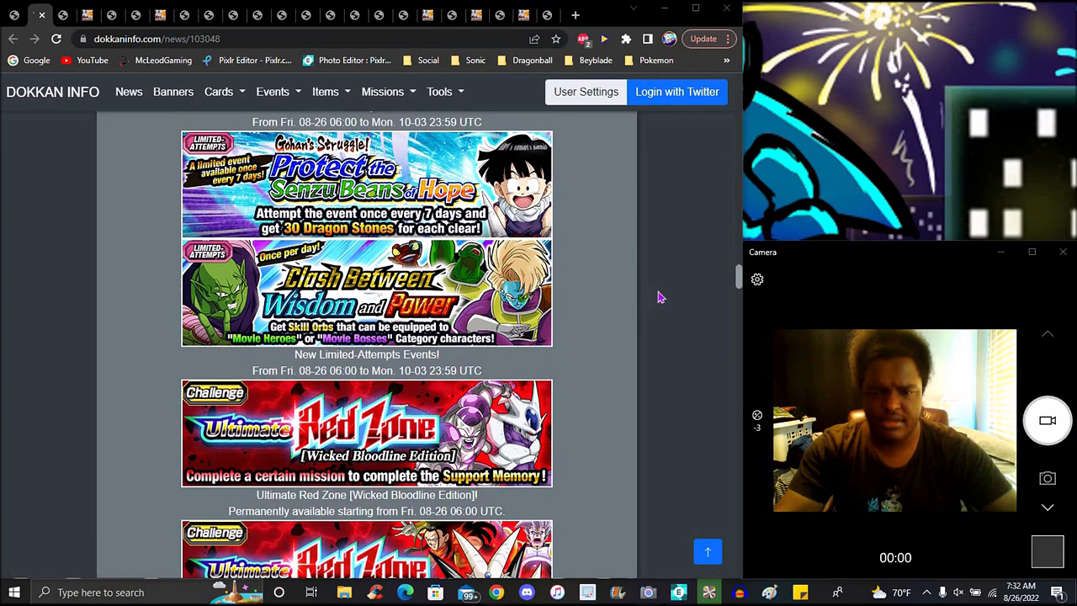
# - Scroll the news post past the Boss Rush and summon banners to the Supreme Kais' Guidance Packs and Grand Guidance
pyautogui.scroll(-3)
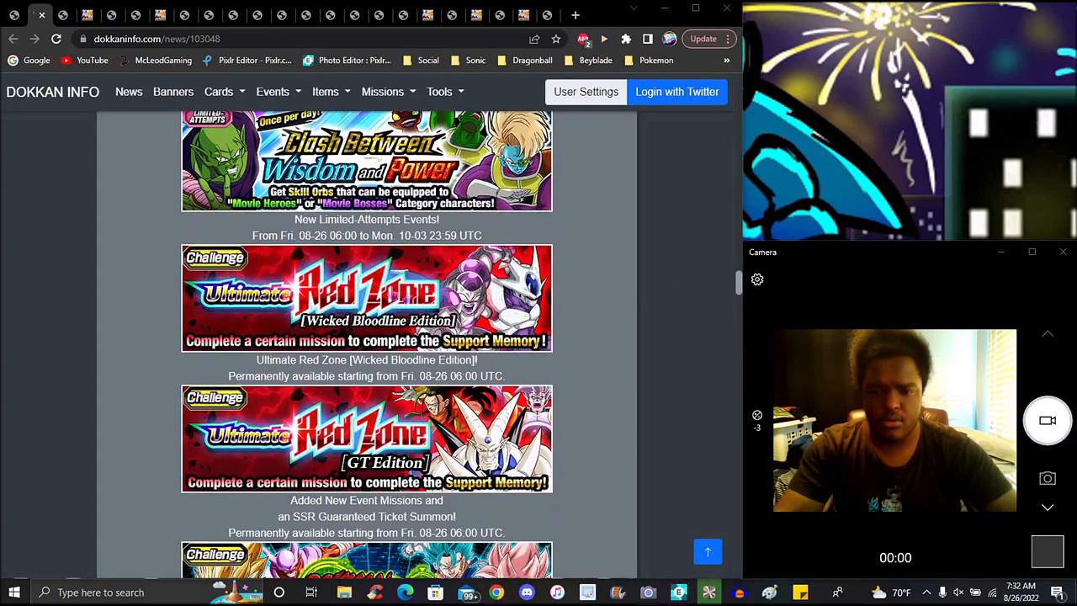
pyautogui.moveTo(609, 272)
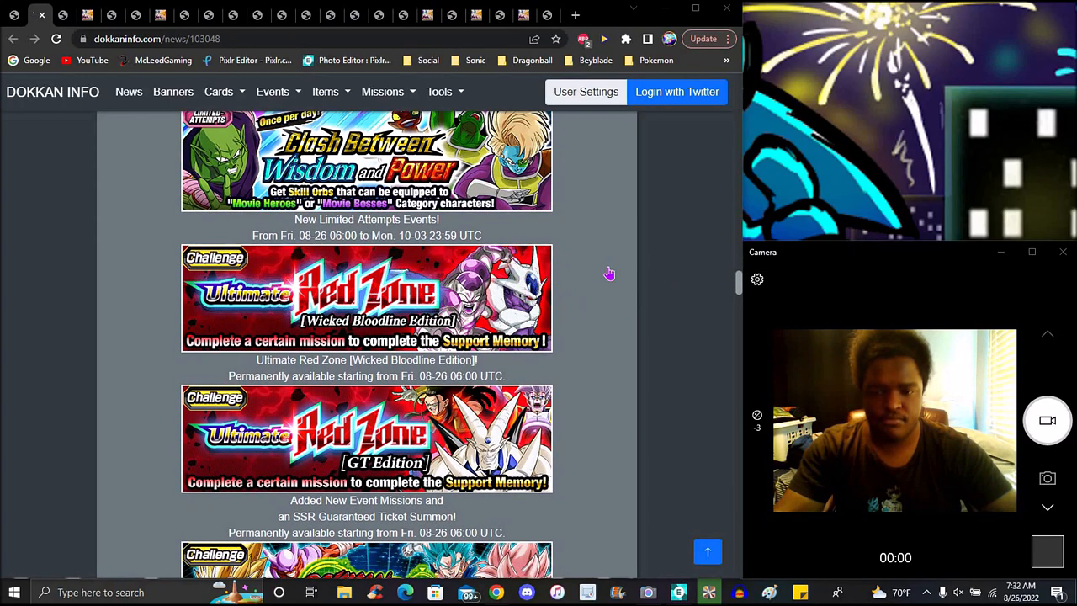
pyautogui.scroll(-3)
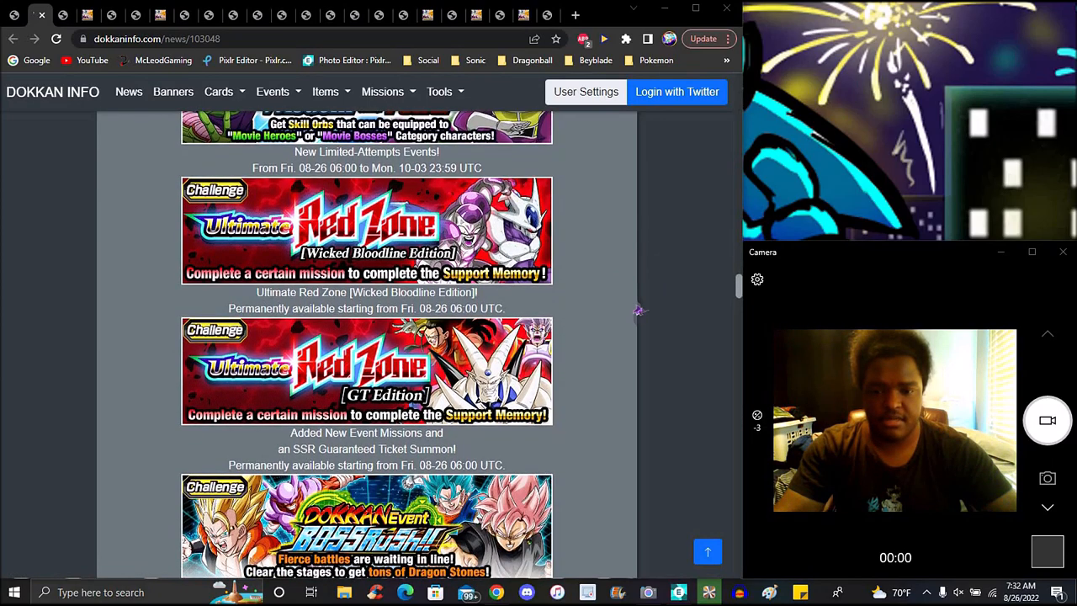
pyautogui.scroll(-3)
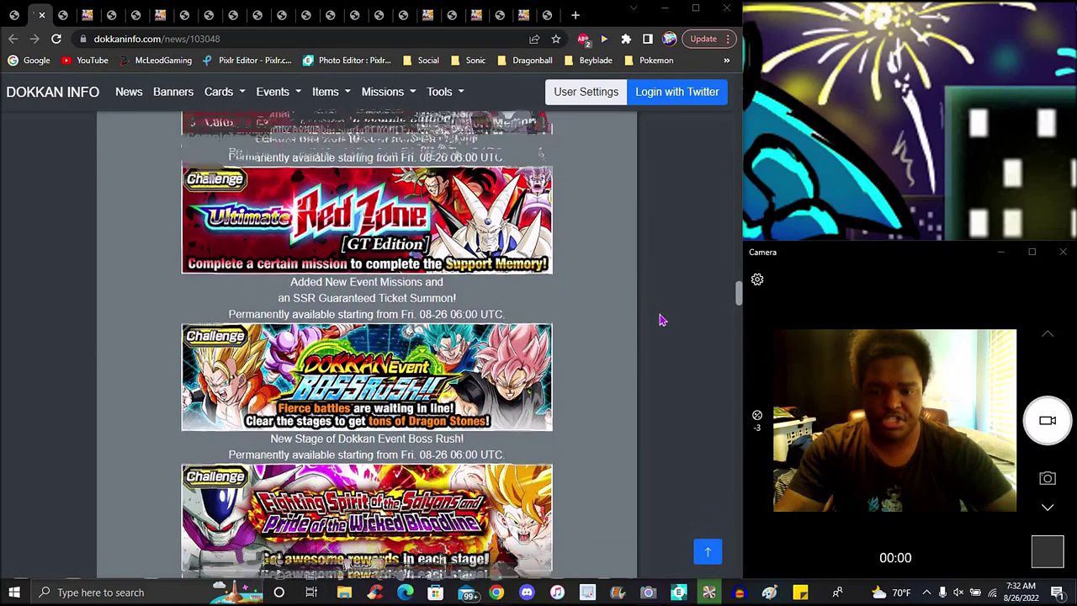
pyautogui.scroll(-3)
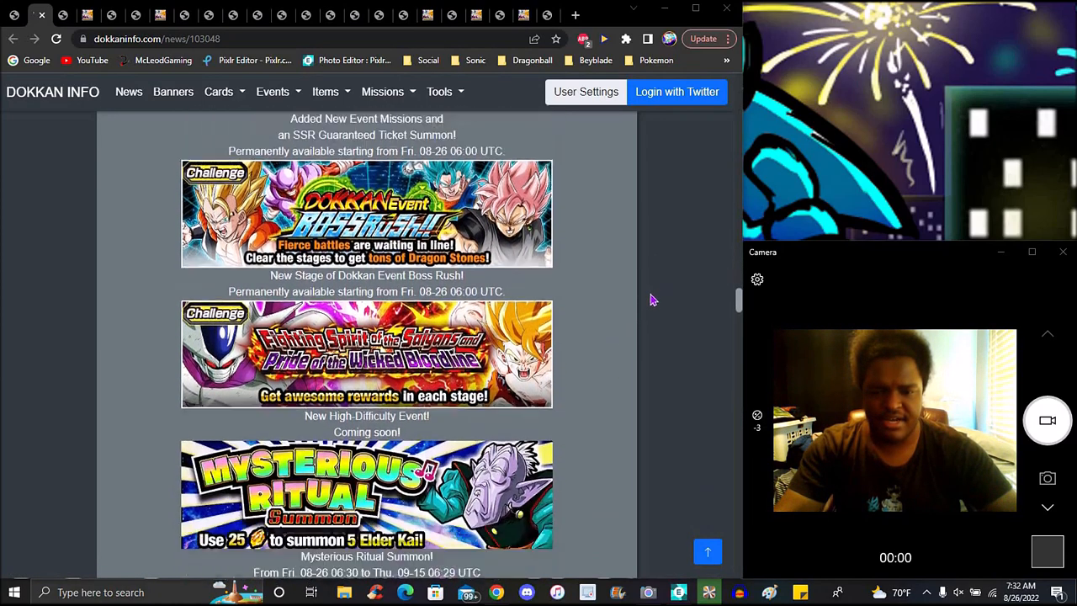
pyautogui.scroll(-3)
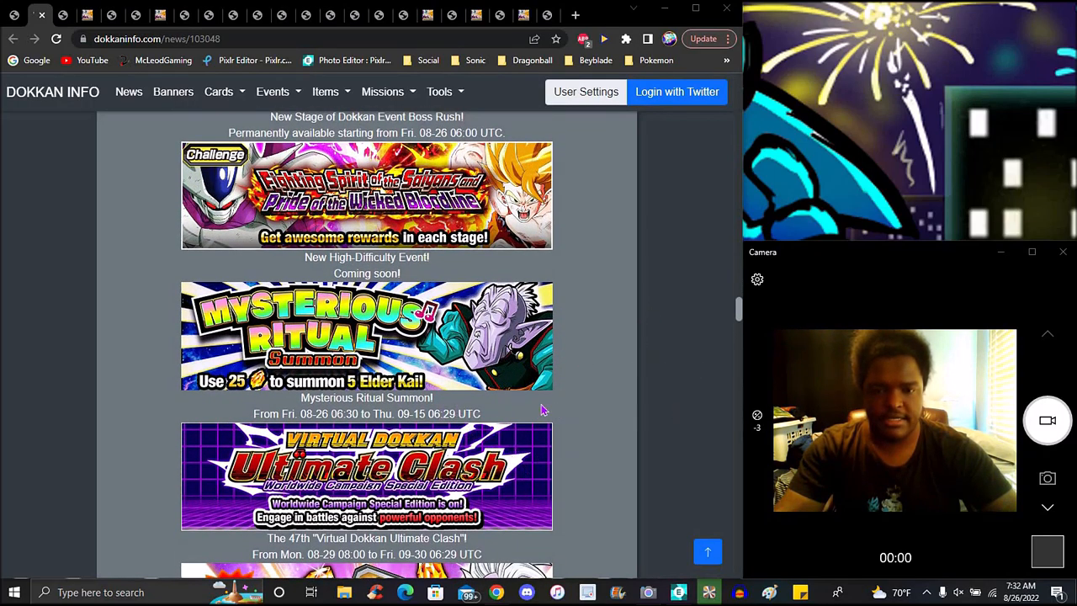
pyautogui.scroll(-3)
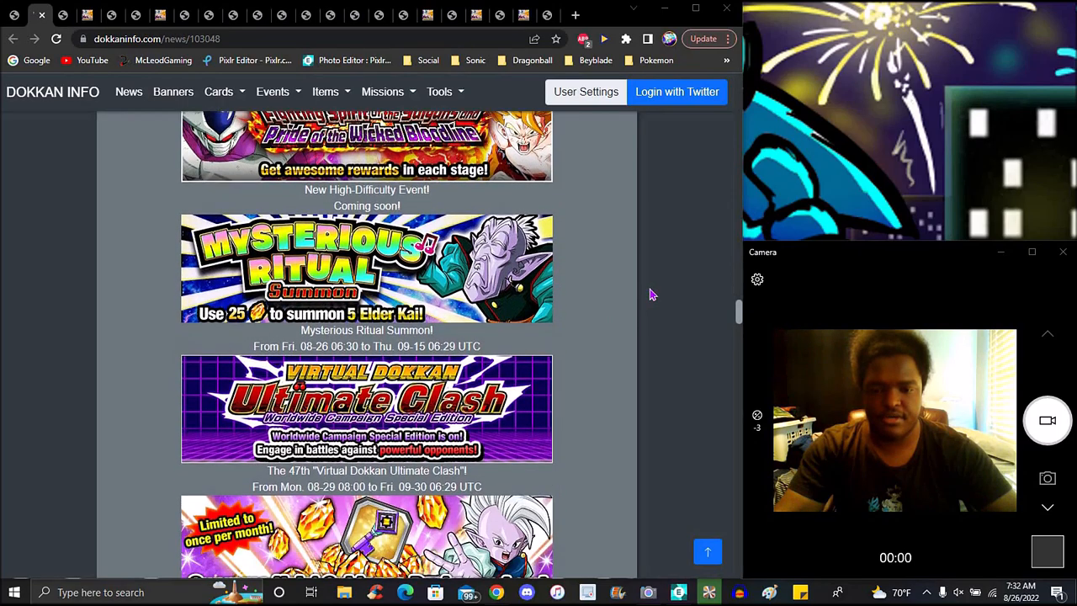
pyautogui.scroll(-3)
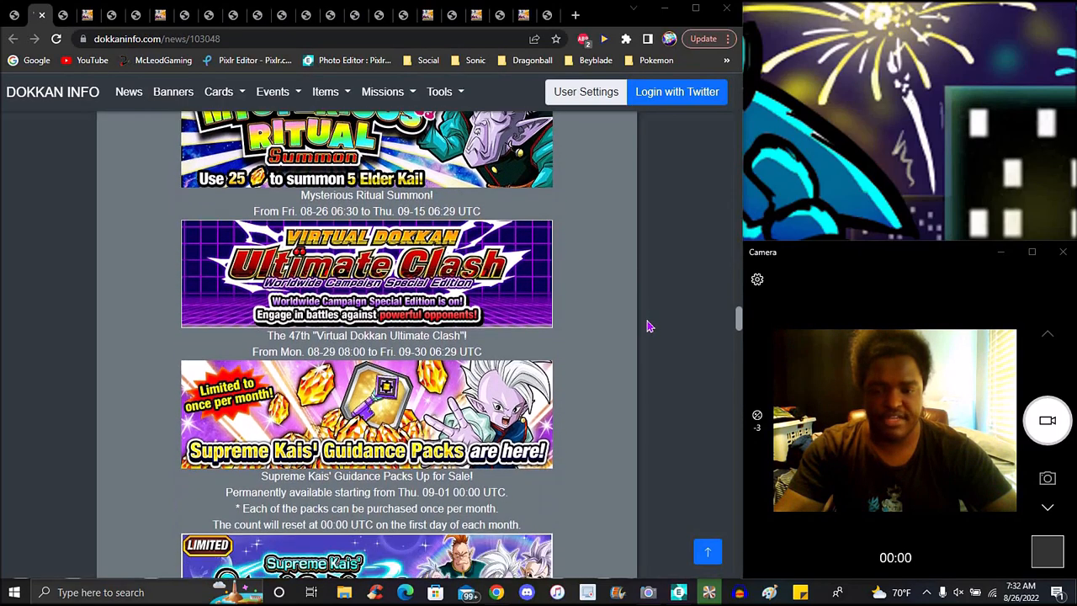
# - Continue down to the new Extreme Z-Battles for Goku, Frieza and Cooler and the Reward Boost banner
pyautogui.scroll(-3)
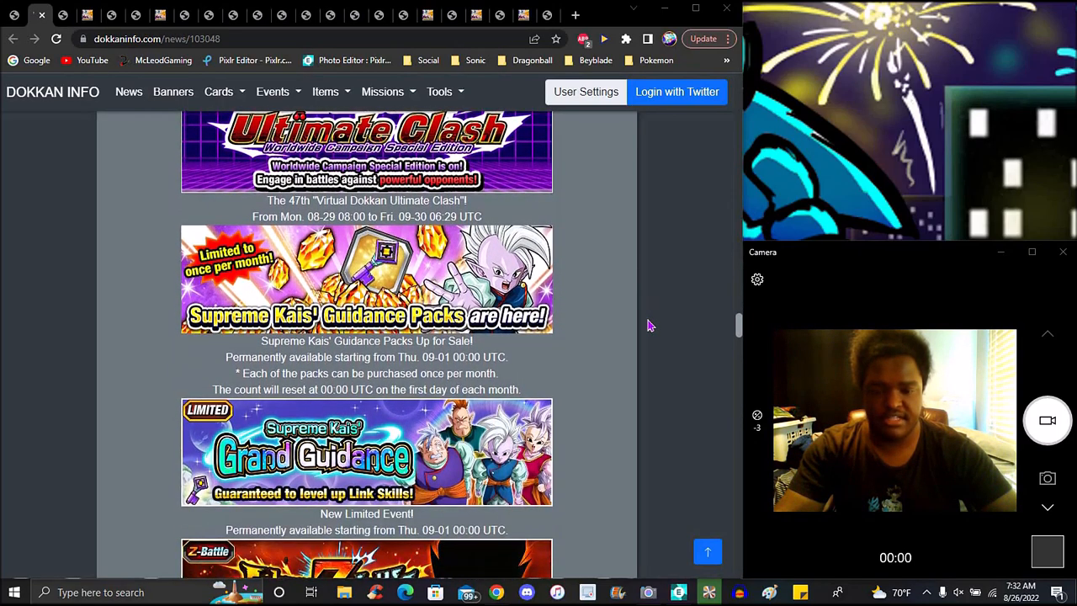
pyautogui.scroll(-3)
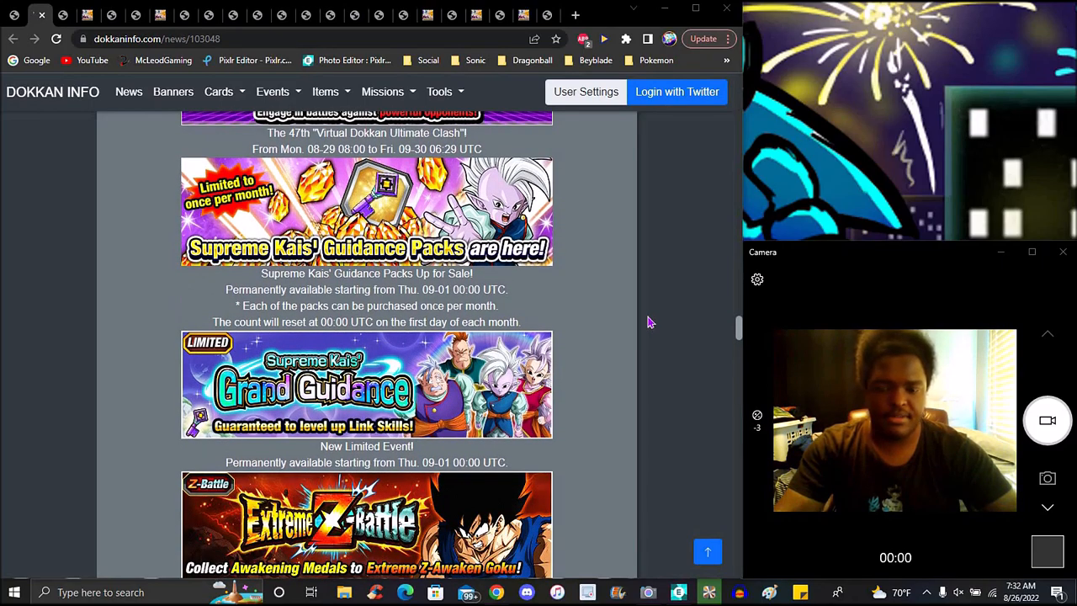
pyautogui.scroll(-3)
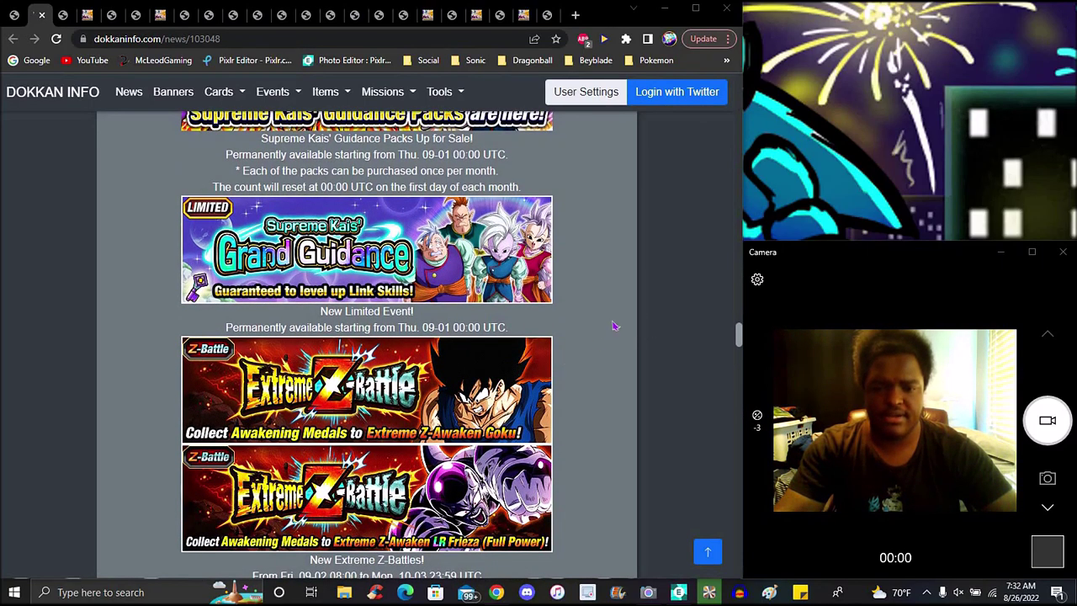
pyautogui.scroll(-3)
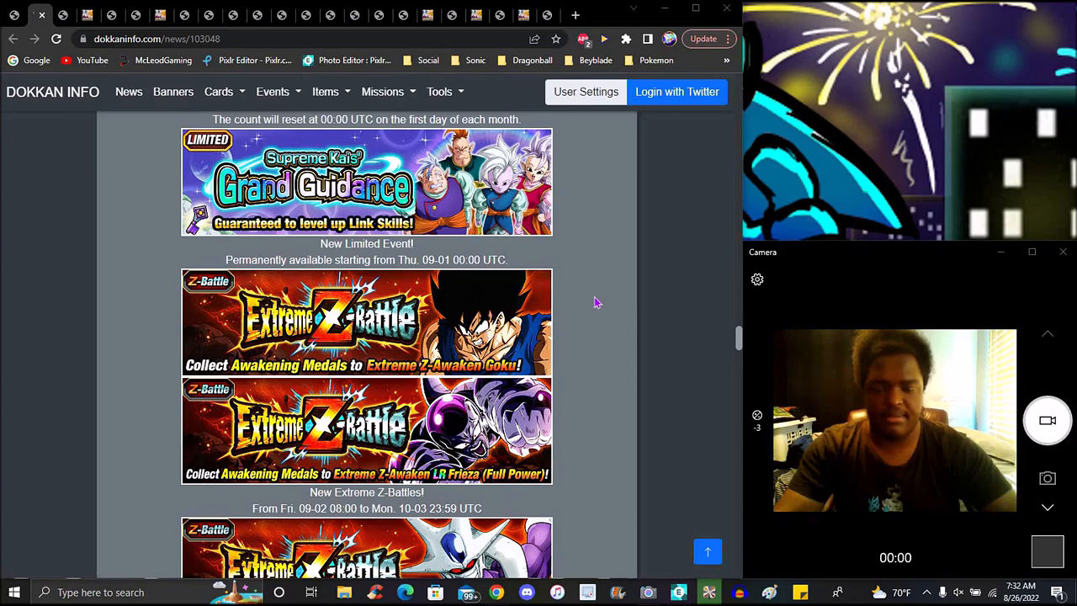
pyautogui.scroll(-3)
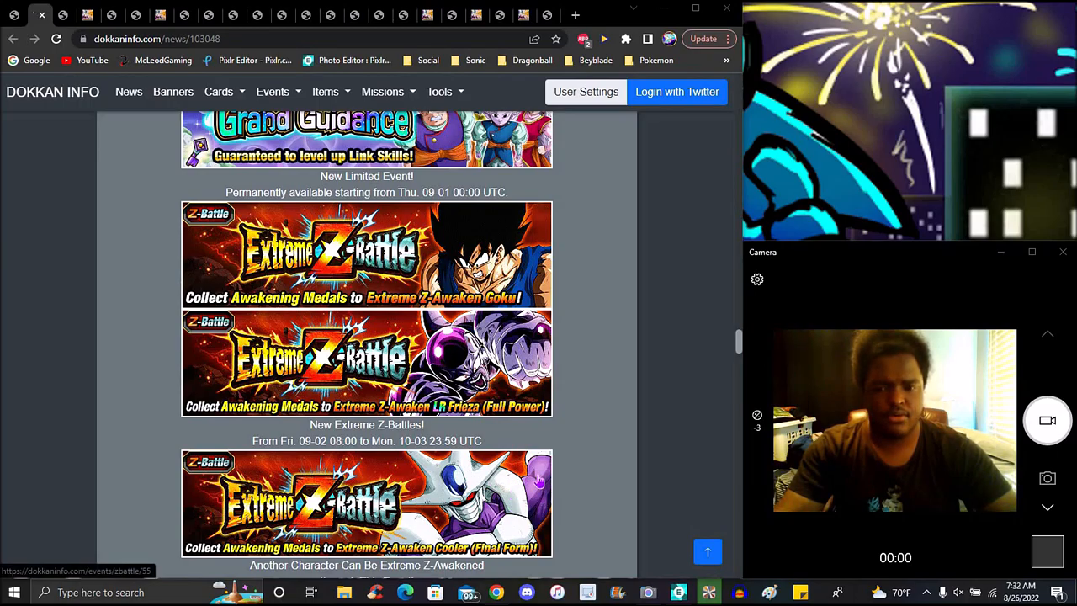
pyautogui.moveTo(652, 340)
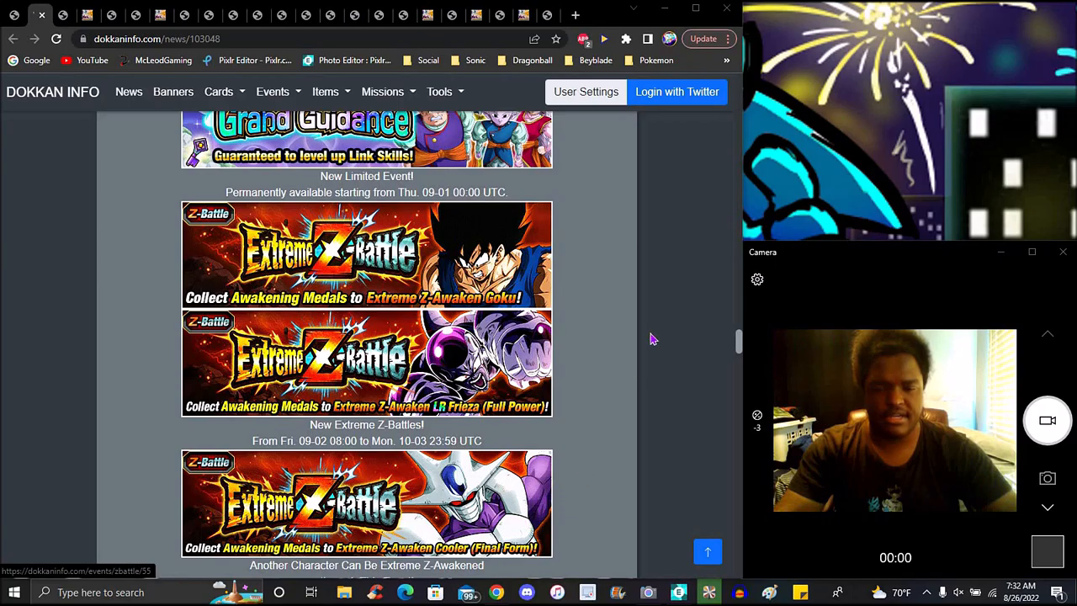
pyautogui.scroll(-3)
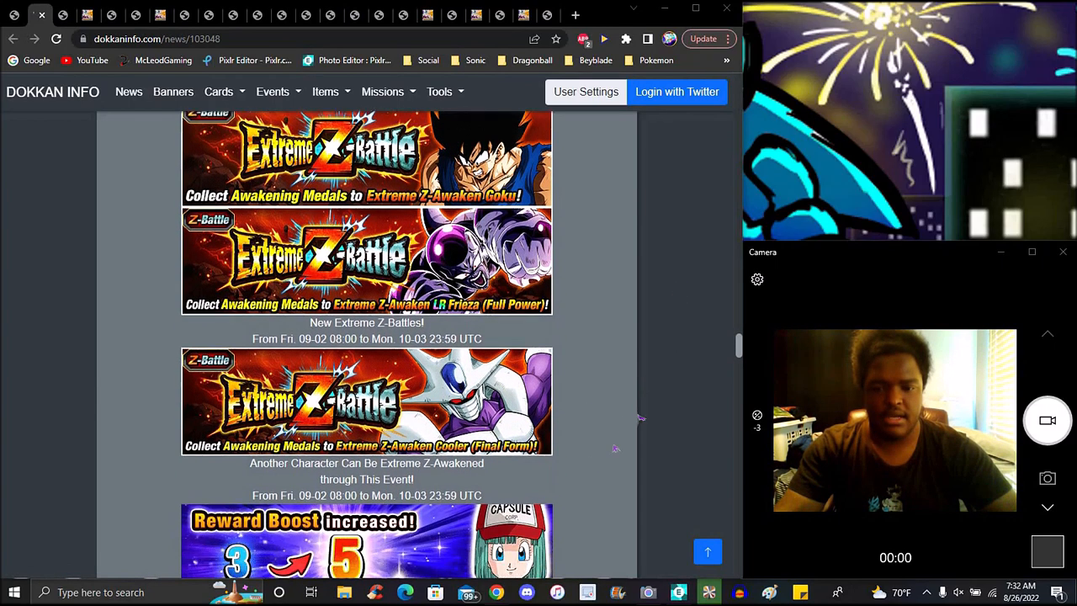
# - Scroll past the Reward Boost, Hidden Potential events and Zeni Galore Campaign, then back up to the Goku and Frieza Extreme Z-Battle banners
pyautogui.scroll(-3)
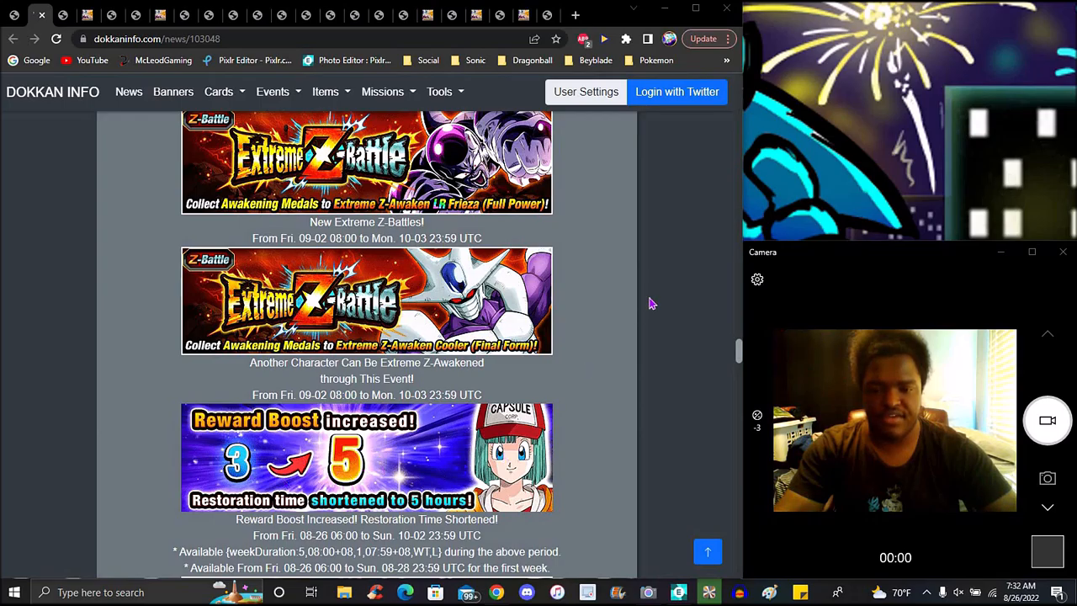
pyautogui.scroll(-3)
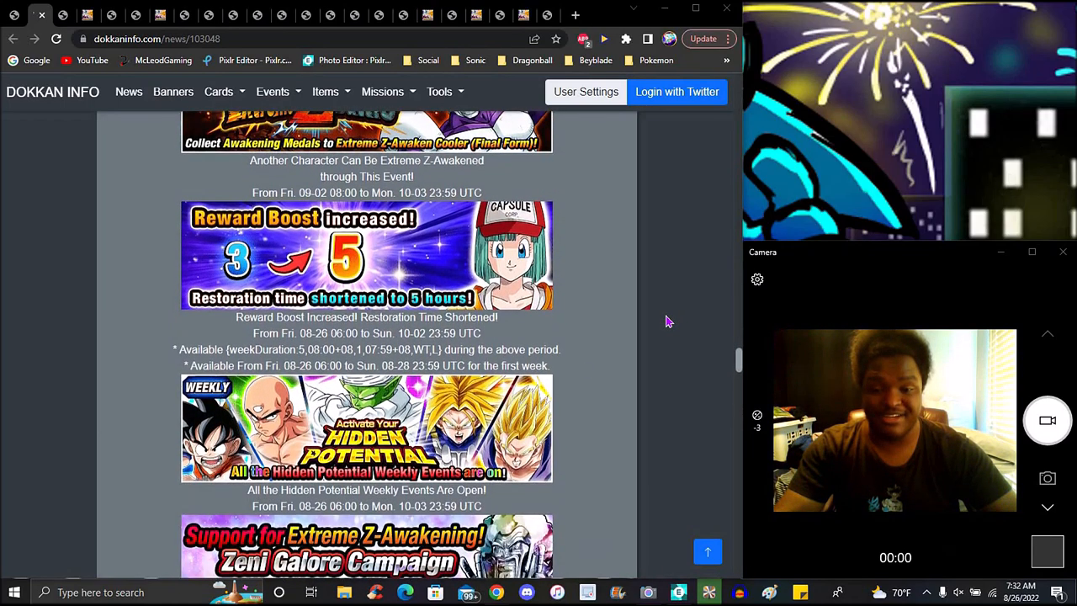
pyautogui.scroll(-3)
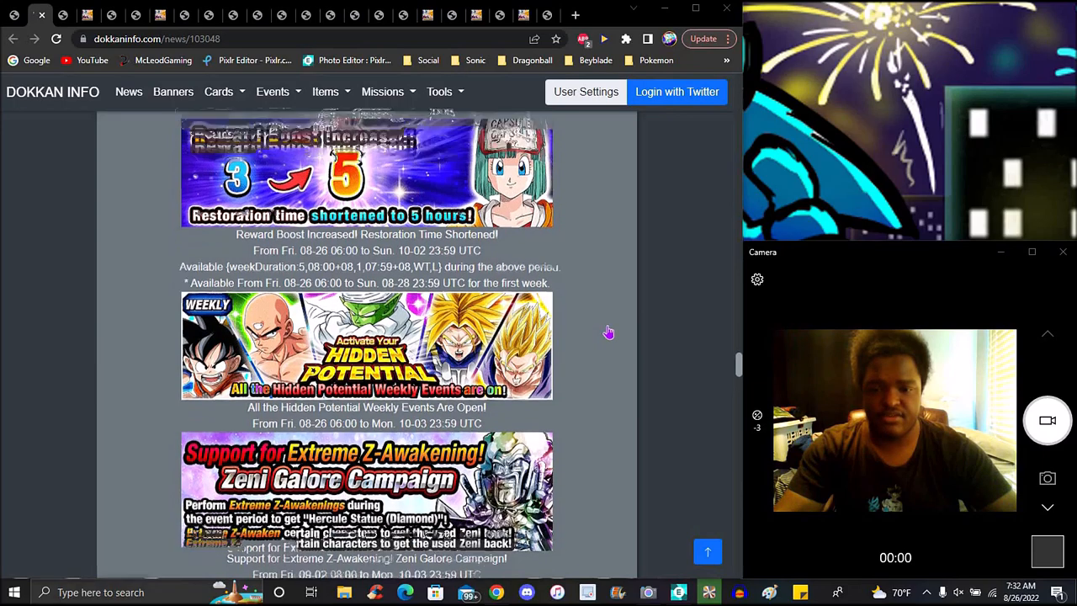
pyautogui.scroll(-3)
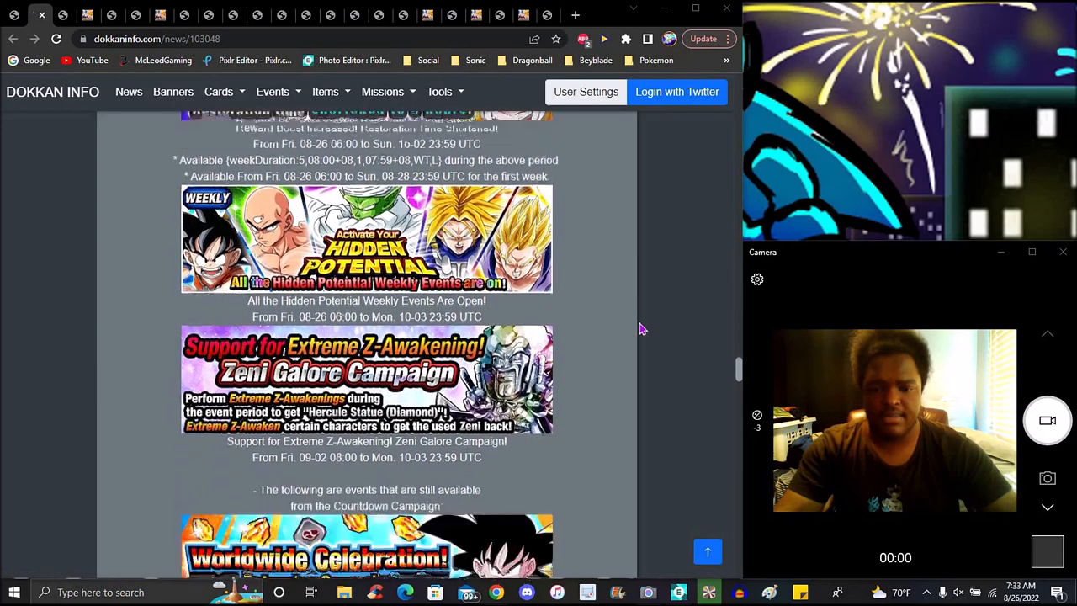
pyautogui.scroll(3)
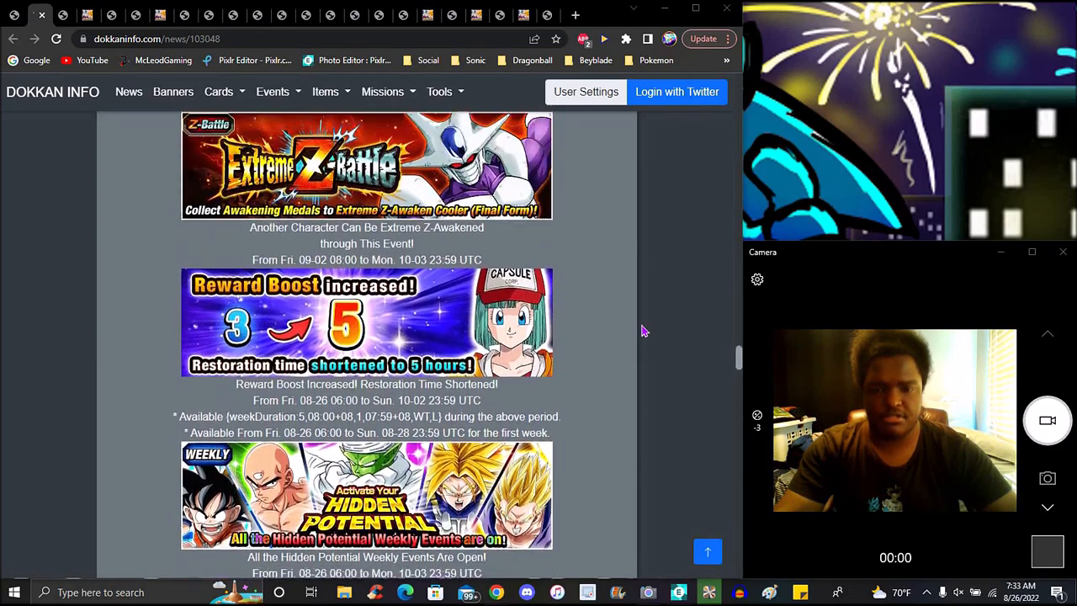
pyautogui.scroll(3)
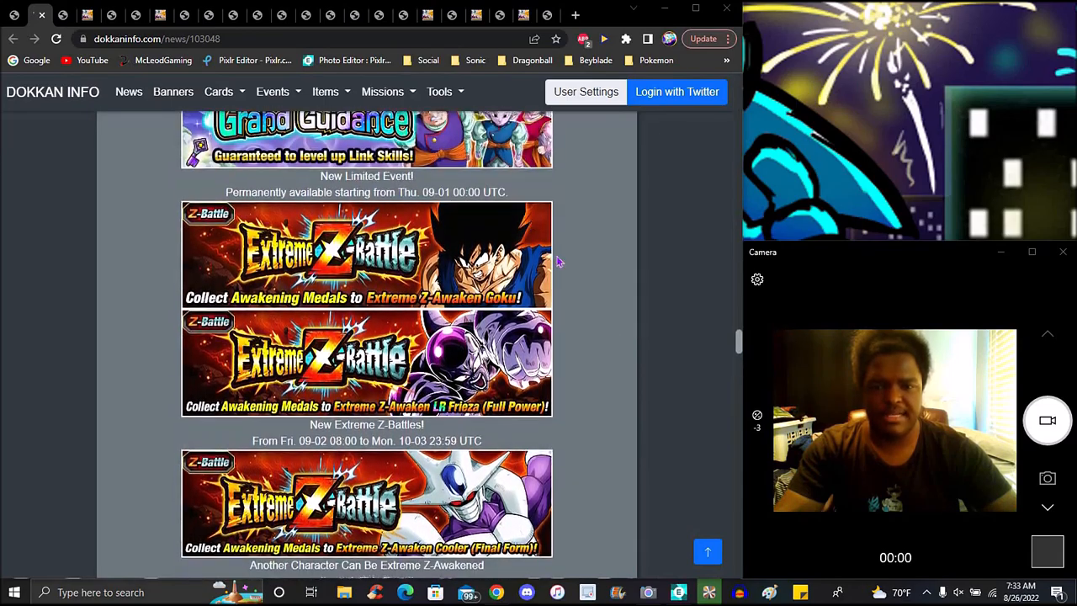
pyautogui.moveTo(575, 252)
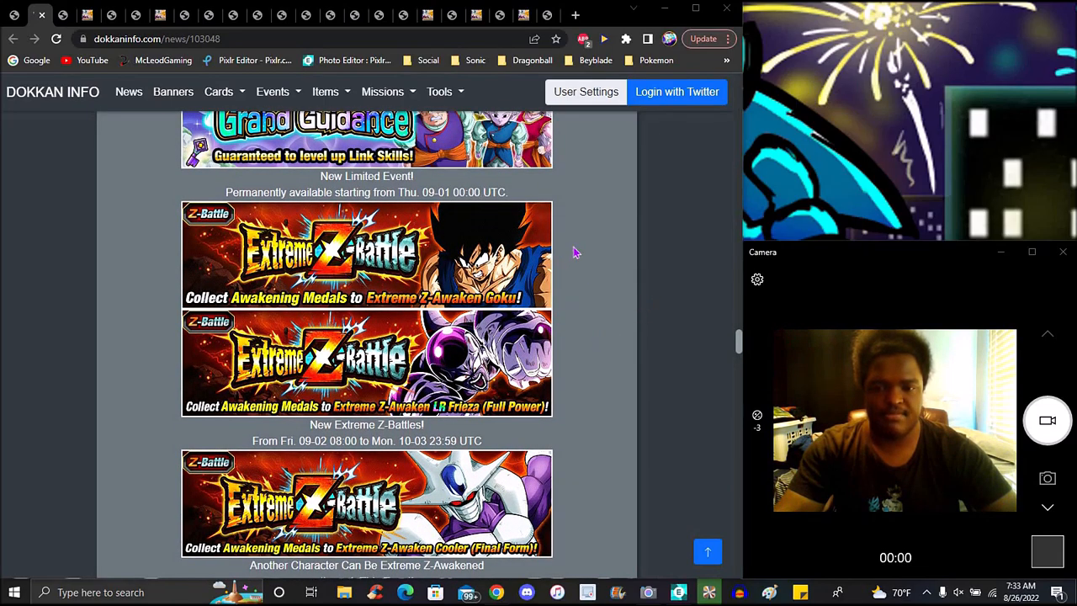
pyautogui.moveTo(595, 333)
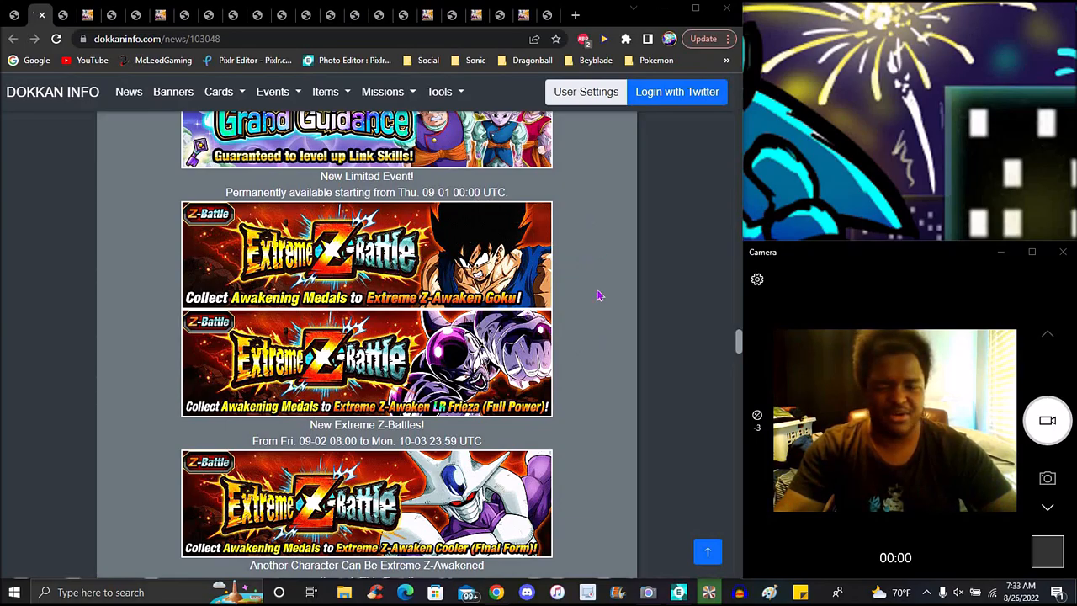
pyautogui.moveTo(646, 277)
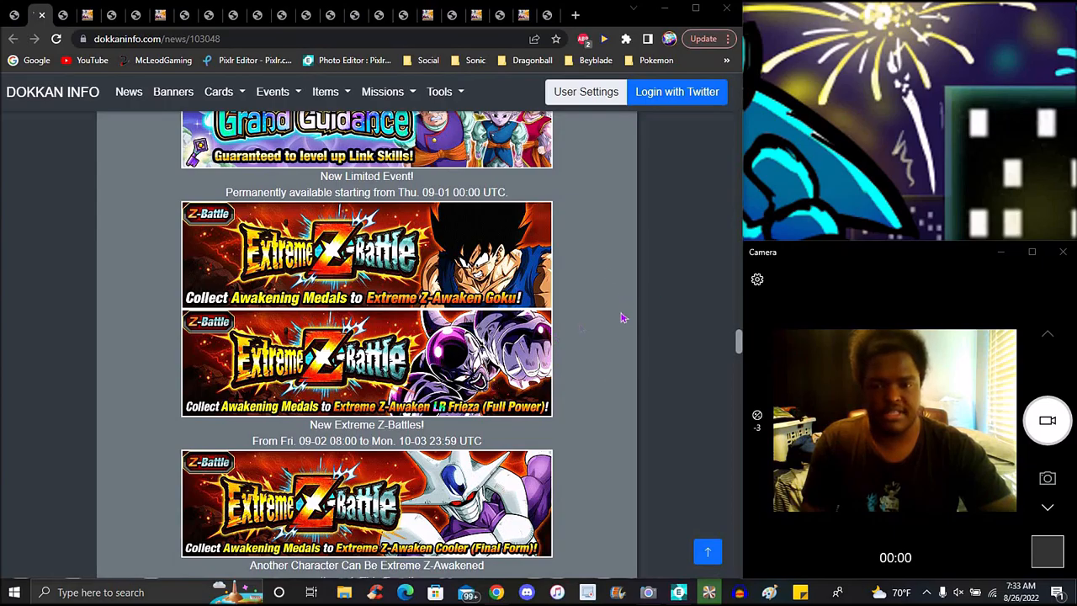
pyautogui.moveTo(646, 284)
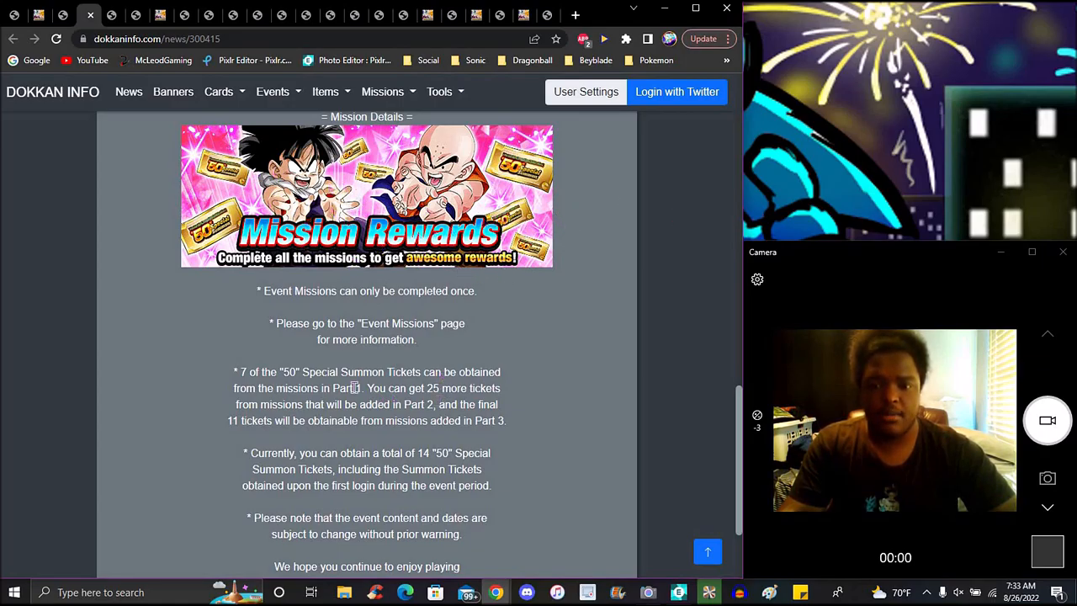
pyautogui.moveTo(480, 434)
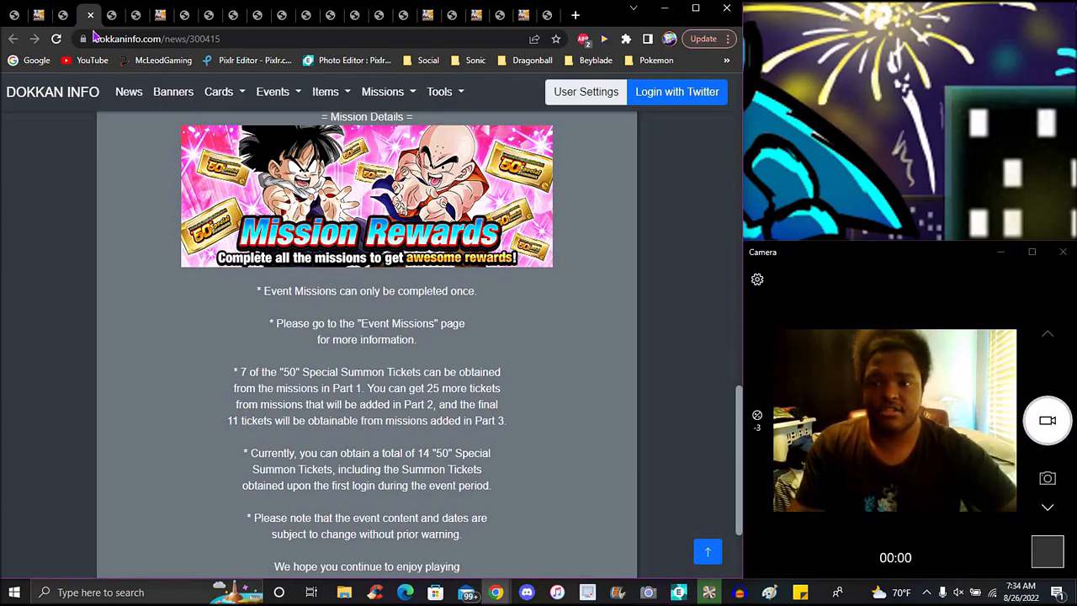
# - Switch to the news post announcing the Fighting Spirit of the Saiyans and Pride of the Wicked Bloodline extreme-difficulty event
pyautogui.click(108, 14)
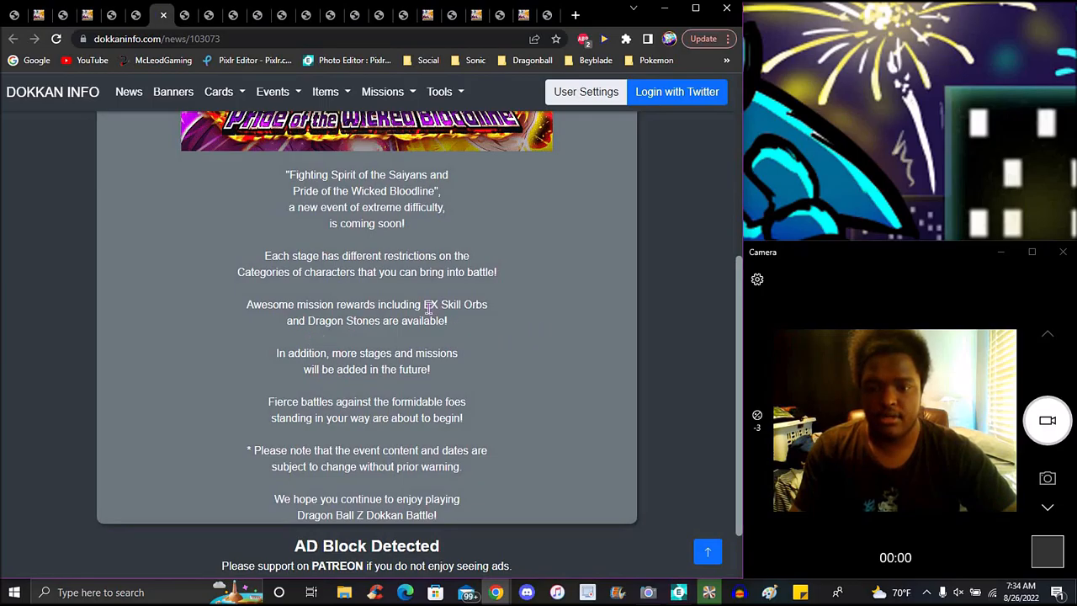
pyautogui.moveTo(328, 397)
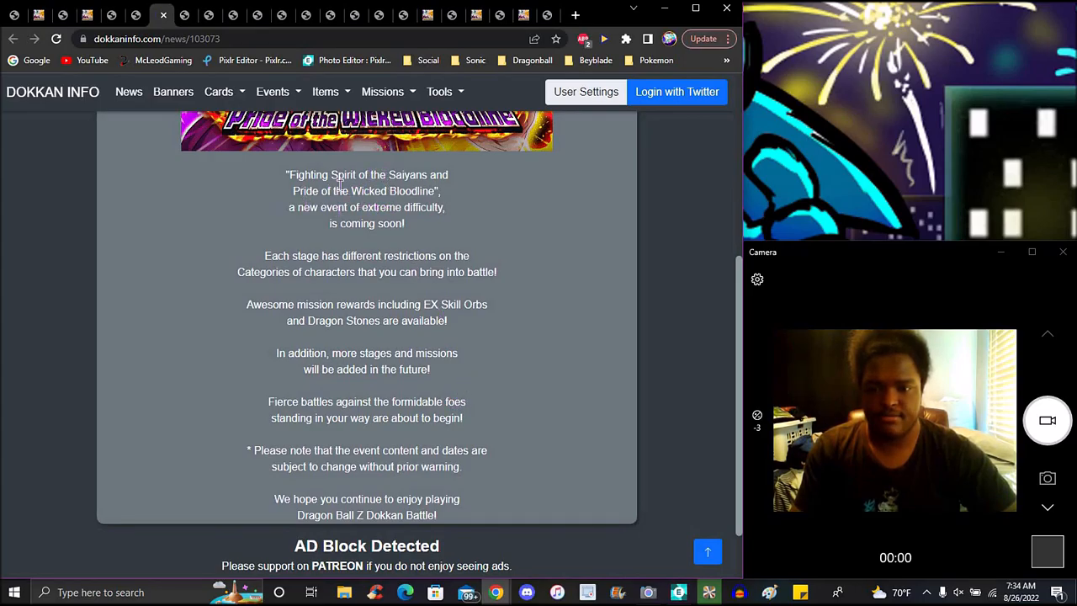
pyautogui.moveTo(328, 185)
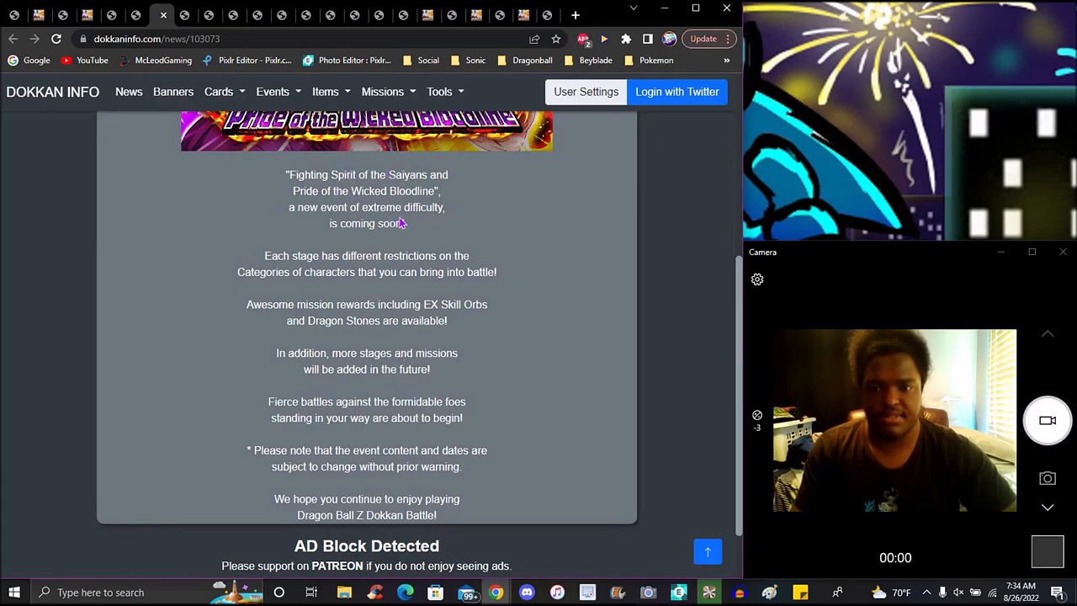
pyautogui.moveTo(434, 328)
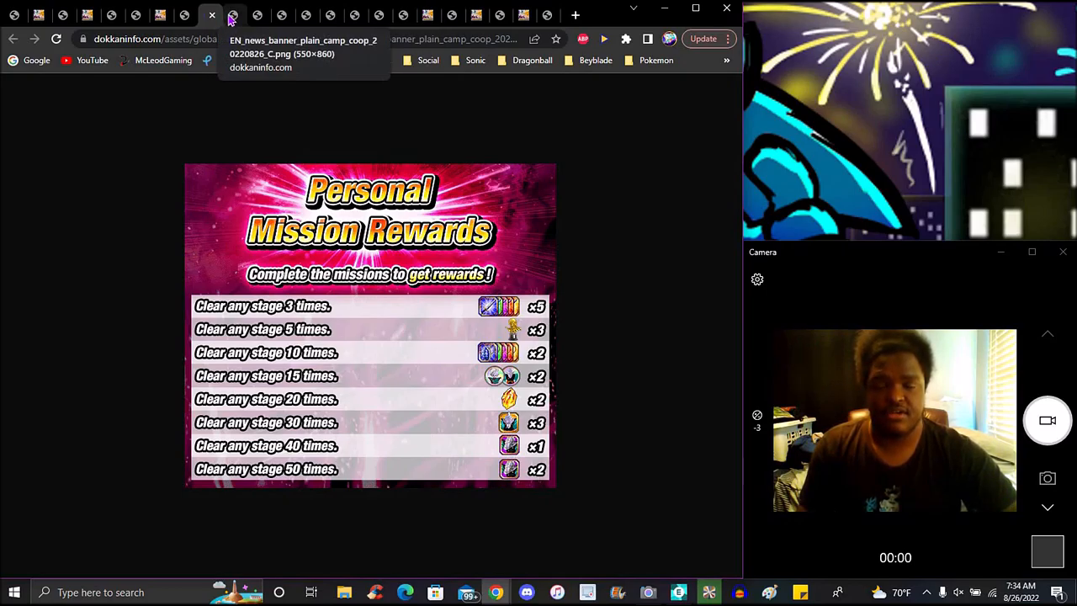
# - Switch through the Dokkan Festival character selection image to the Dokkan Awakened recruitment banner with God Dragon Stone
pyautogui.click(242, 15)
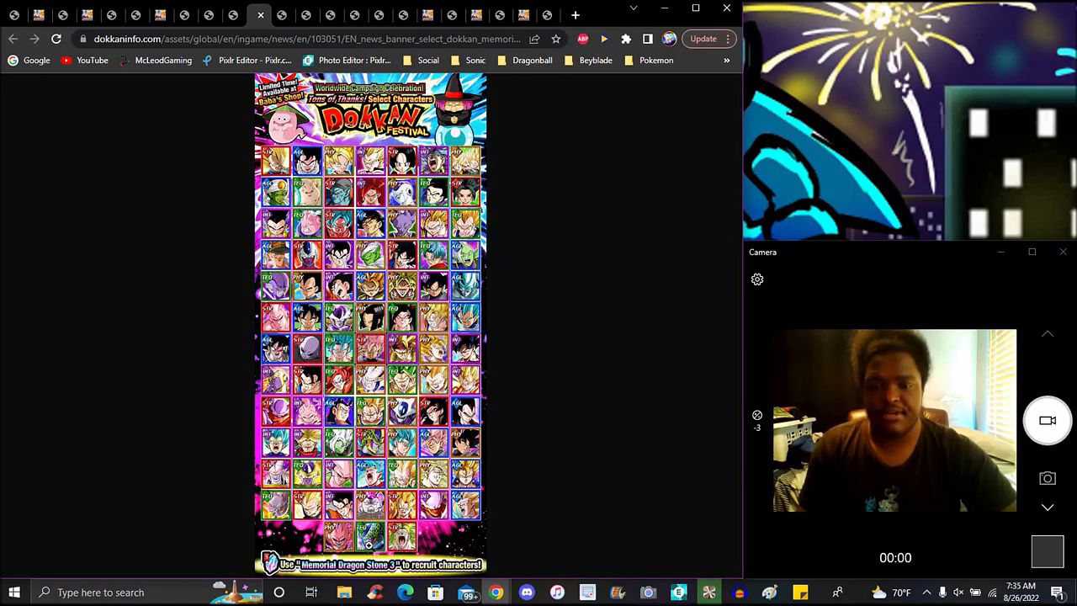
pyautogui.moveTo(609, 242)
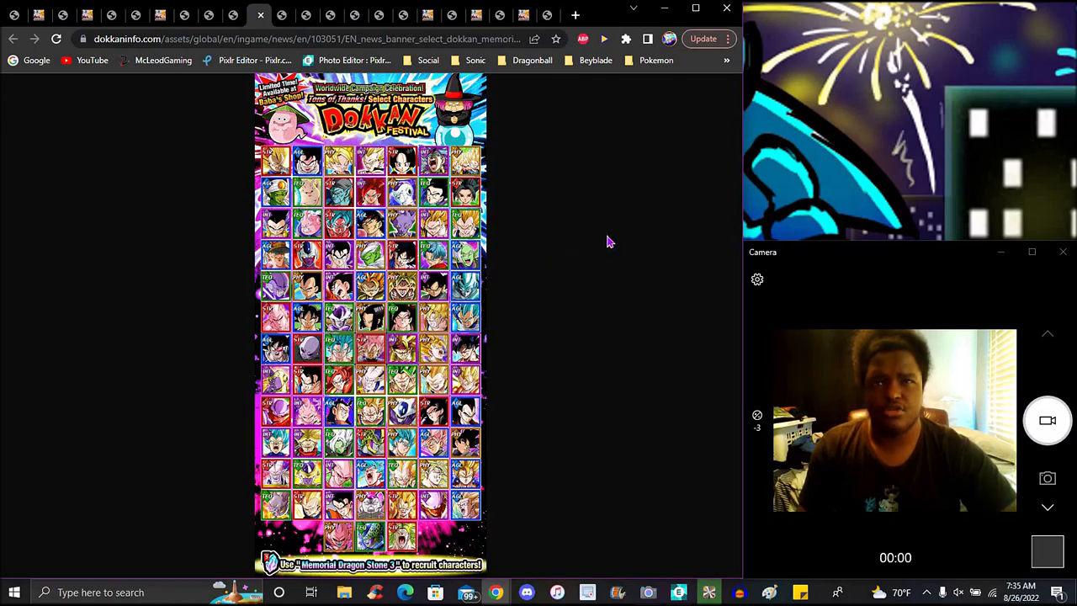
pyautogui.moveTo(542, 269)
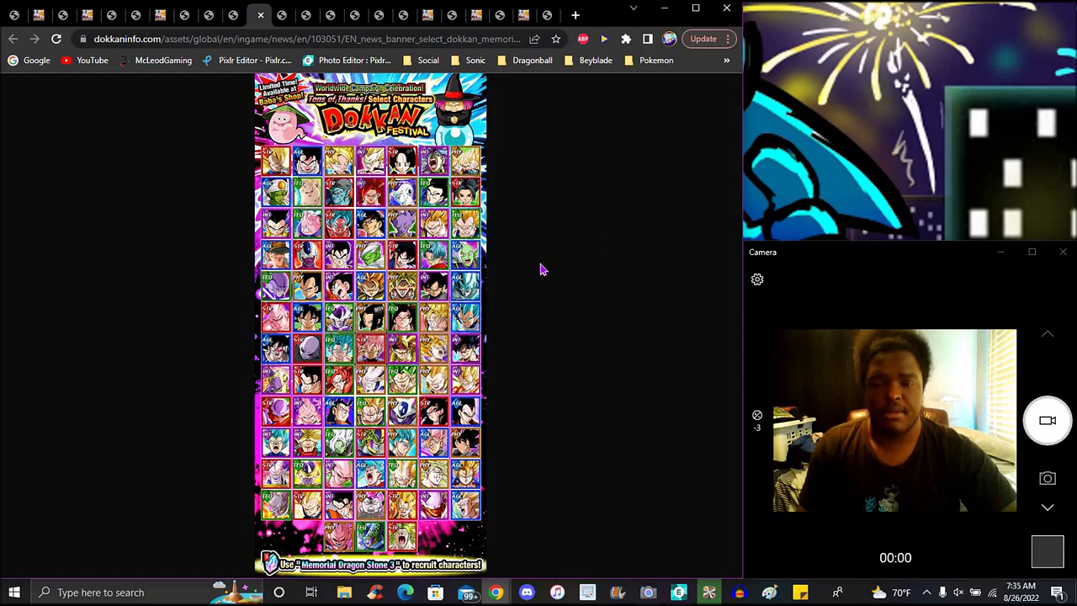
pyautogui.moveTo(69, 165)
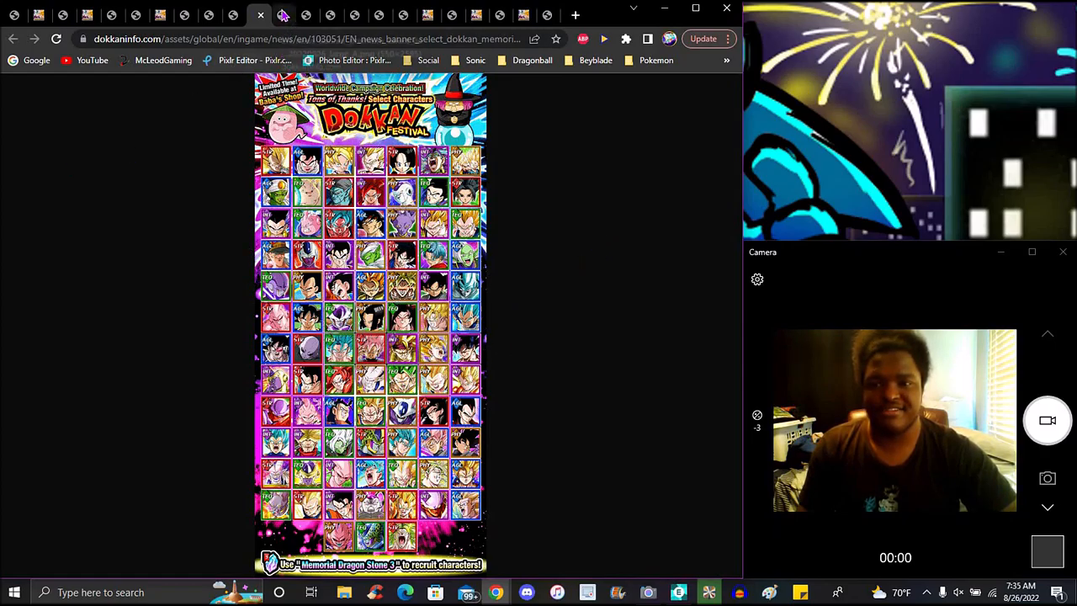
pyautogui.click(314, 13)
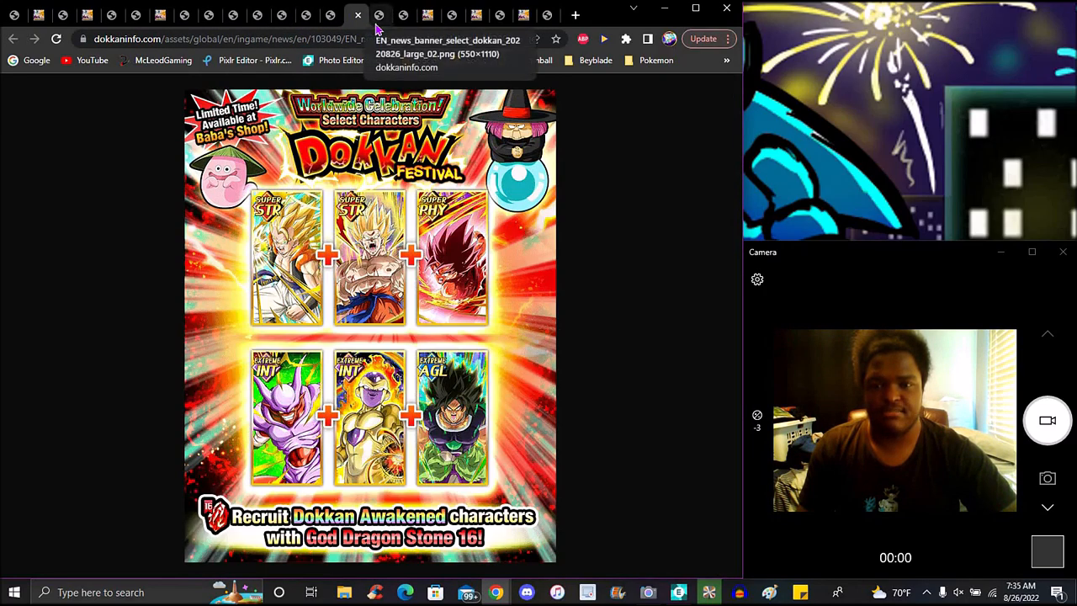
# - Switch to the missions page listing rewards for clearing Clash Between Wisdom and Power 5 to 20 times
pyautogui.click(401, 15)
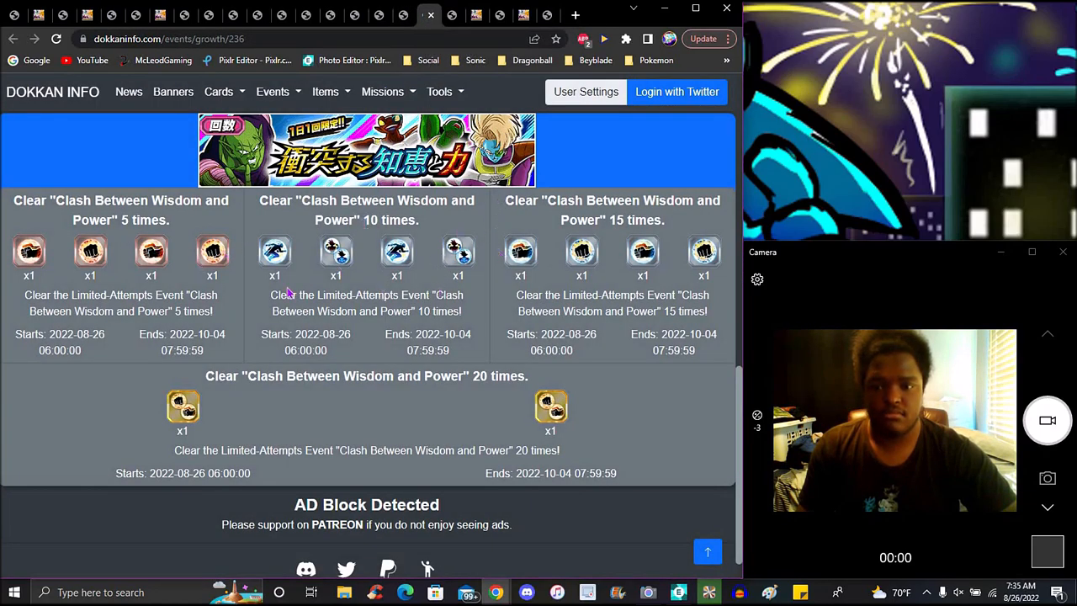
pyautogui.moveTo(520, 253)
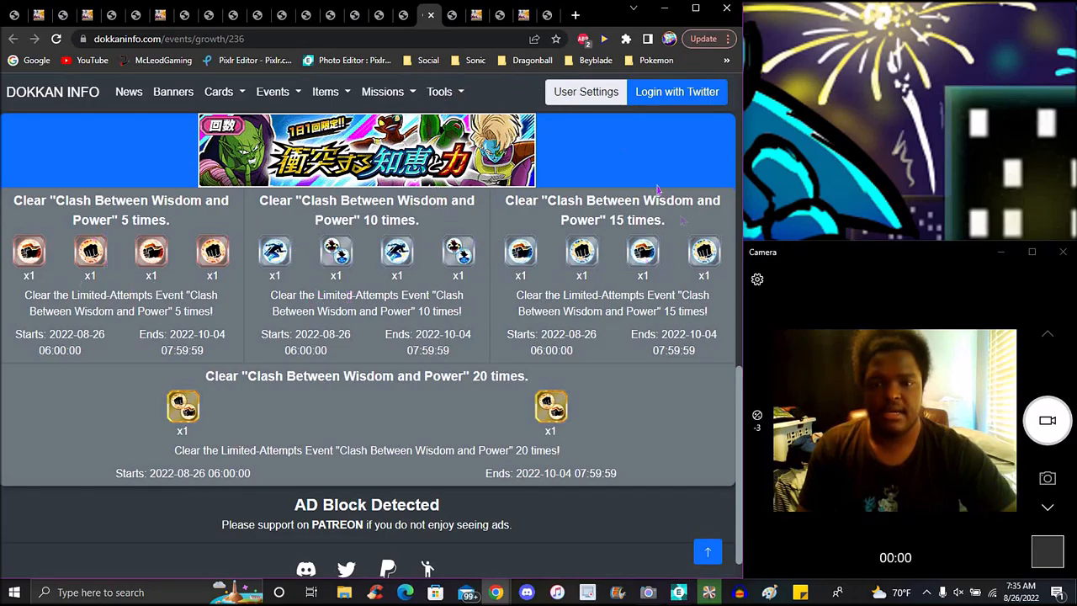
pyautogui.moveTo(437, 60)
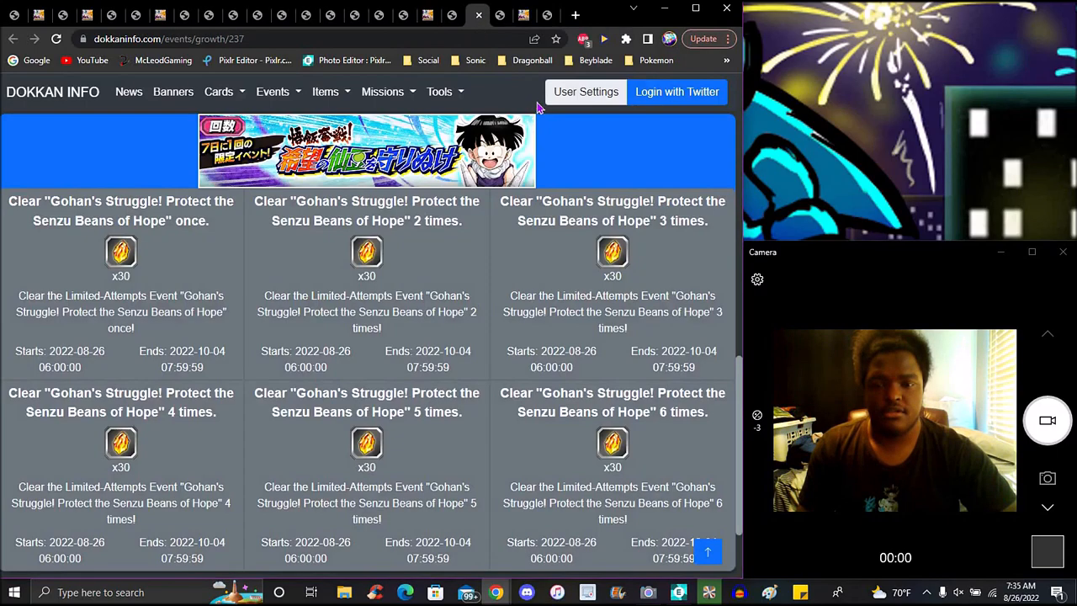
pyautogui.moveTo(43, 330)
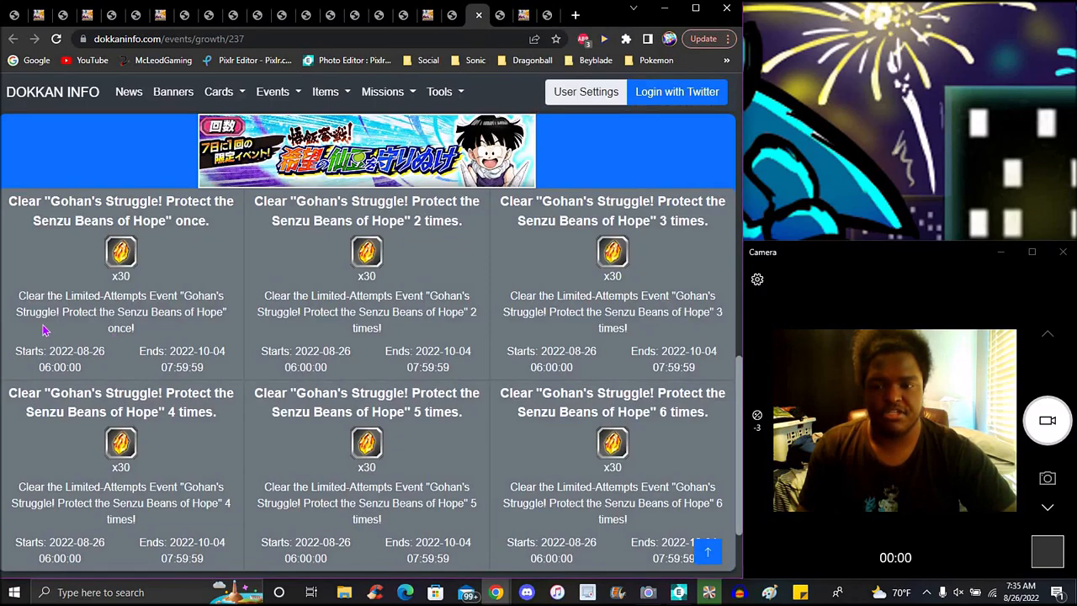
pyautogui.moveTo(518, 371)
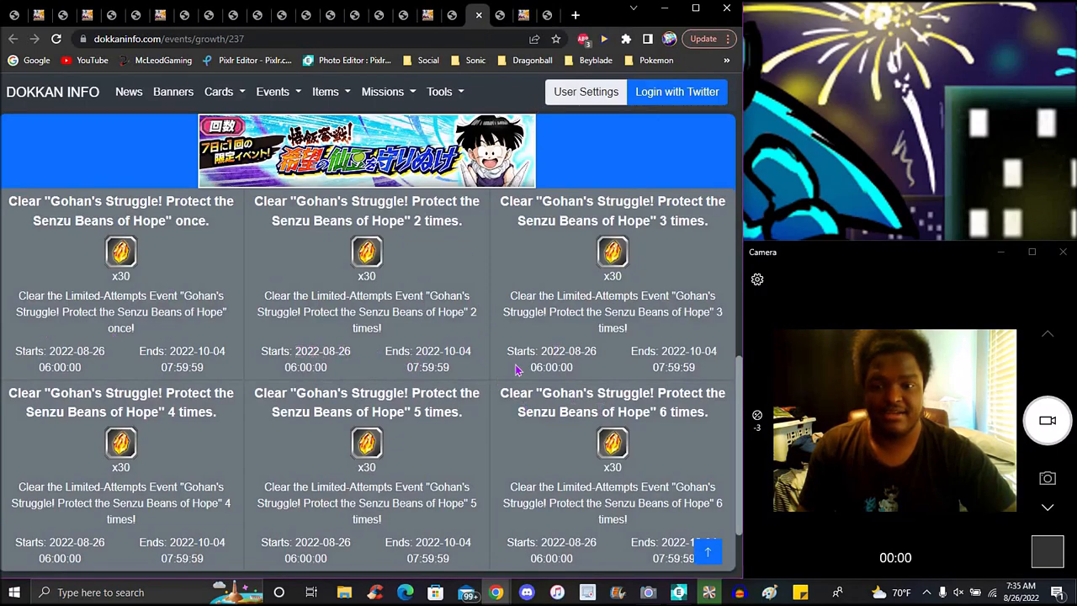
pyautogui.moveTo(545, 283)
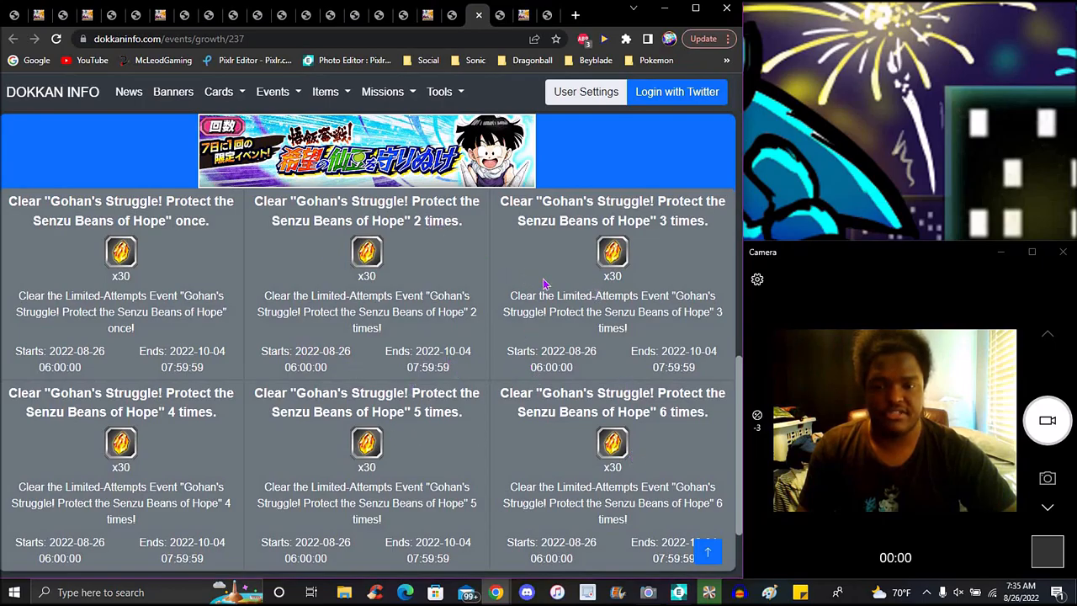